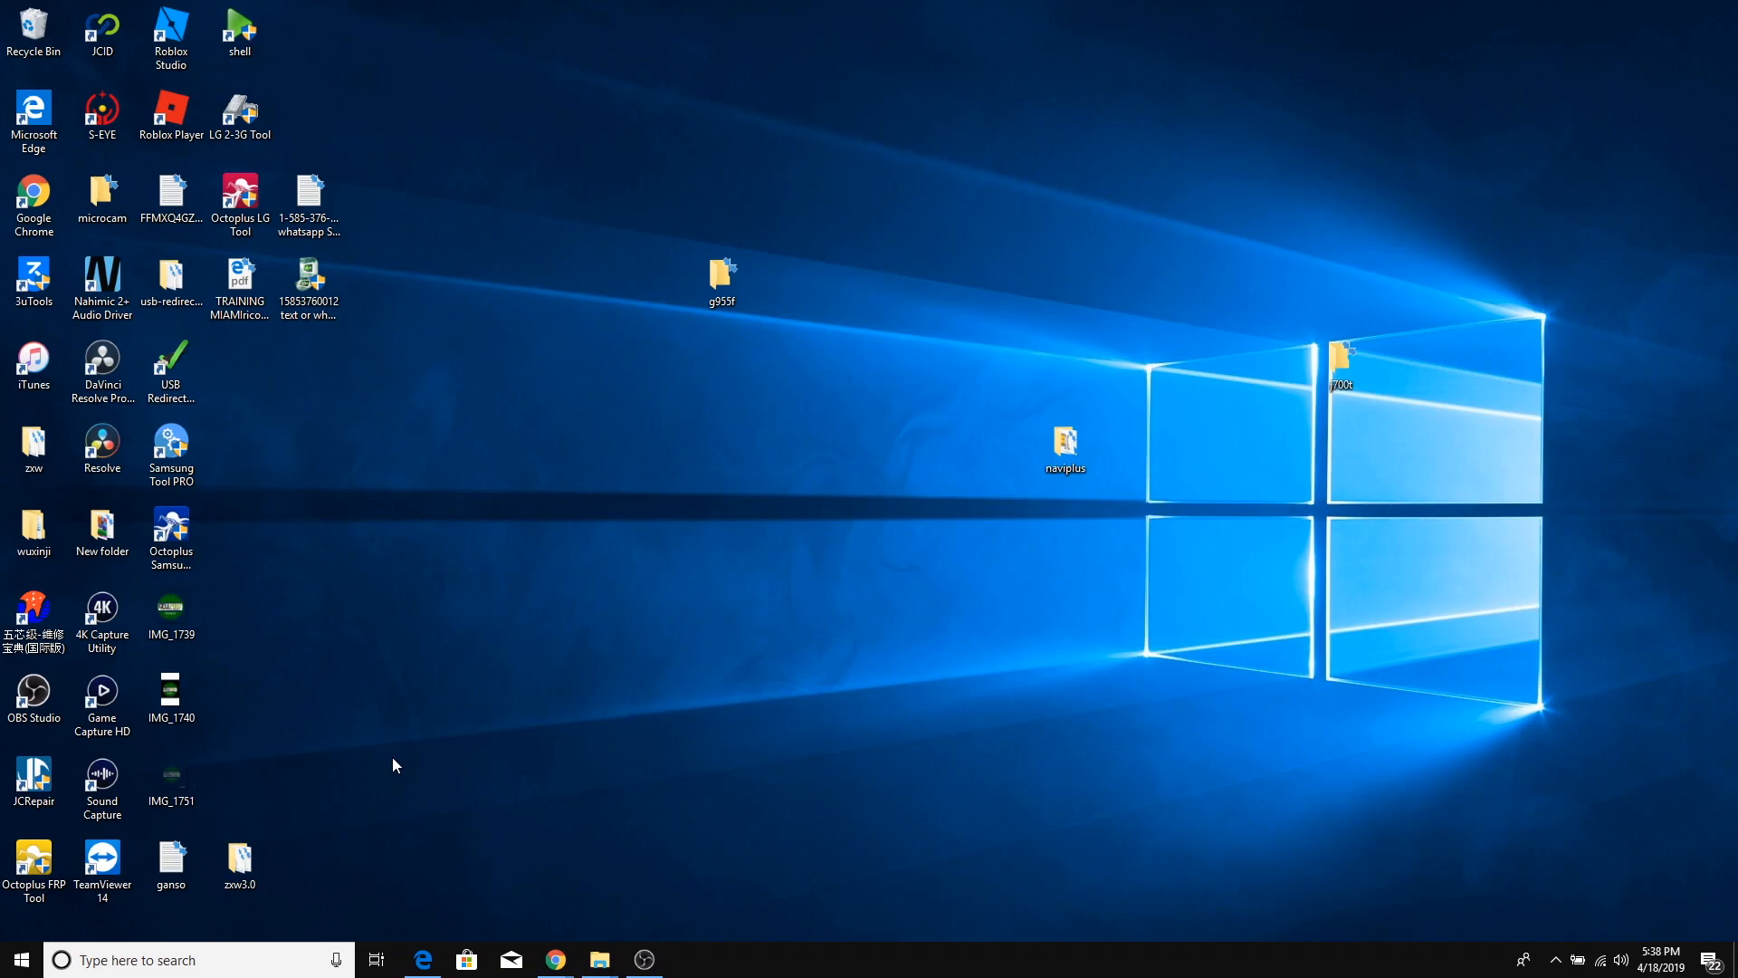
mouse_move(493, 728)
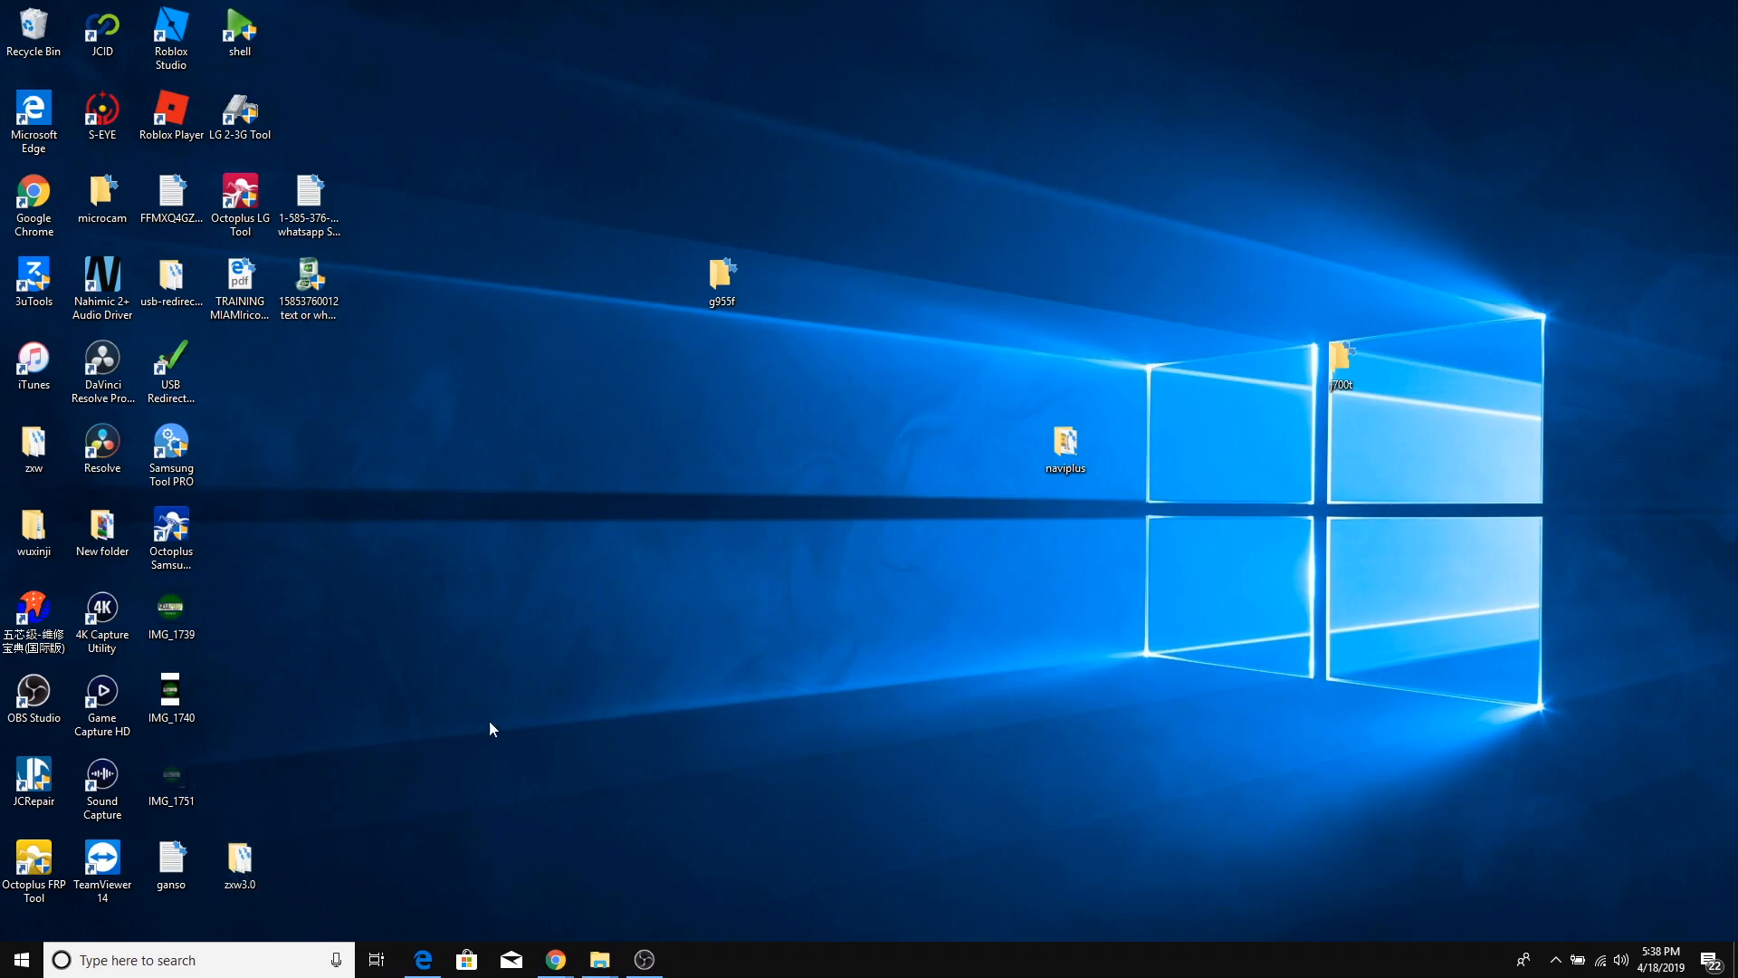
mouse_move(533, 696)
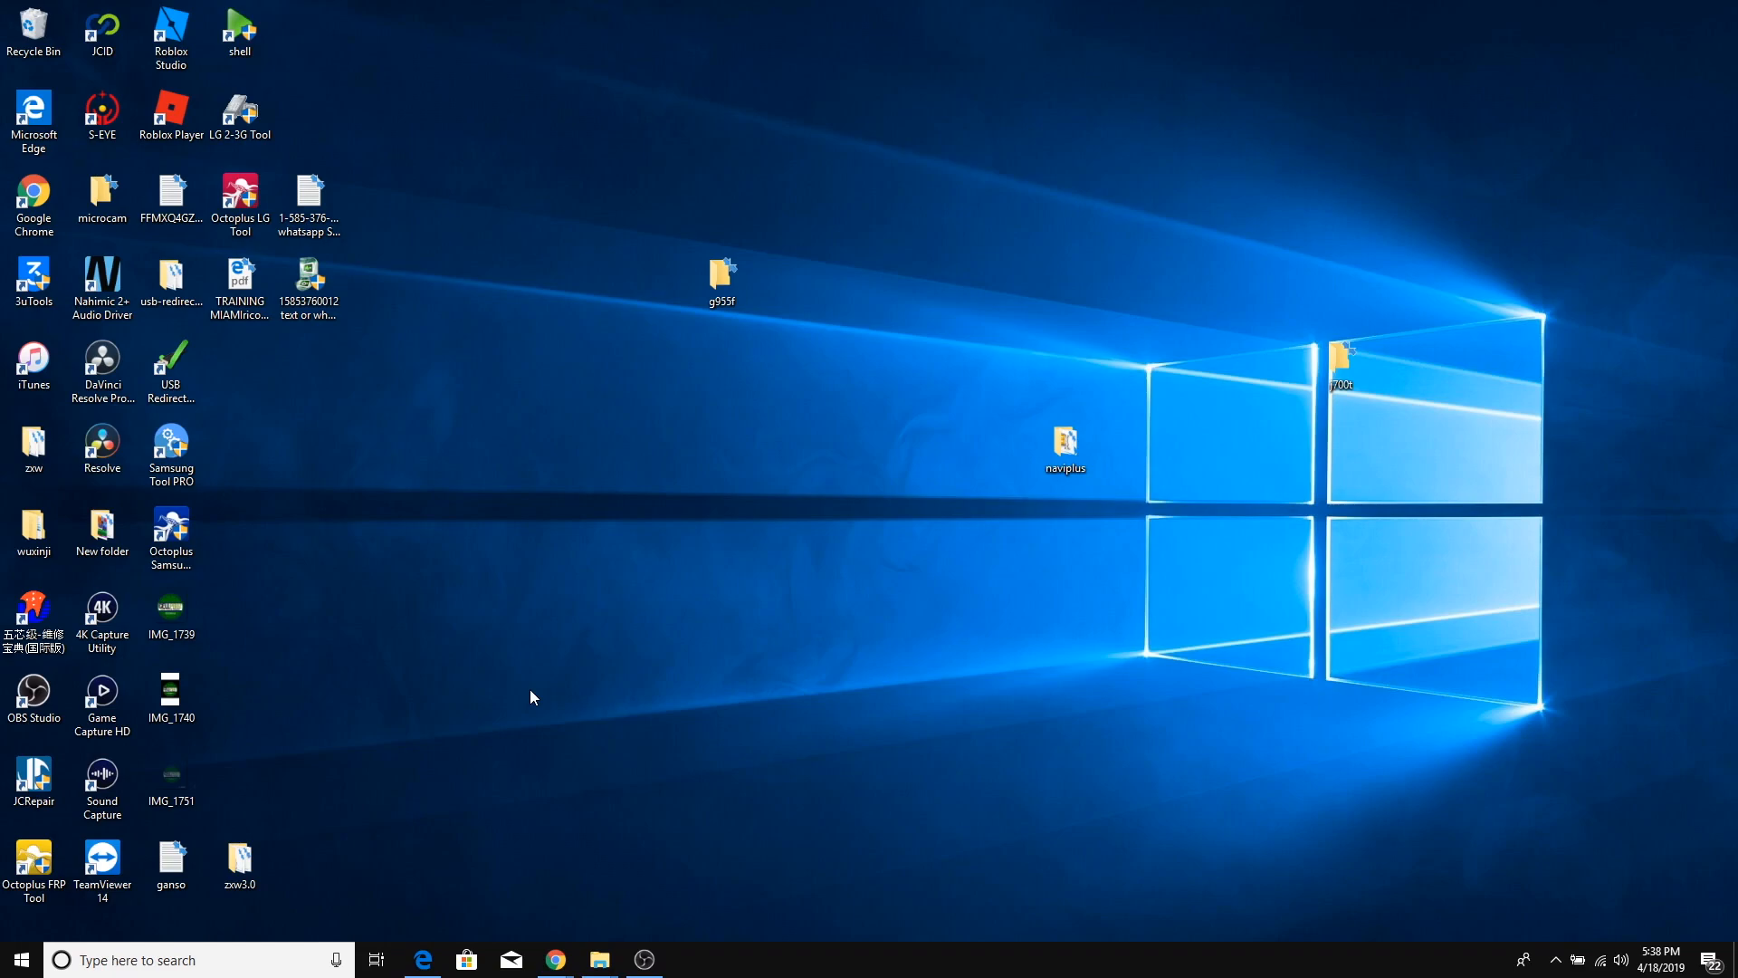
Open the zxw3.0 folder and launch ZXWSoft3.0 to reach its sign-in window
left_click(239, 859)
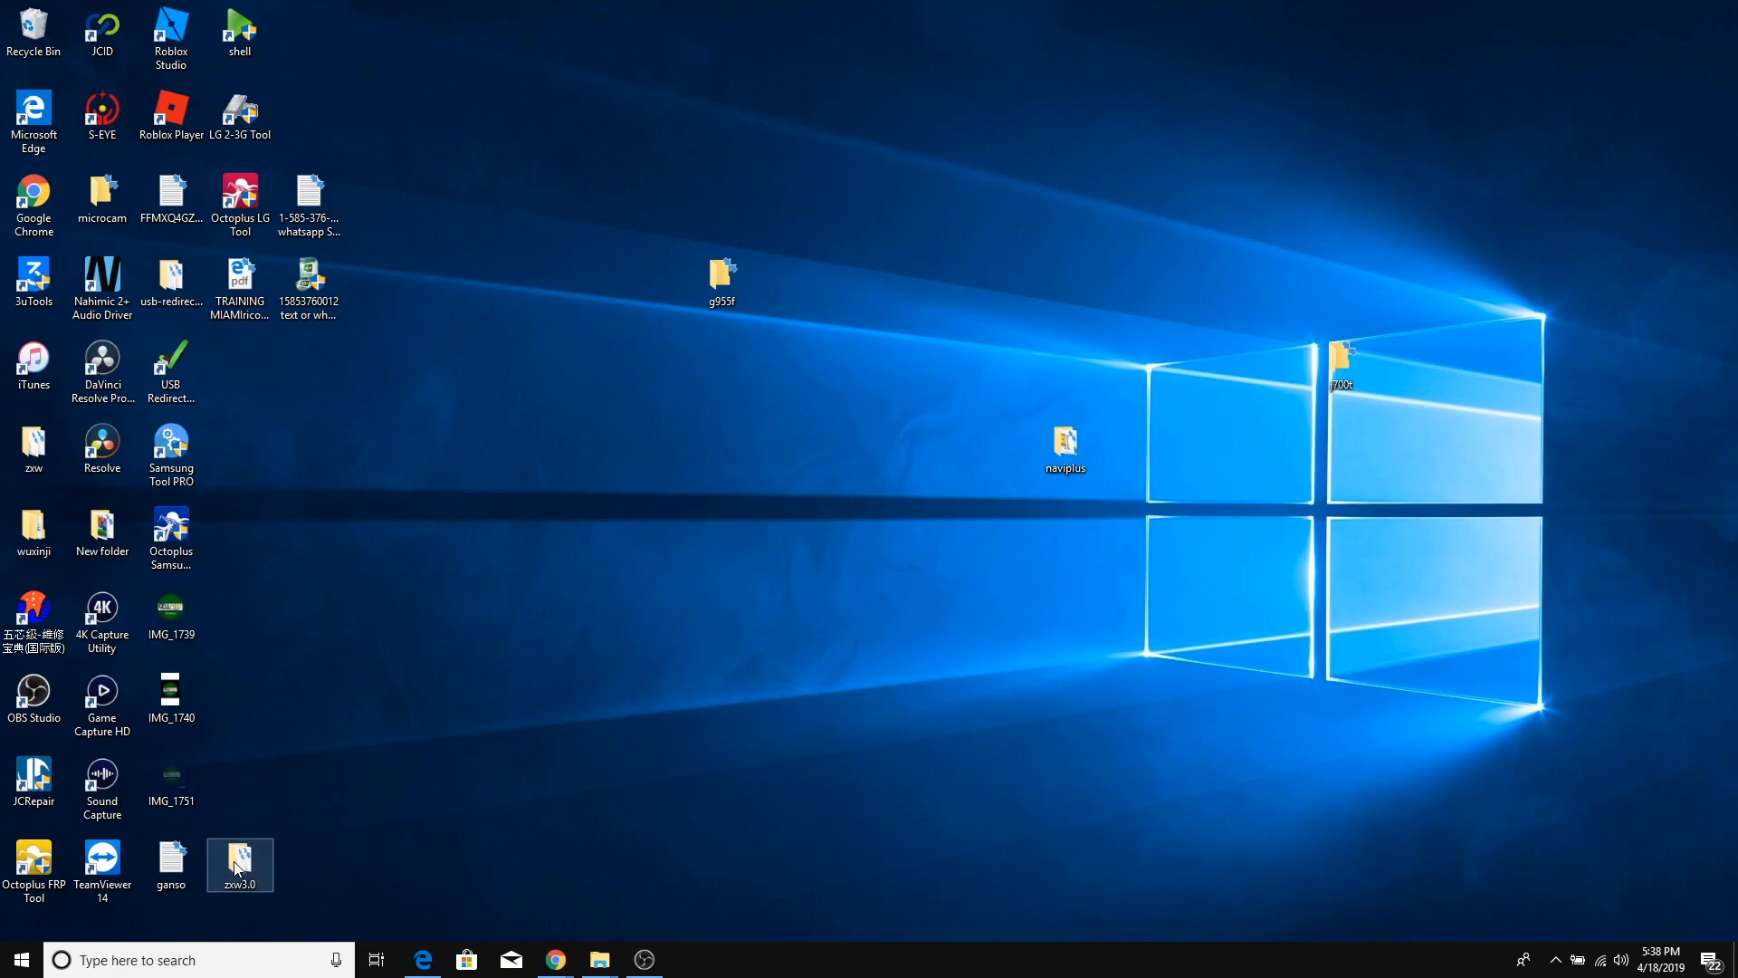
double_click(239, 858)
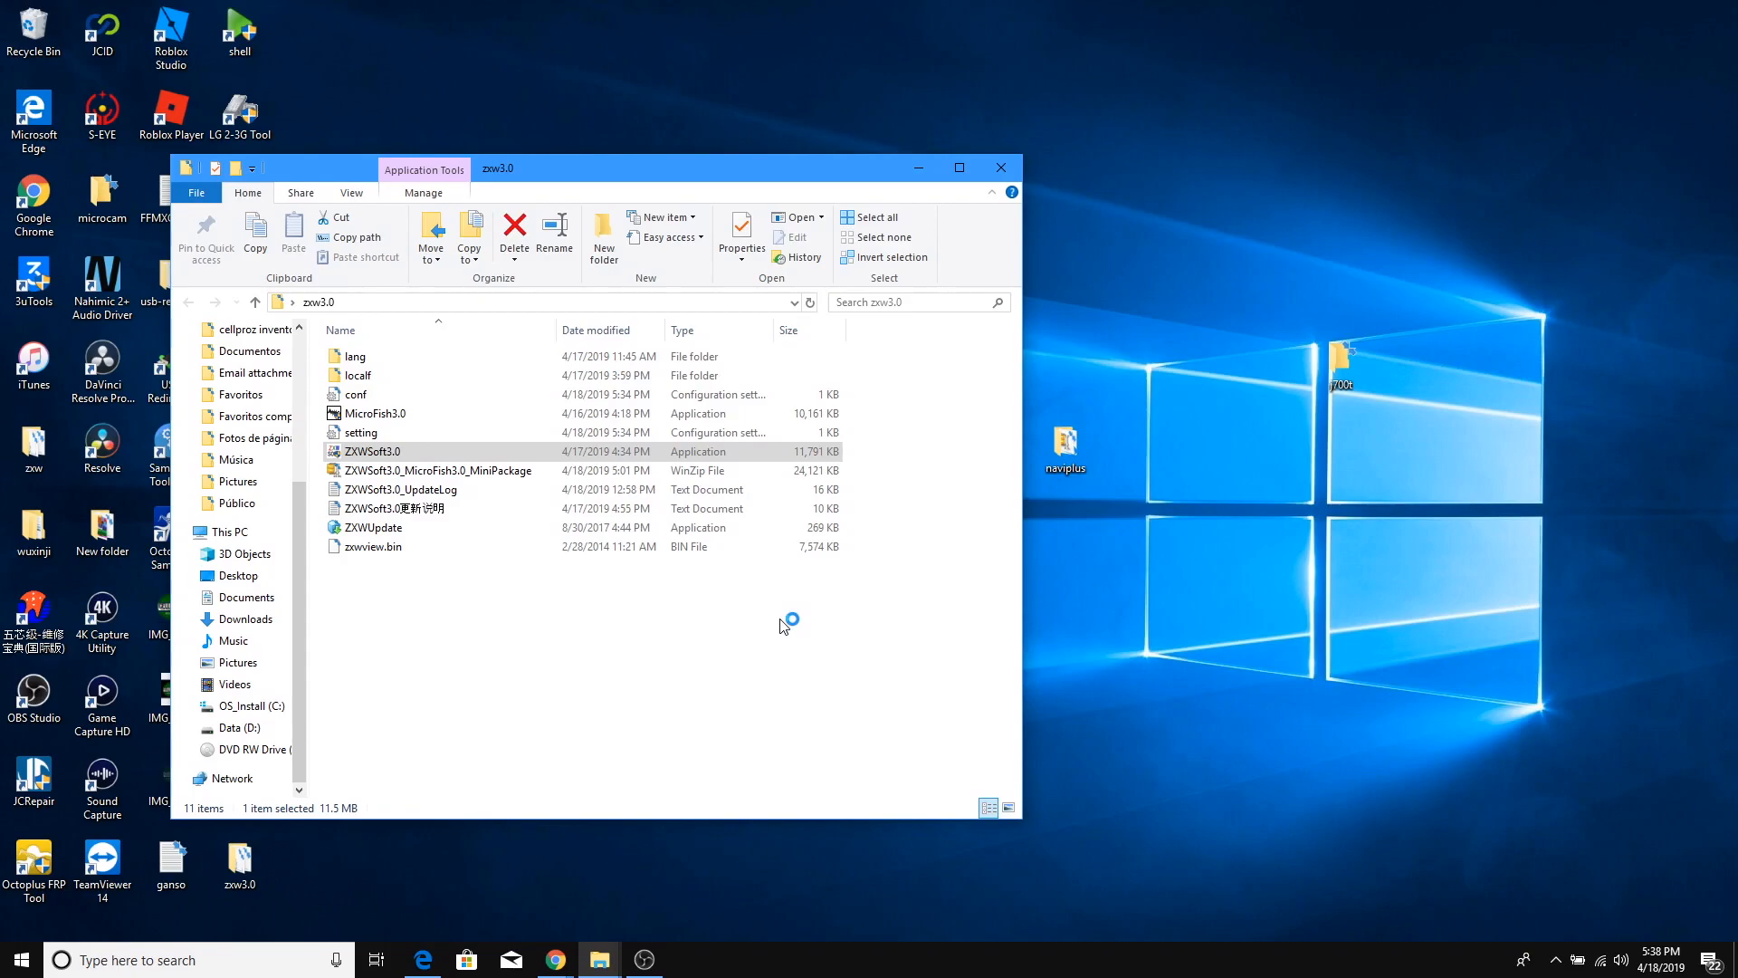
double_click(370, 451)
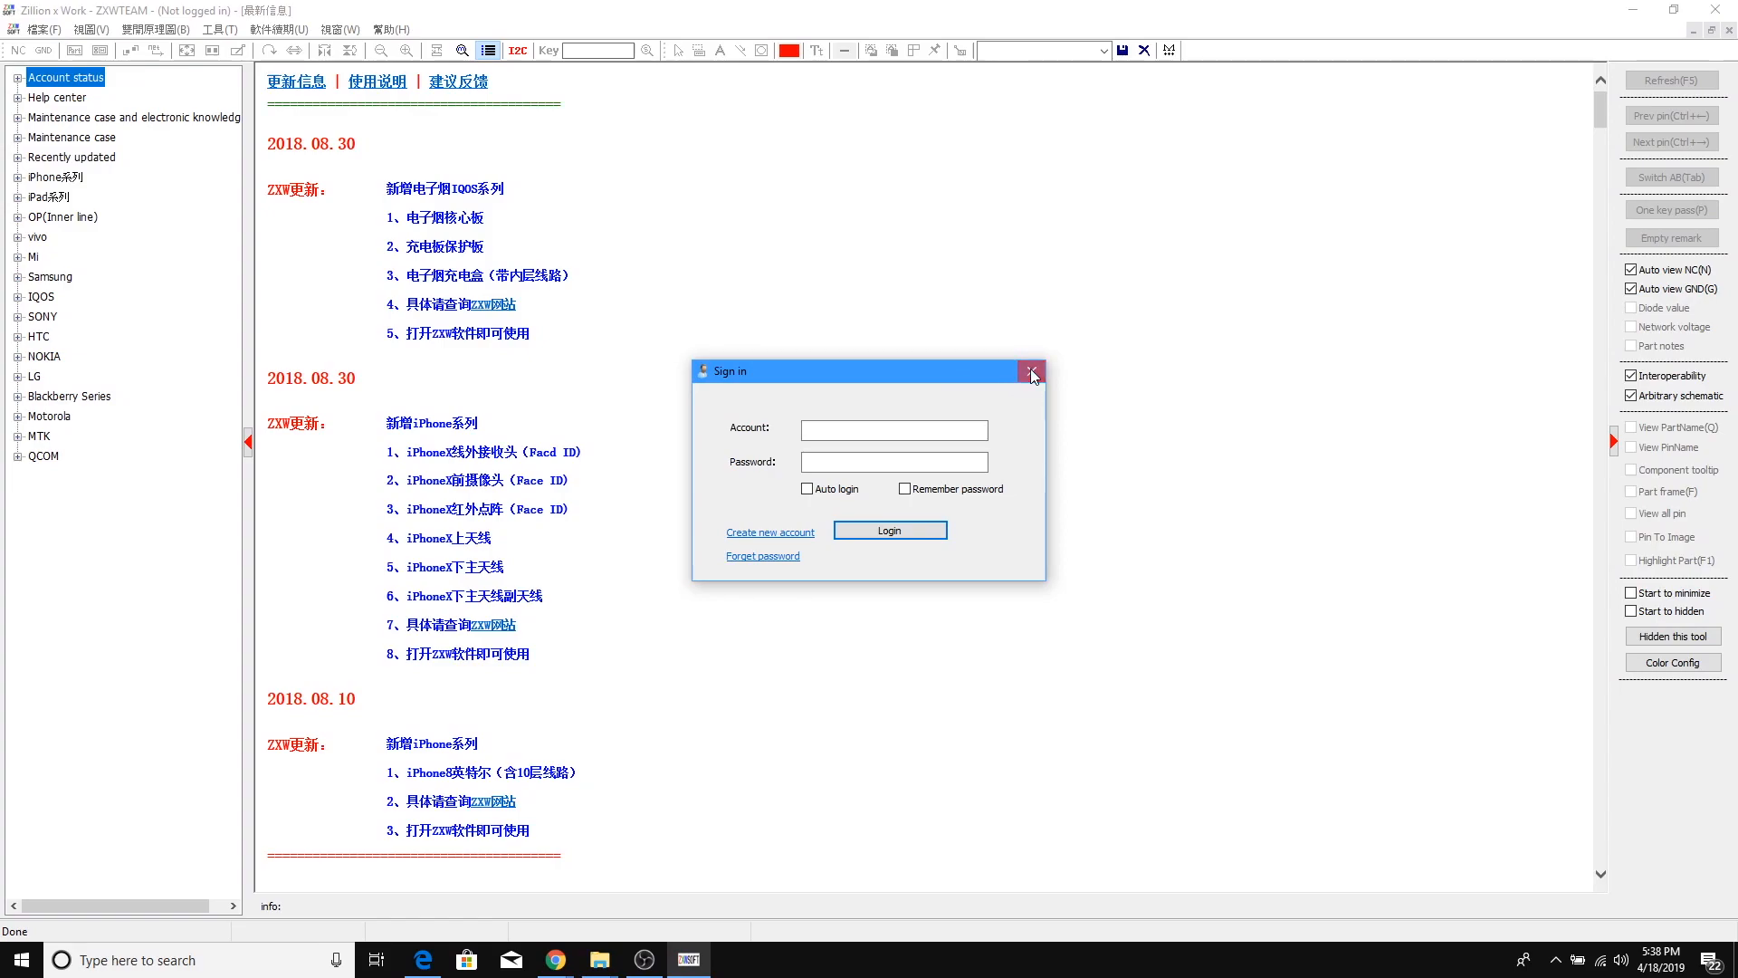
Dismiss the sign-in dialog without logging in and open the 工具(T) menu
left_click(1030, 370)
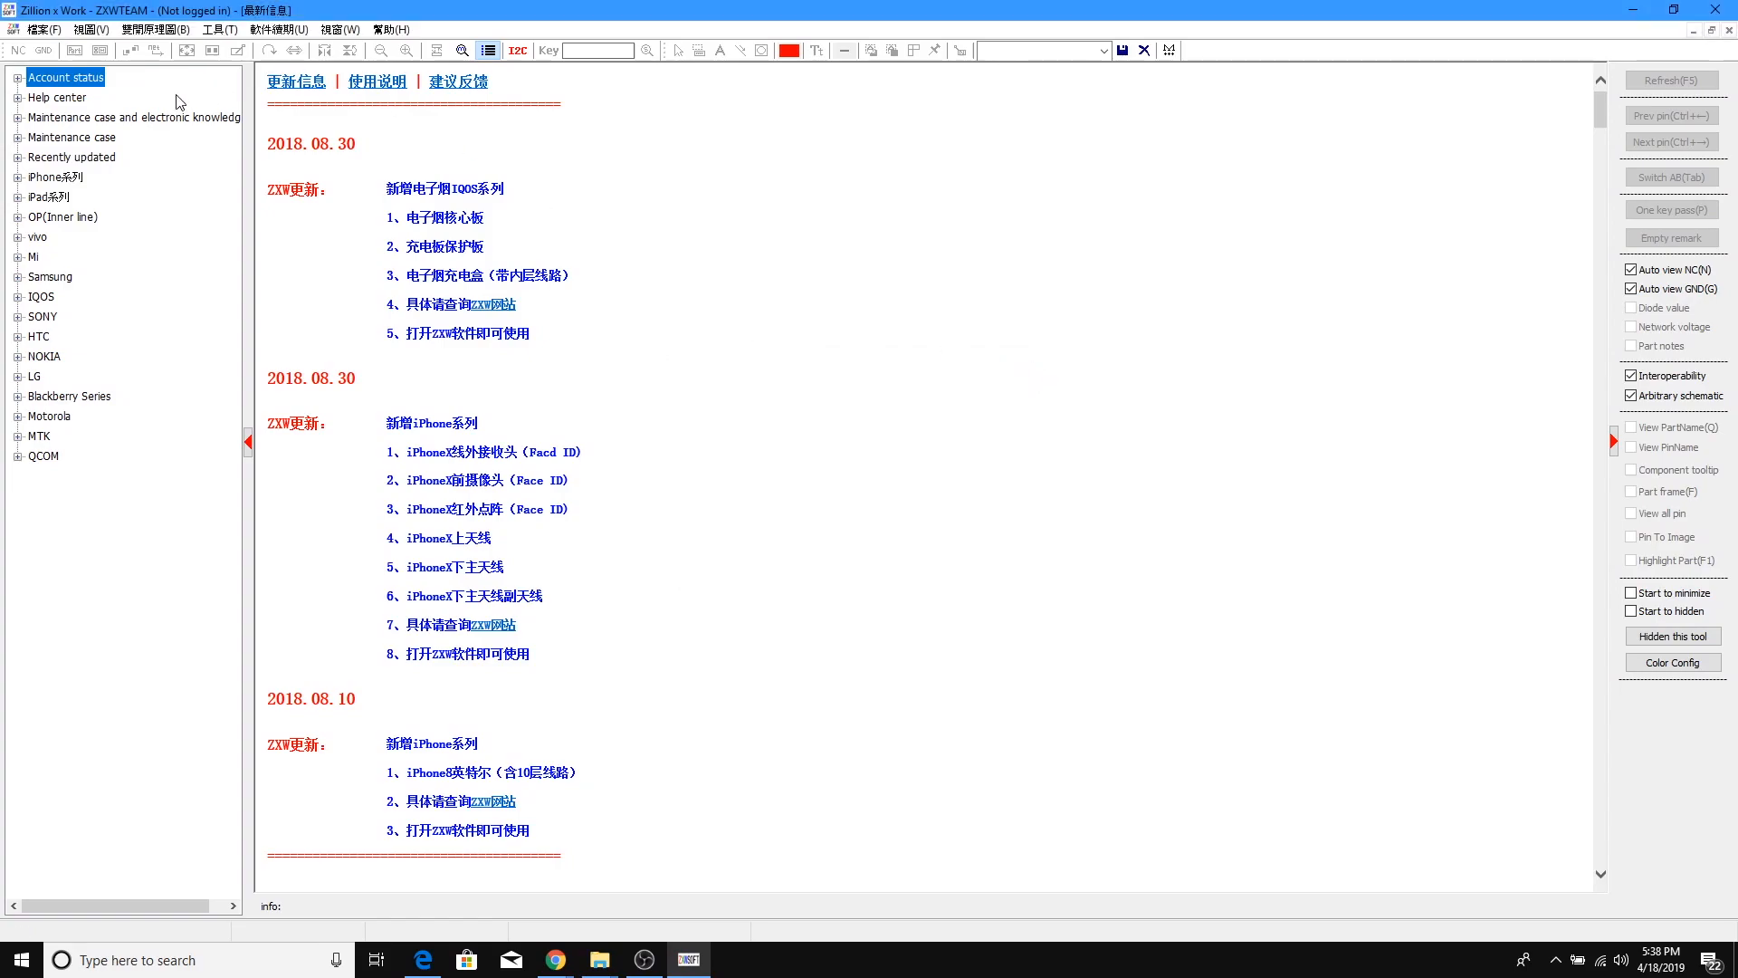
mouse_move(208, 92)
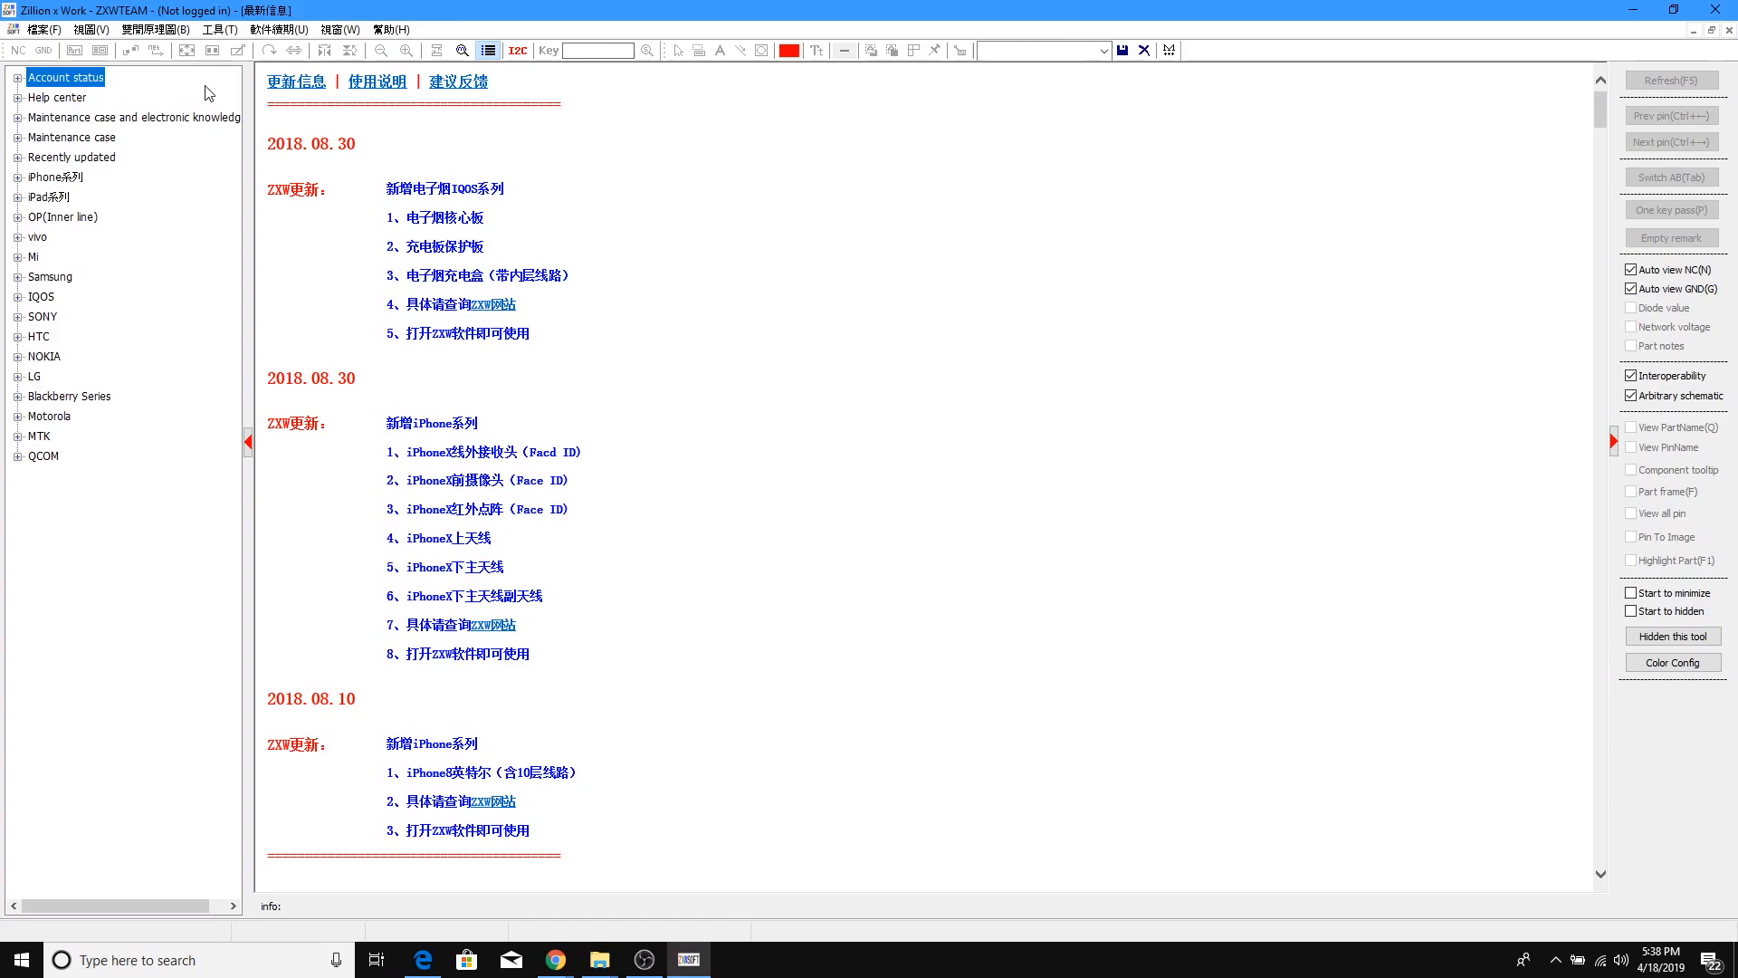
mouse_move(227, 94)
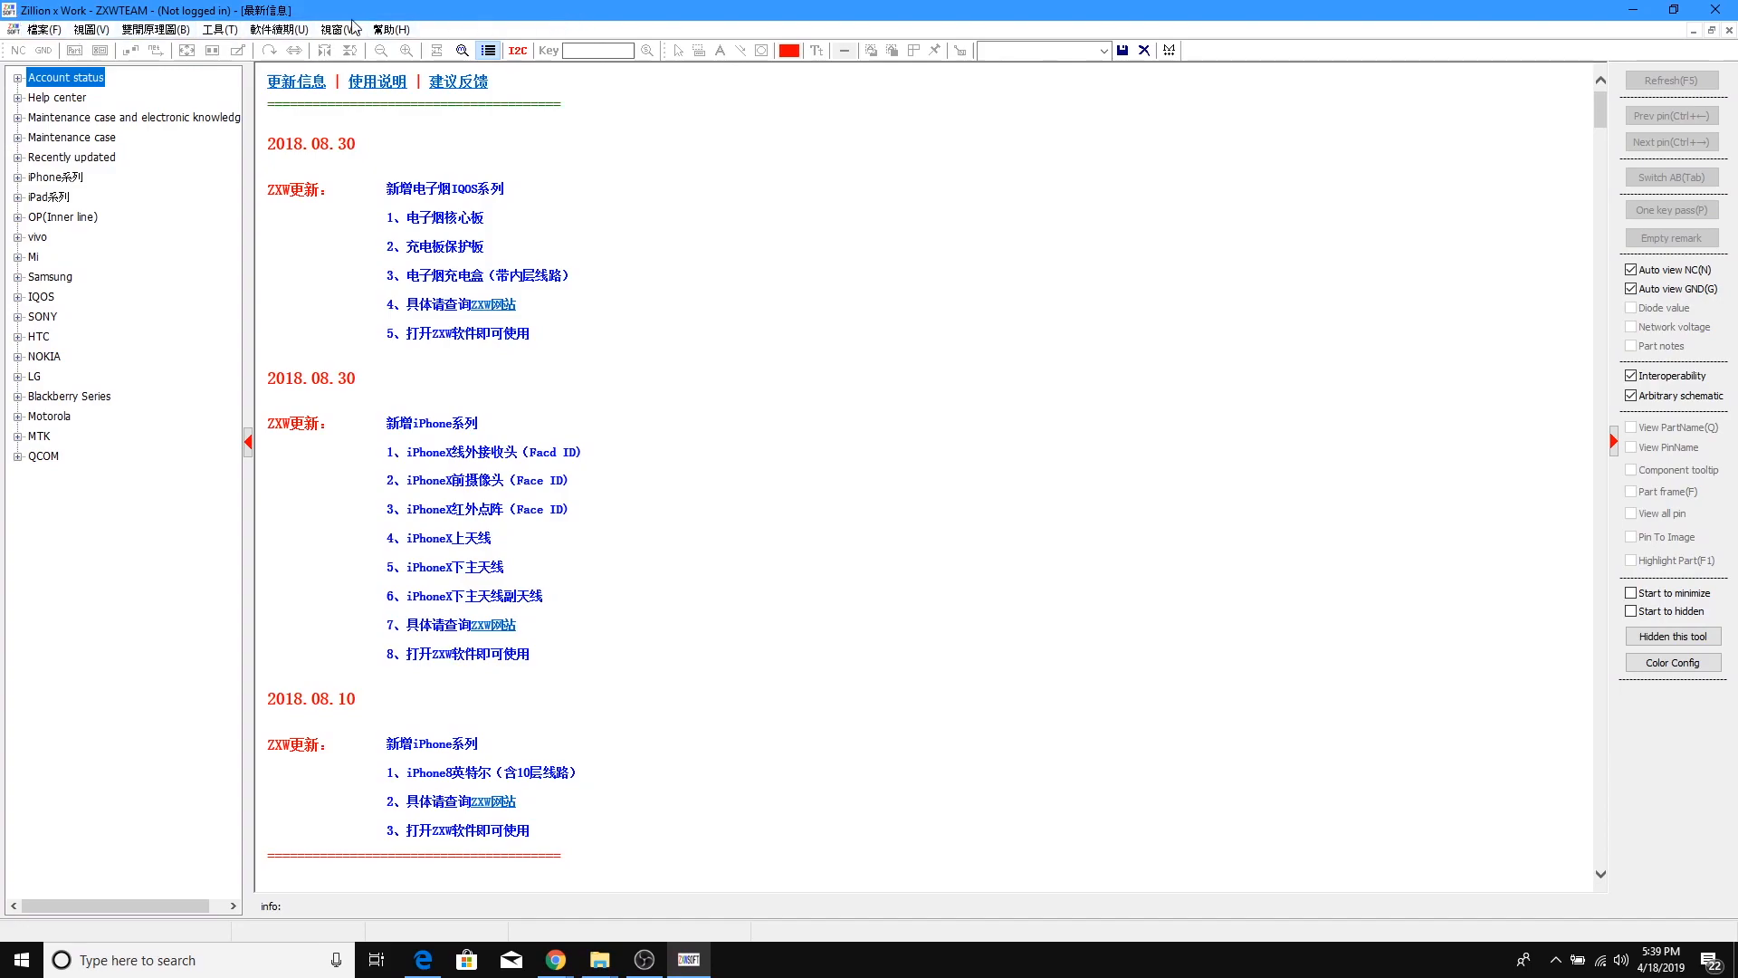
mouse_move(134, 115)
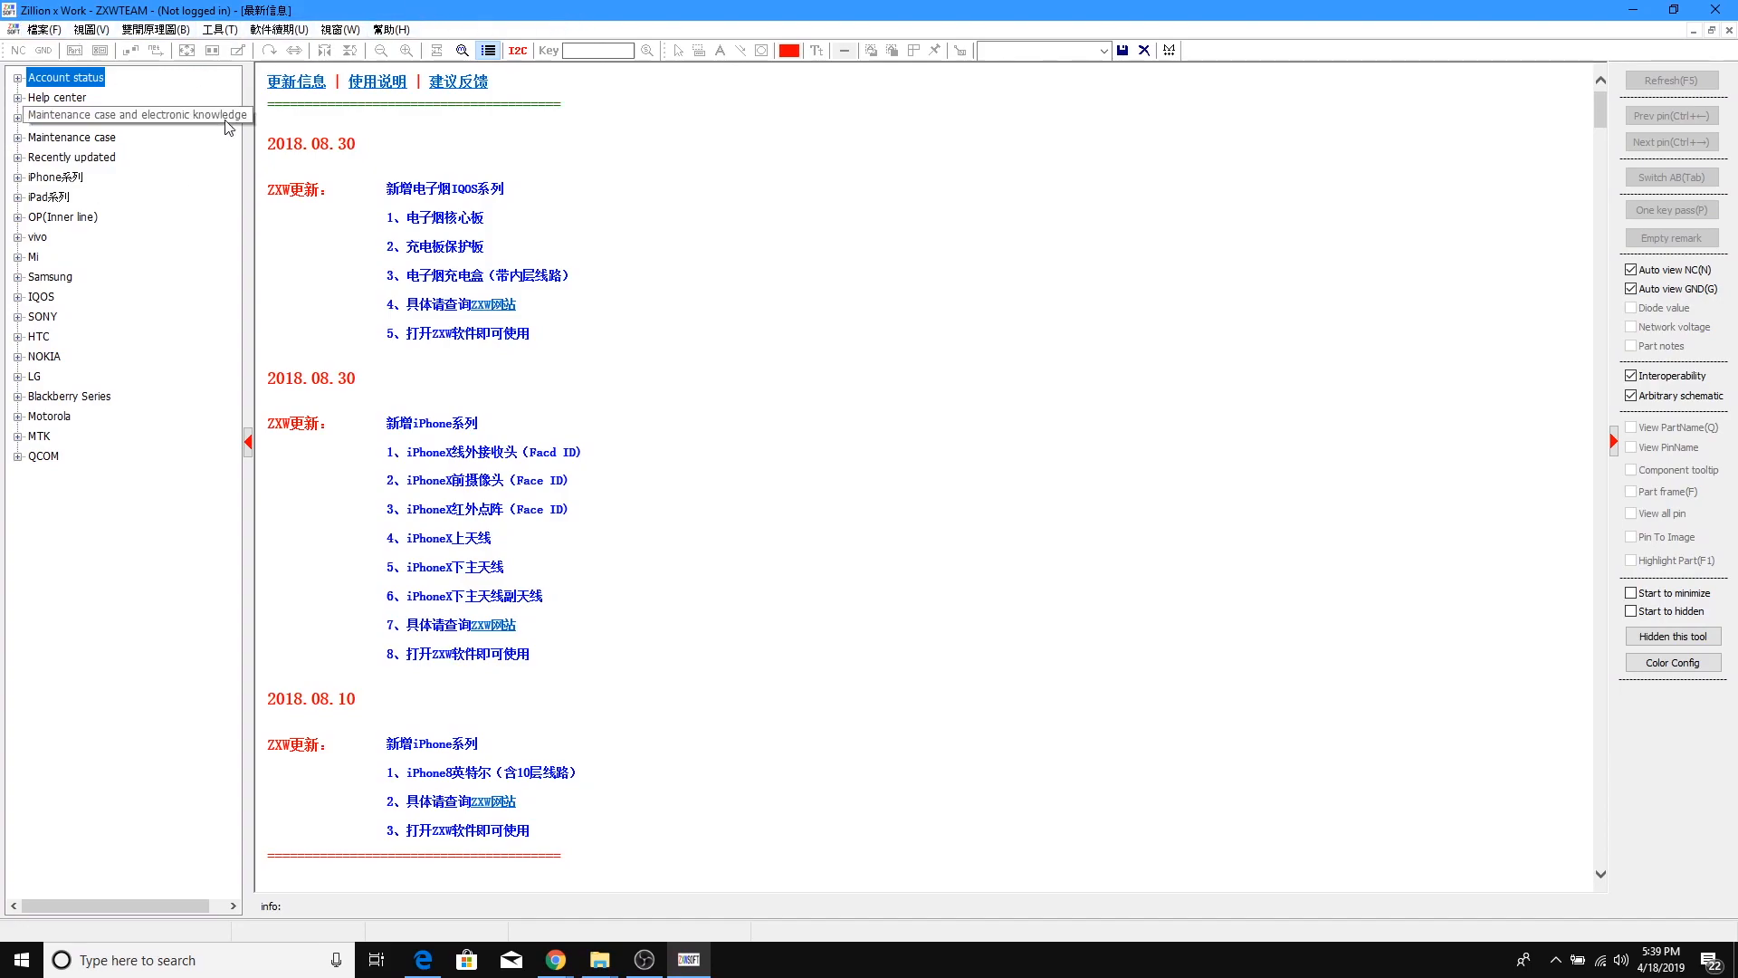
left_click(219, 29)
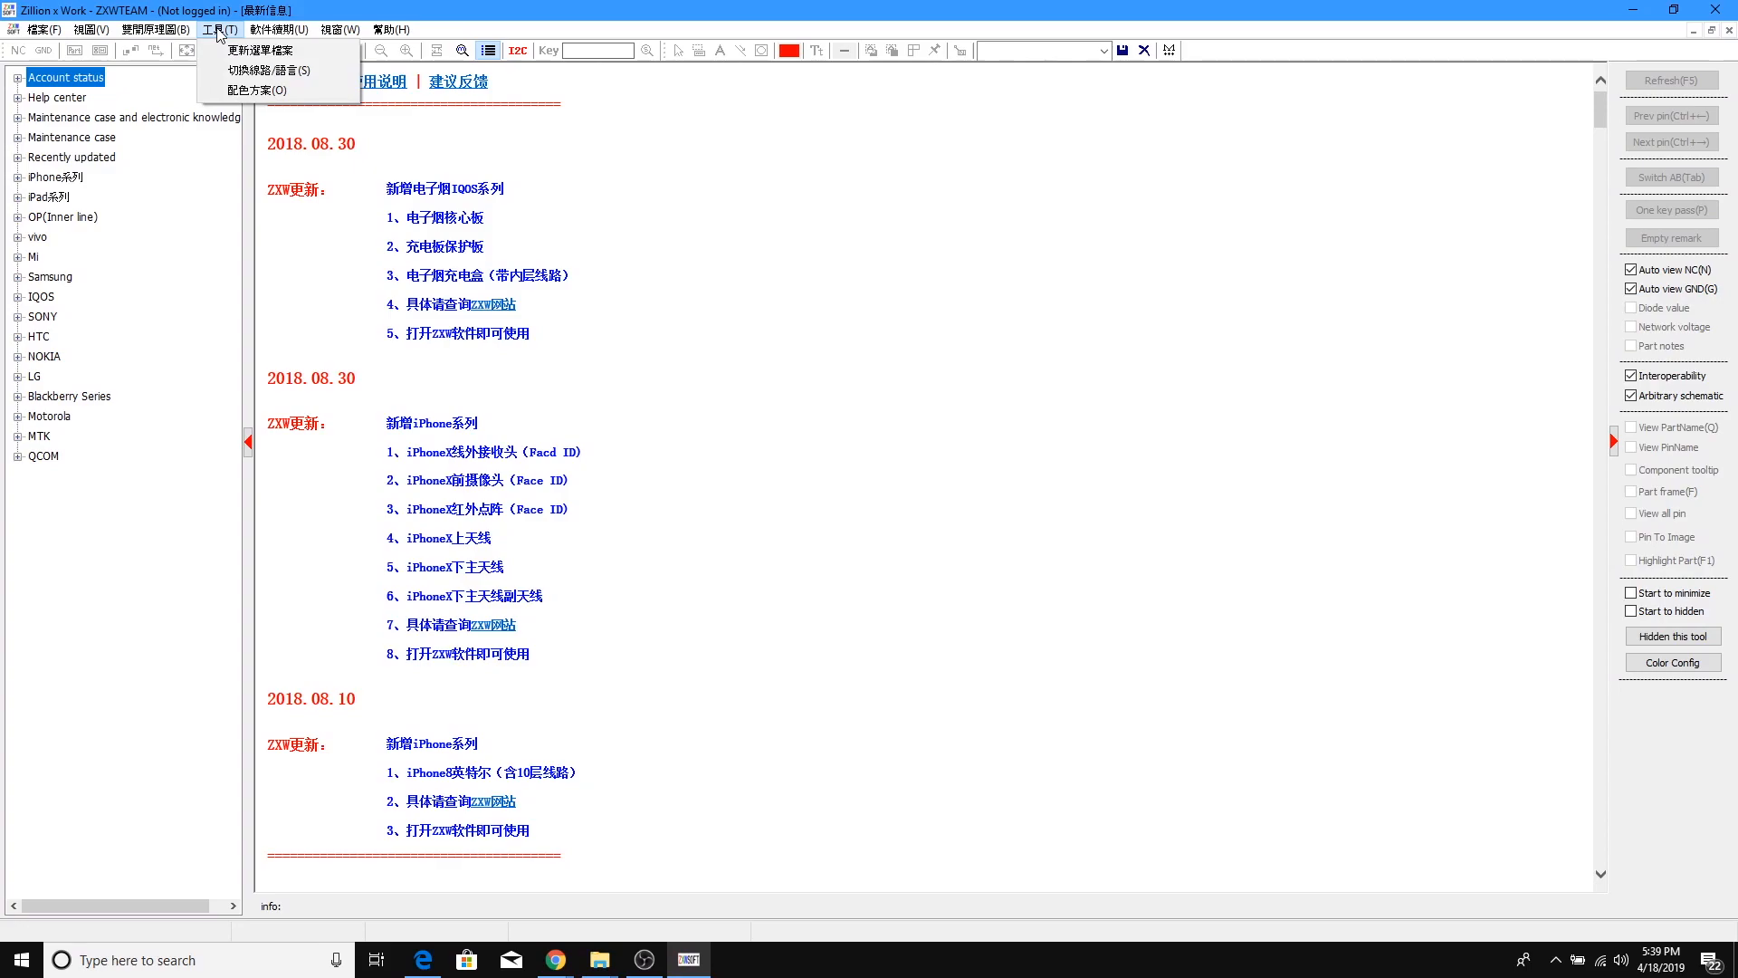
mouse_move(250, 51)
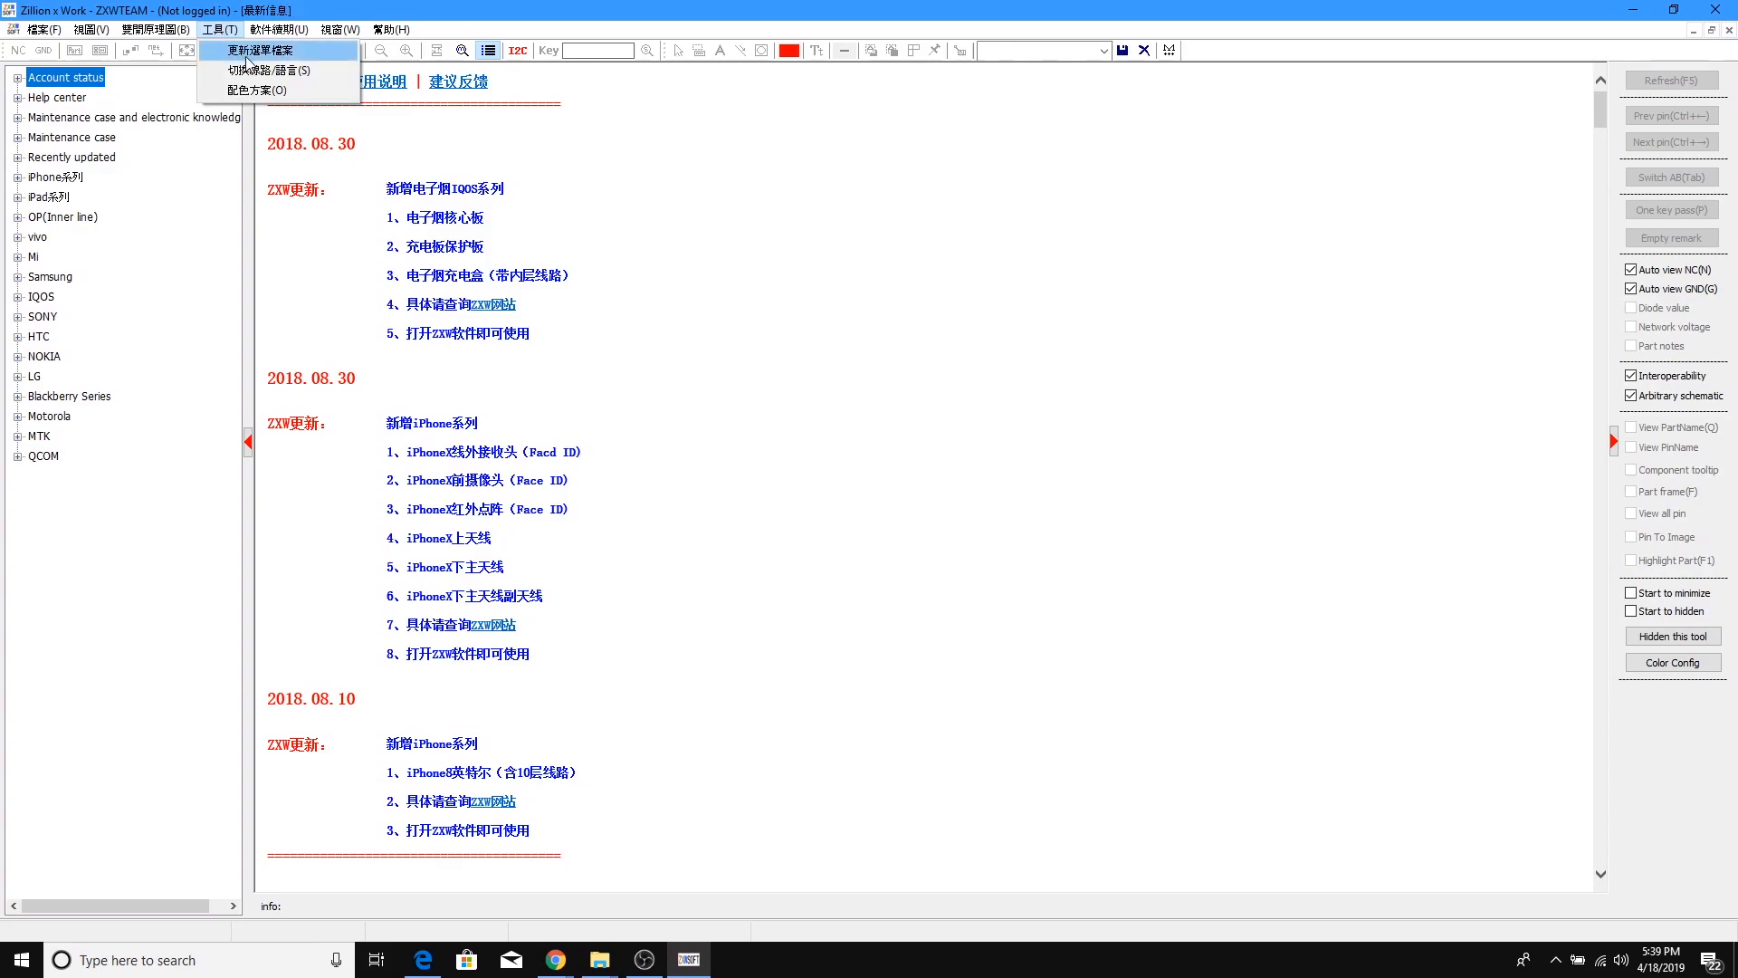
mouse_move(276, 70)
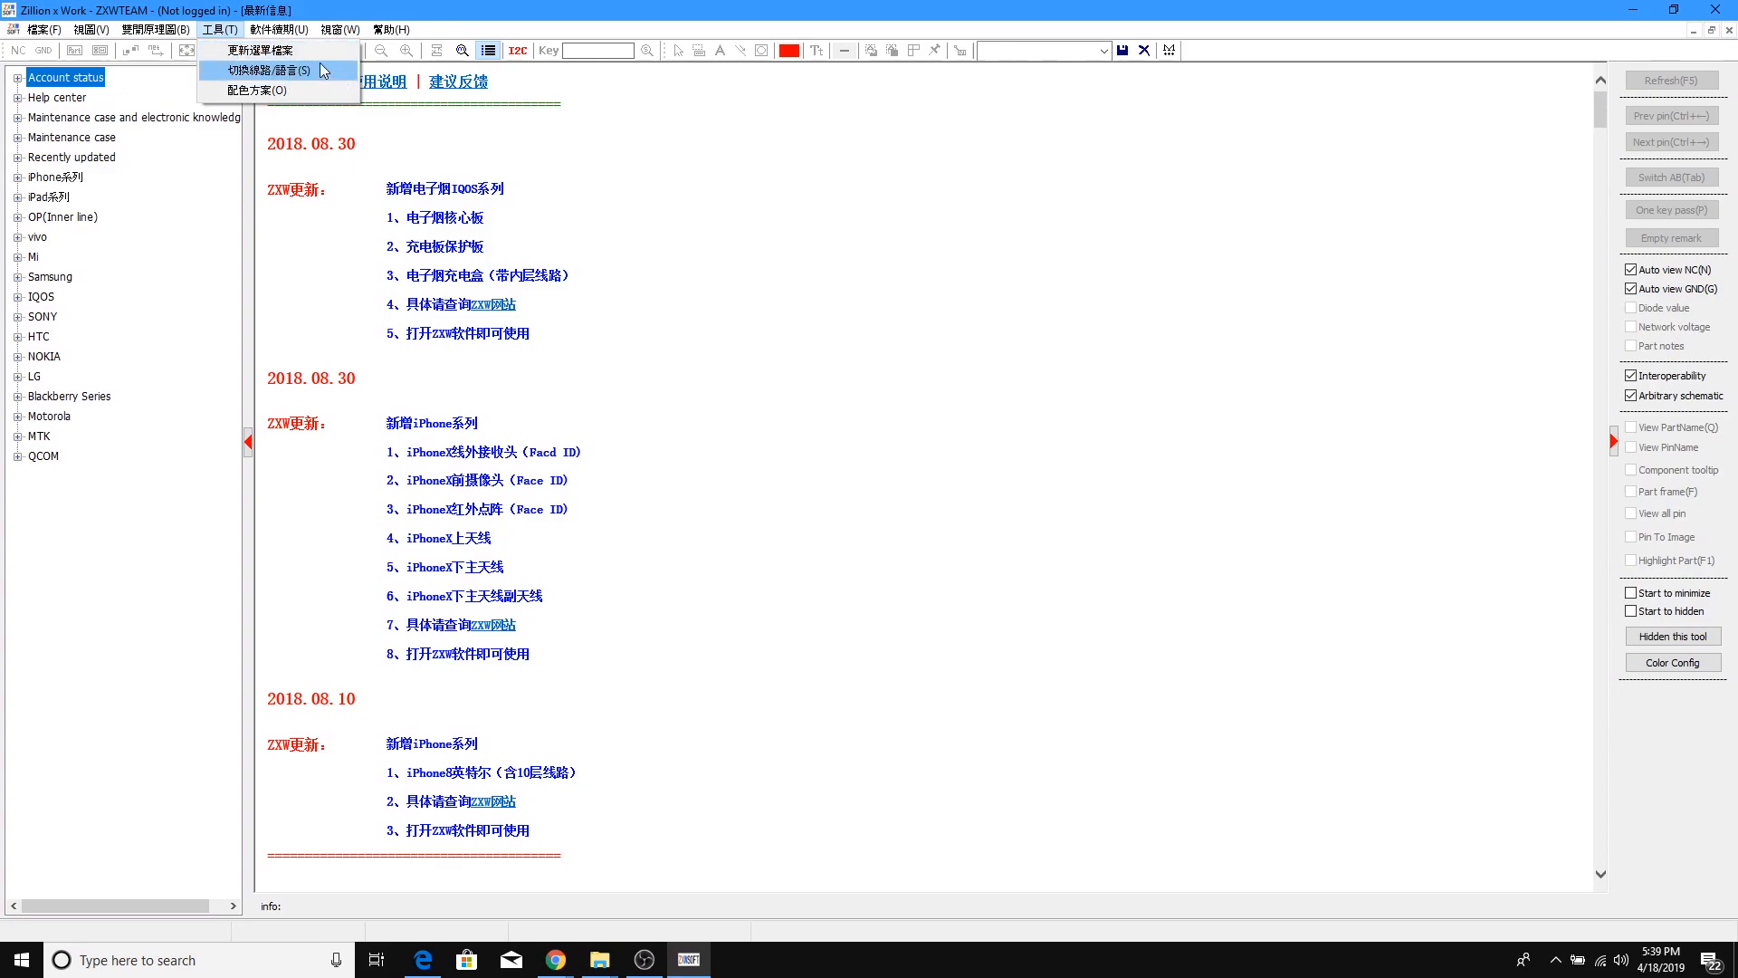
In 切换线路/语言, choose English from the language dropdown and confirm with OK
left_click(266, 70)
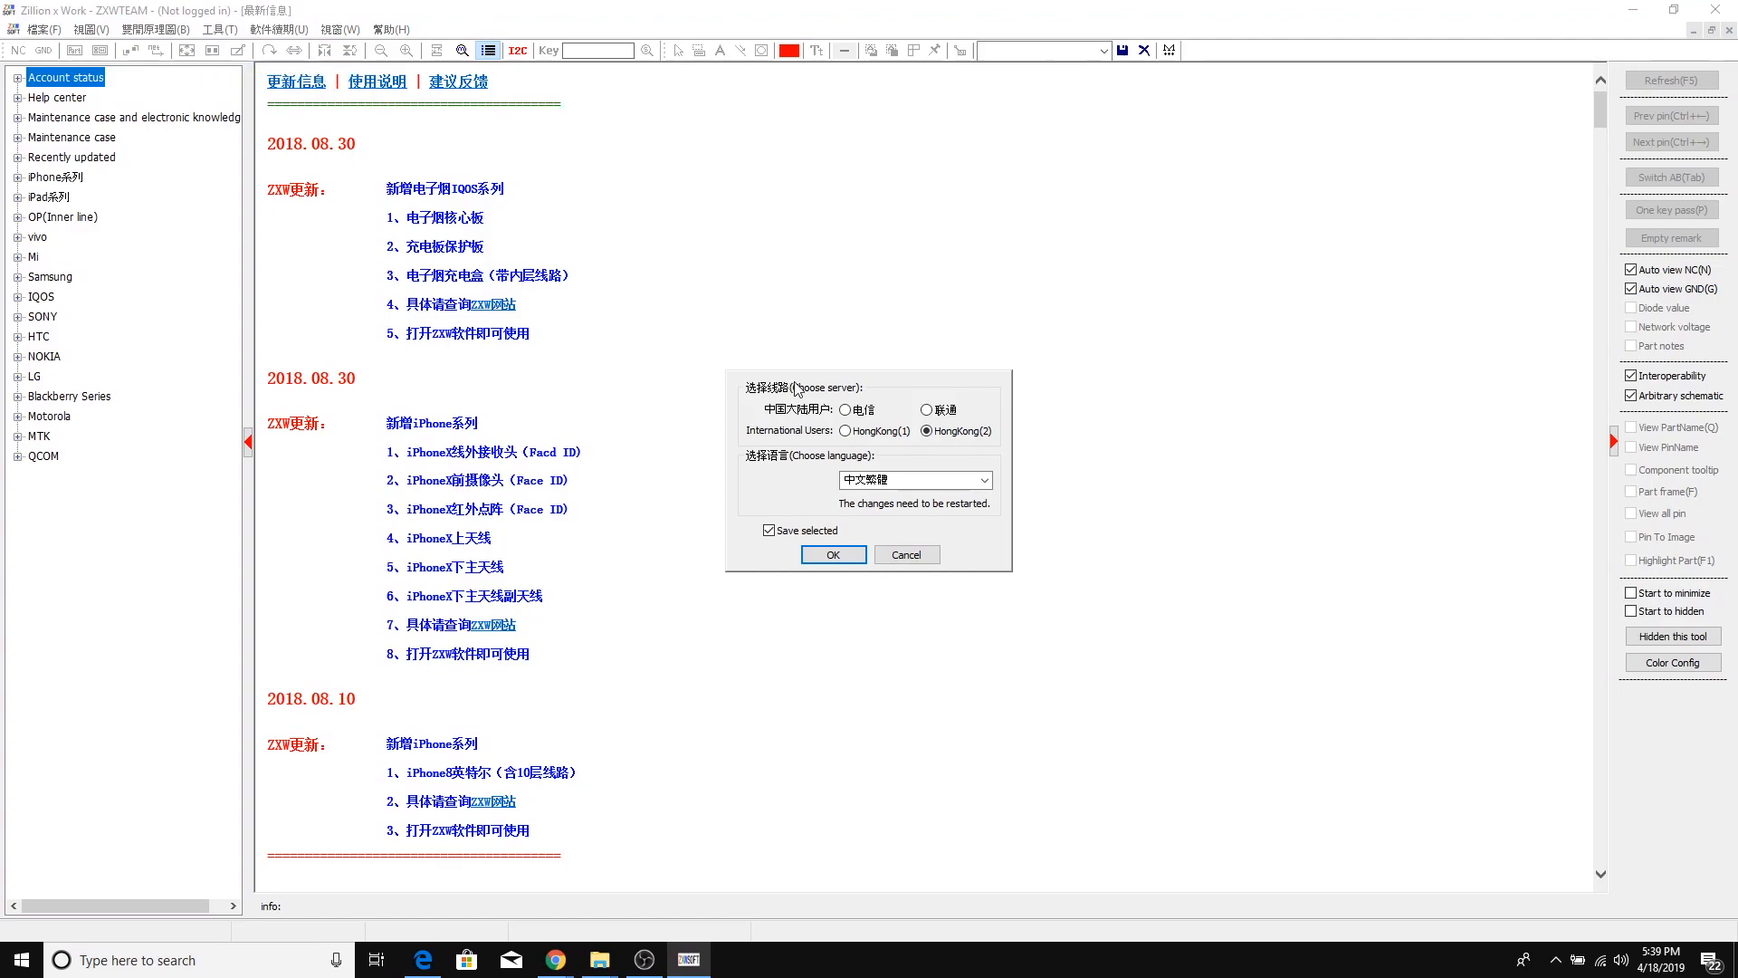
mouse_move(809, 426)
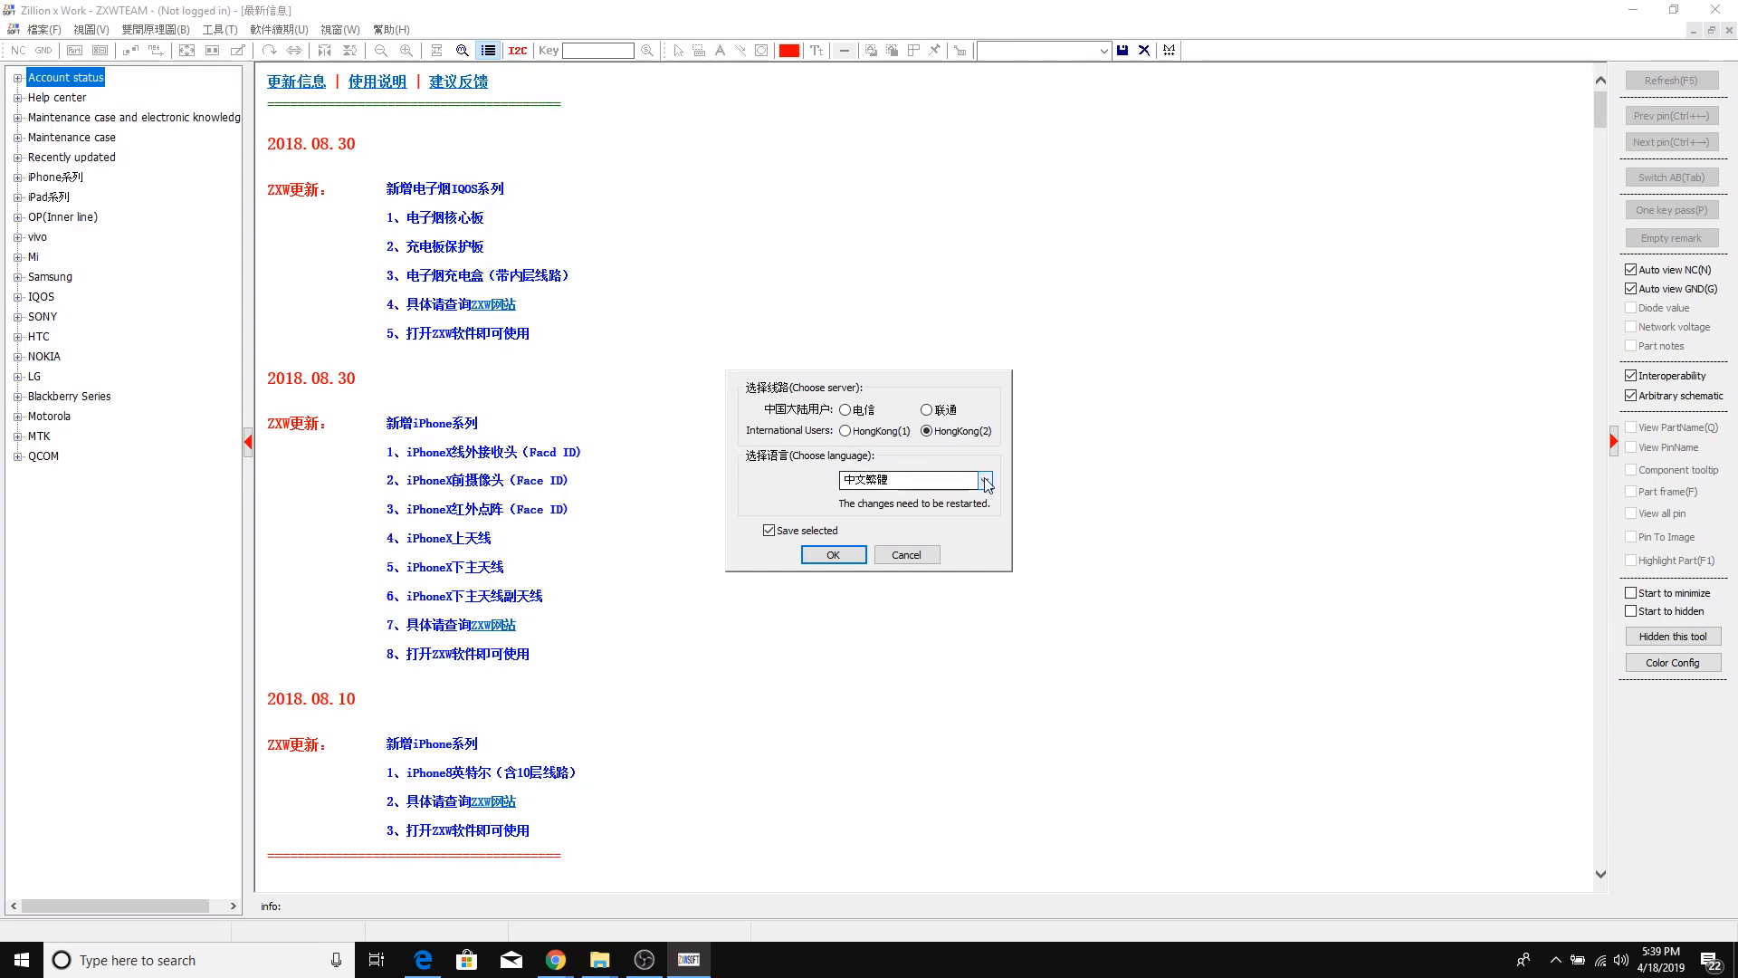
left_click(983, 479)
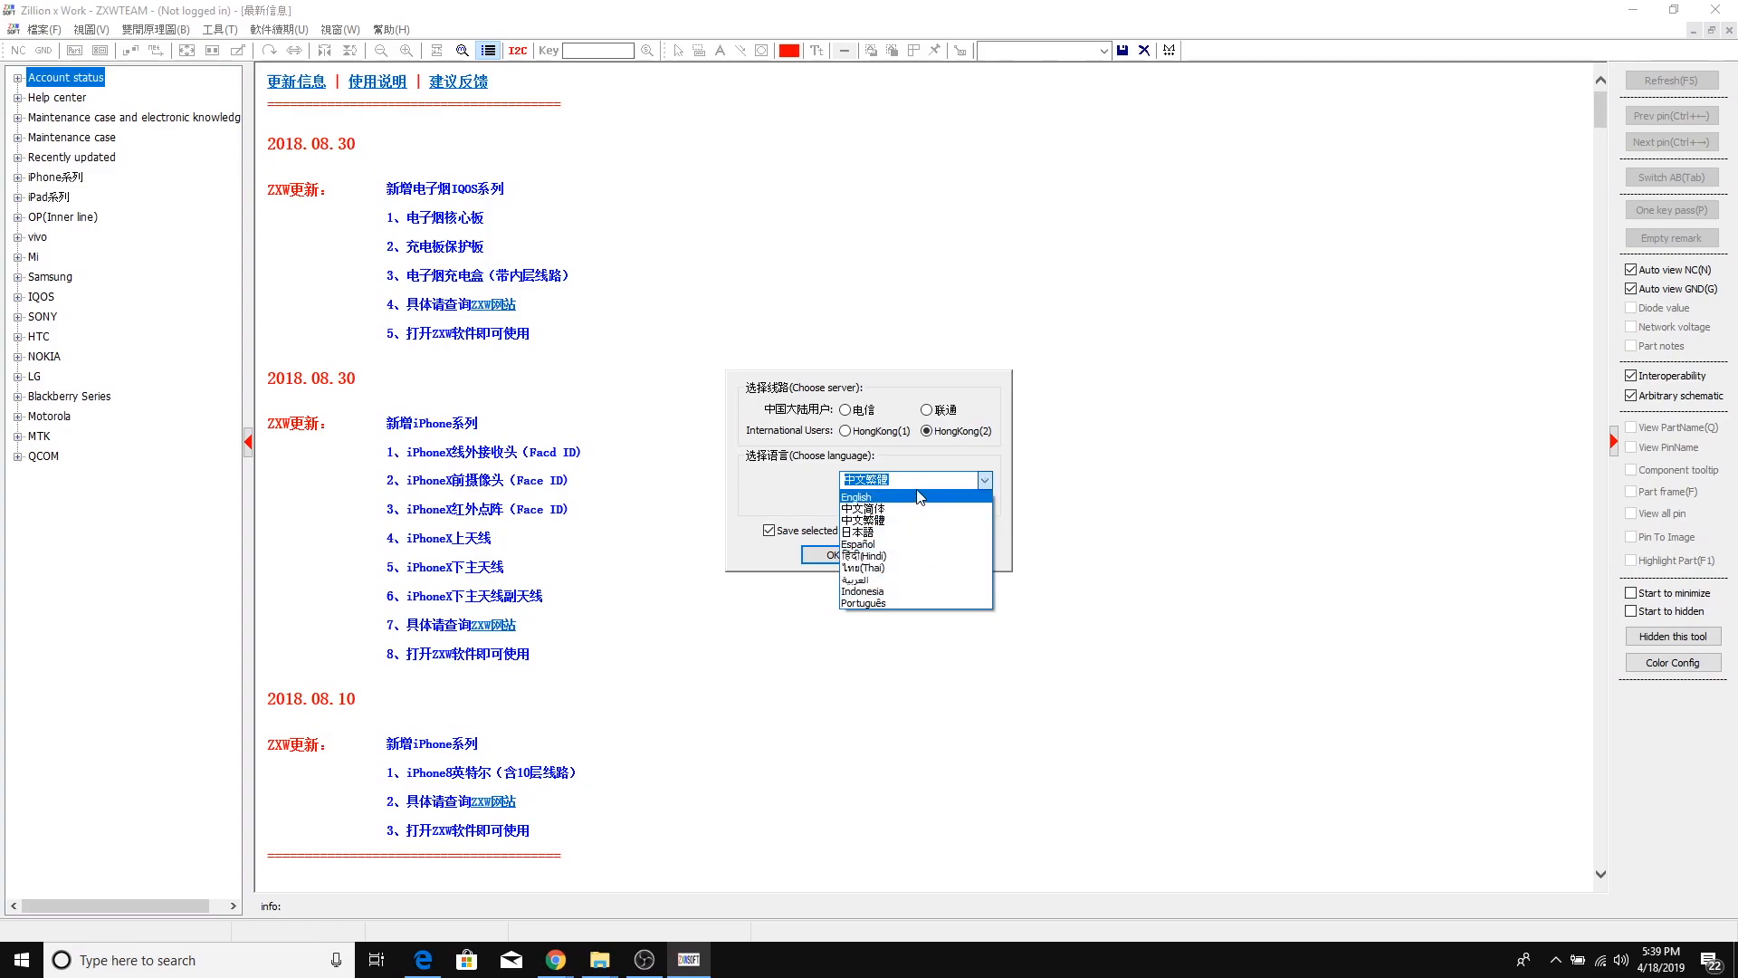
mouse_move(913, 580)
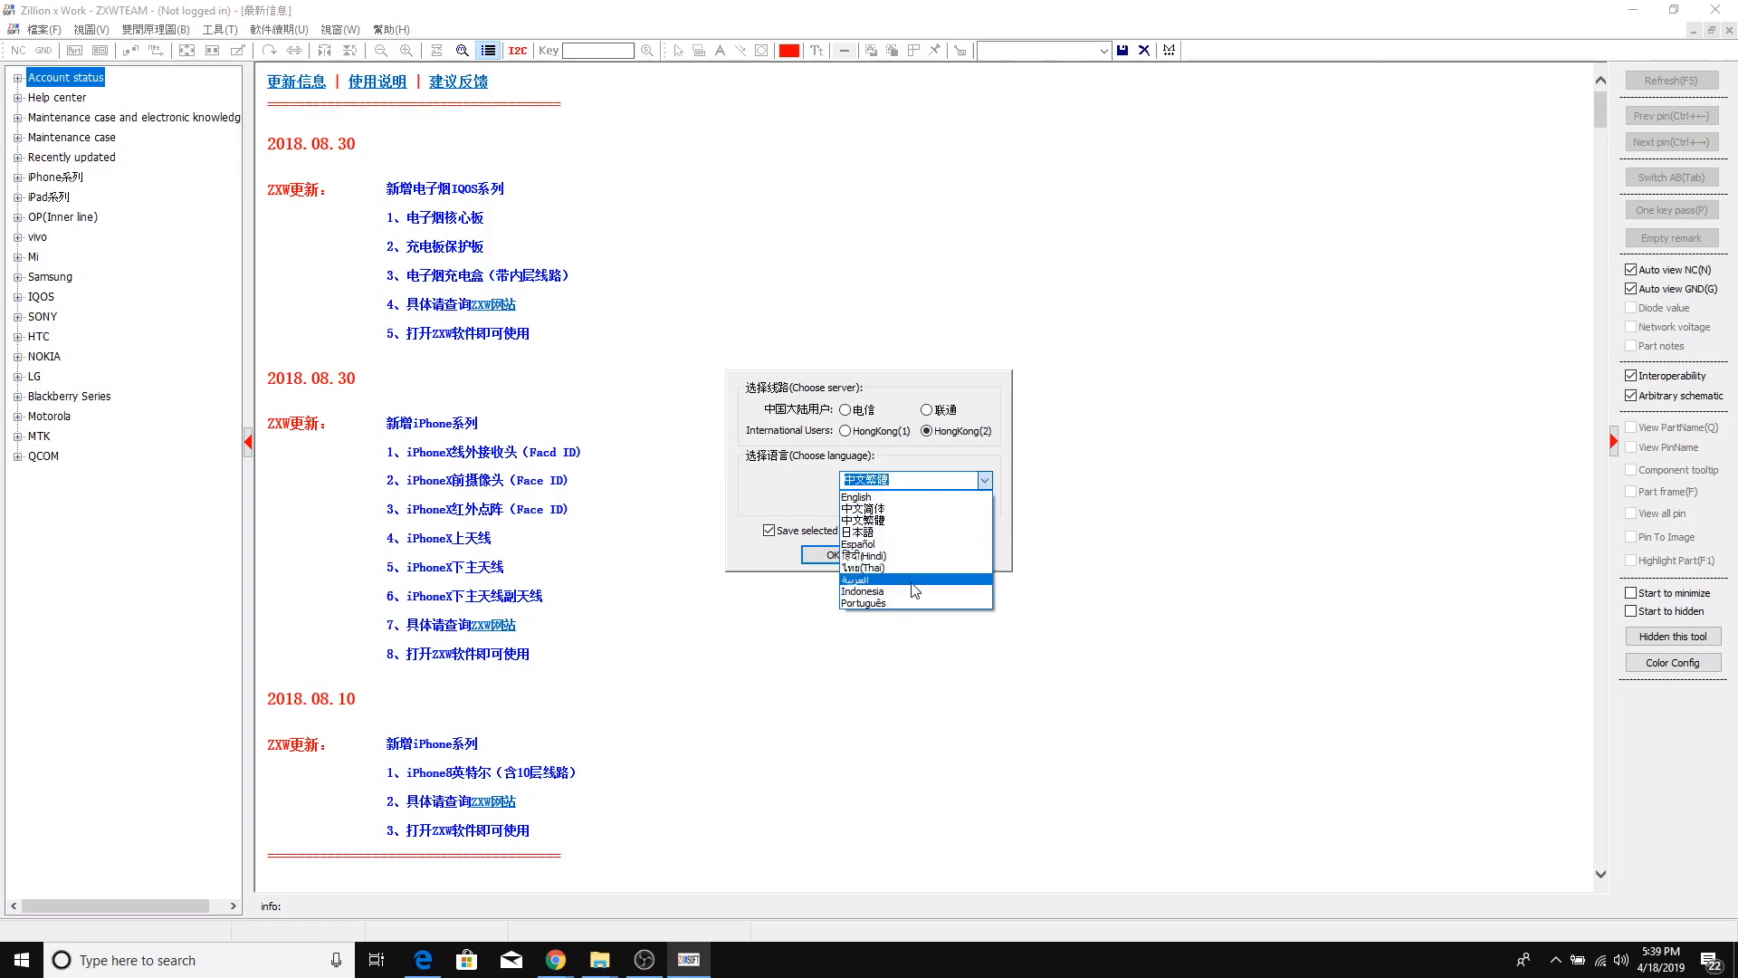
mouse_move(928, 496)
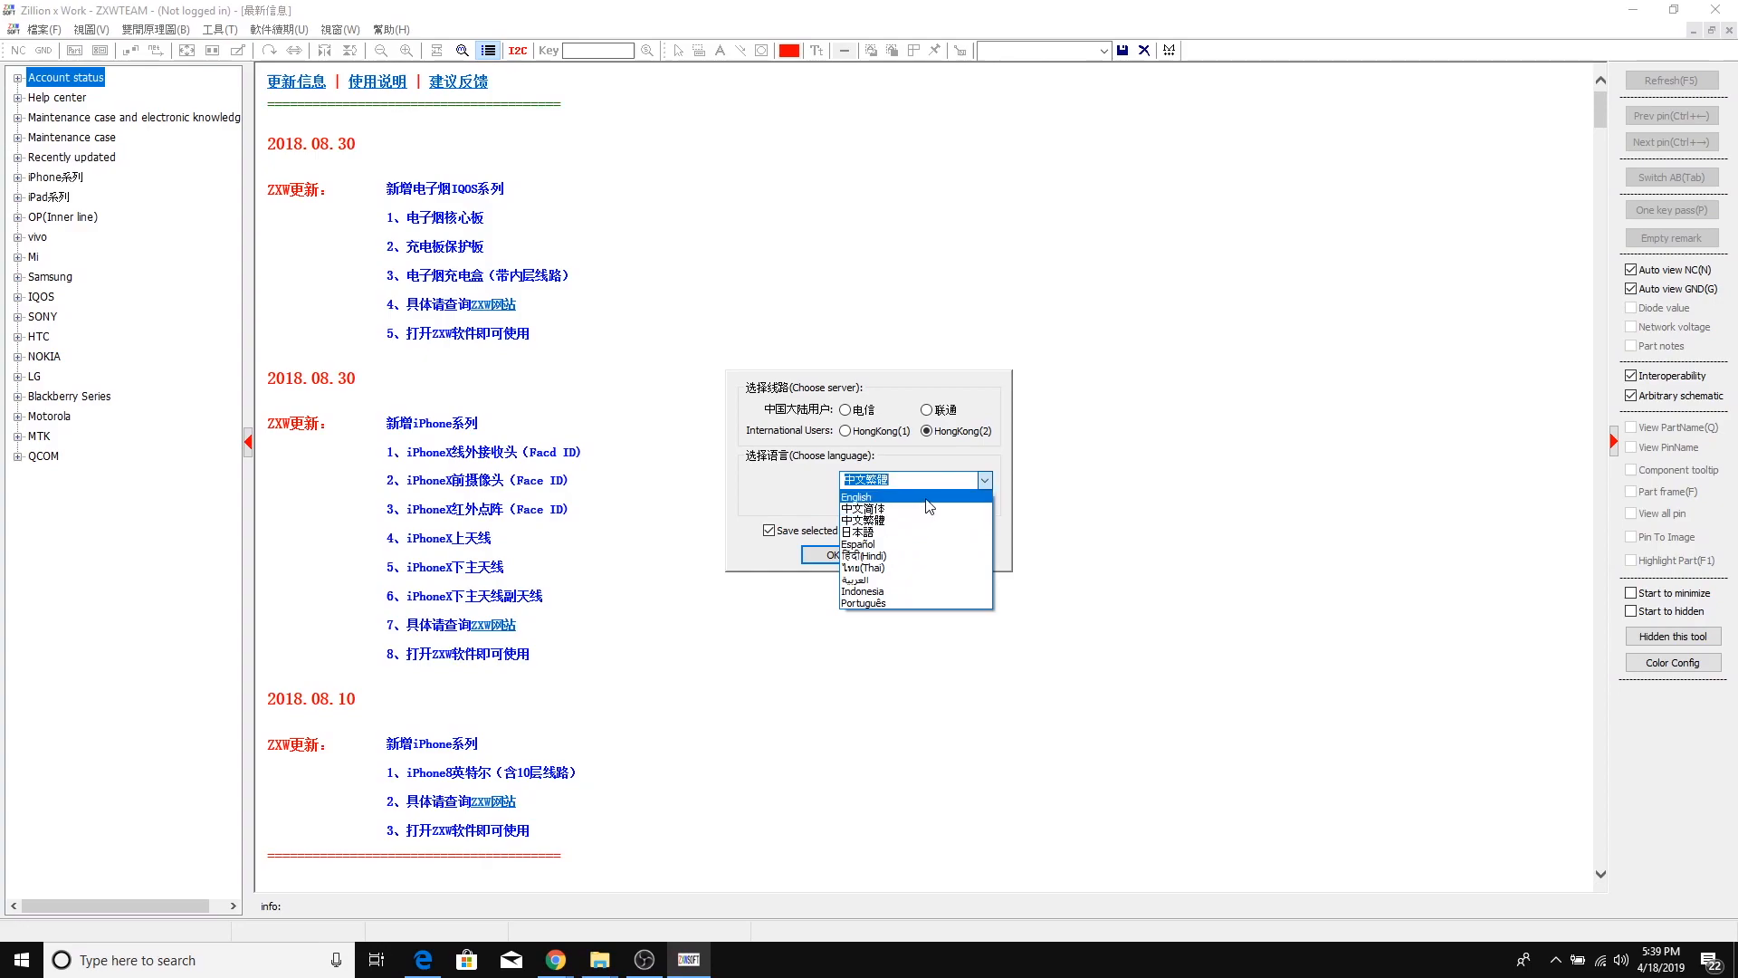
left_click(855, 495)
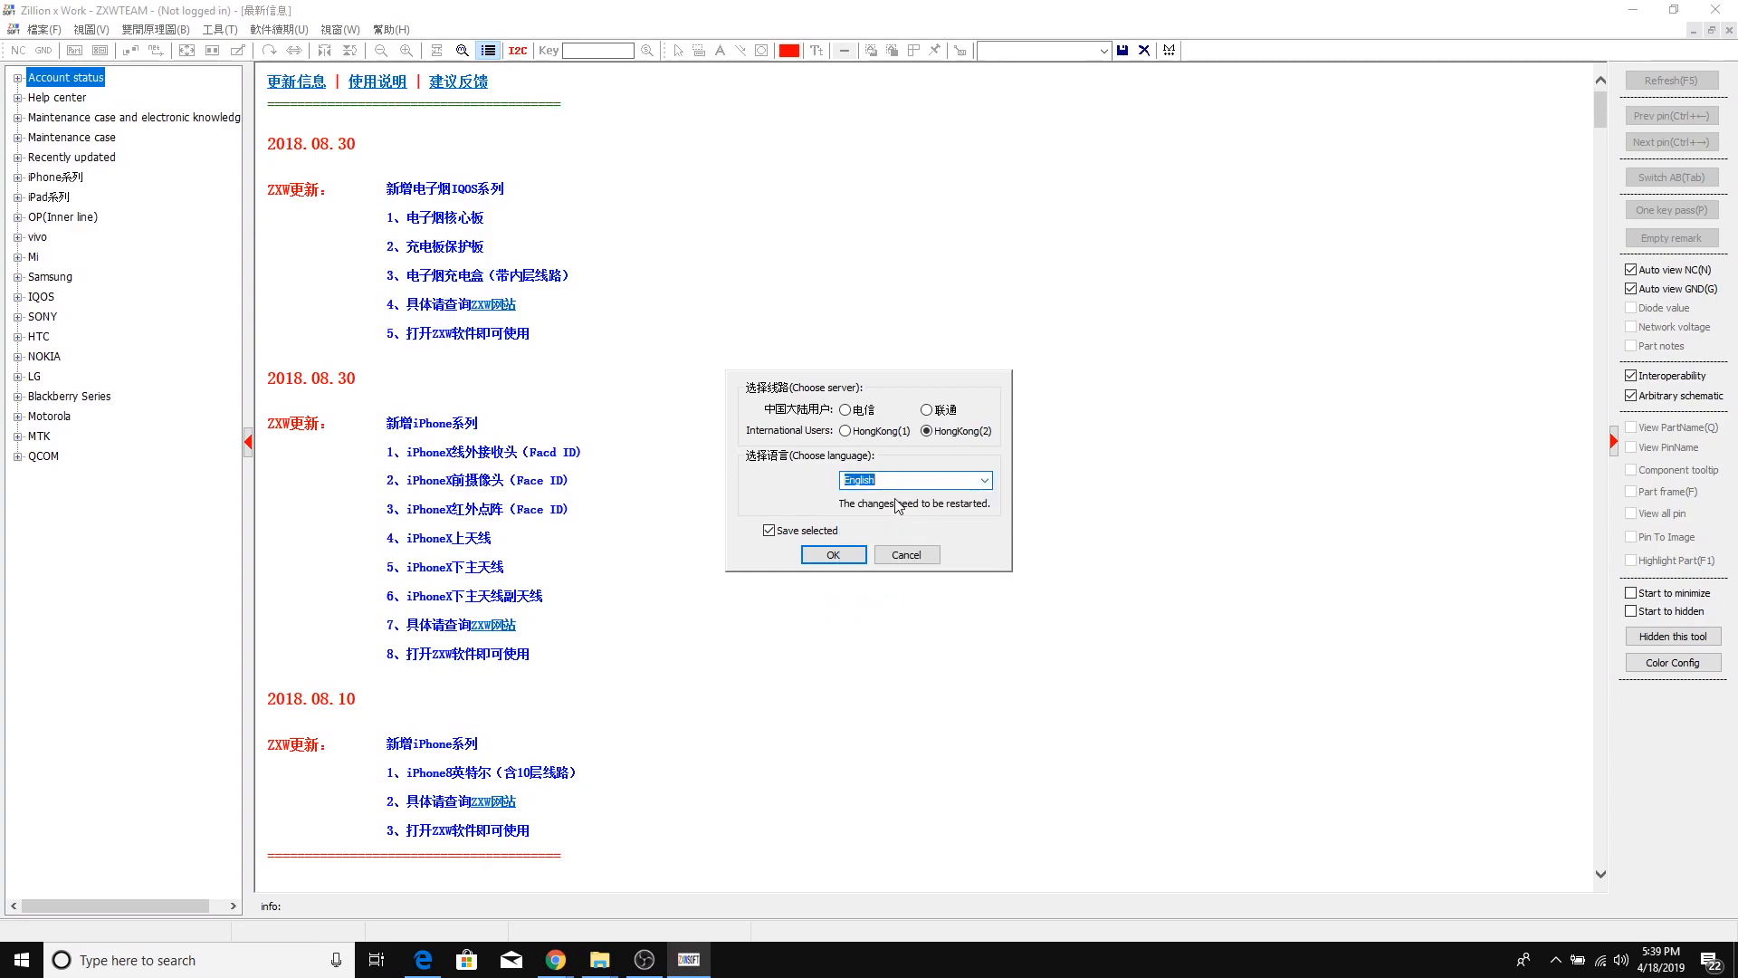
left_click(831, 553)
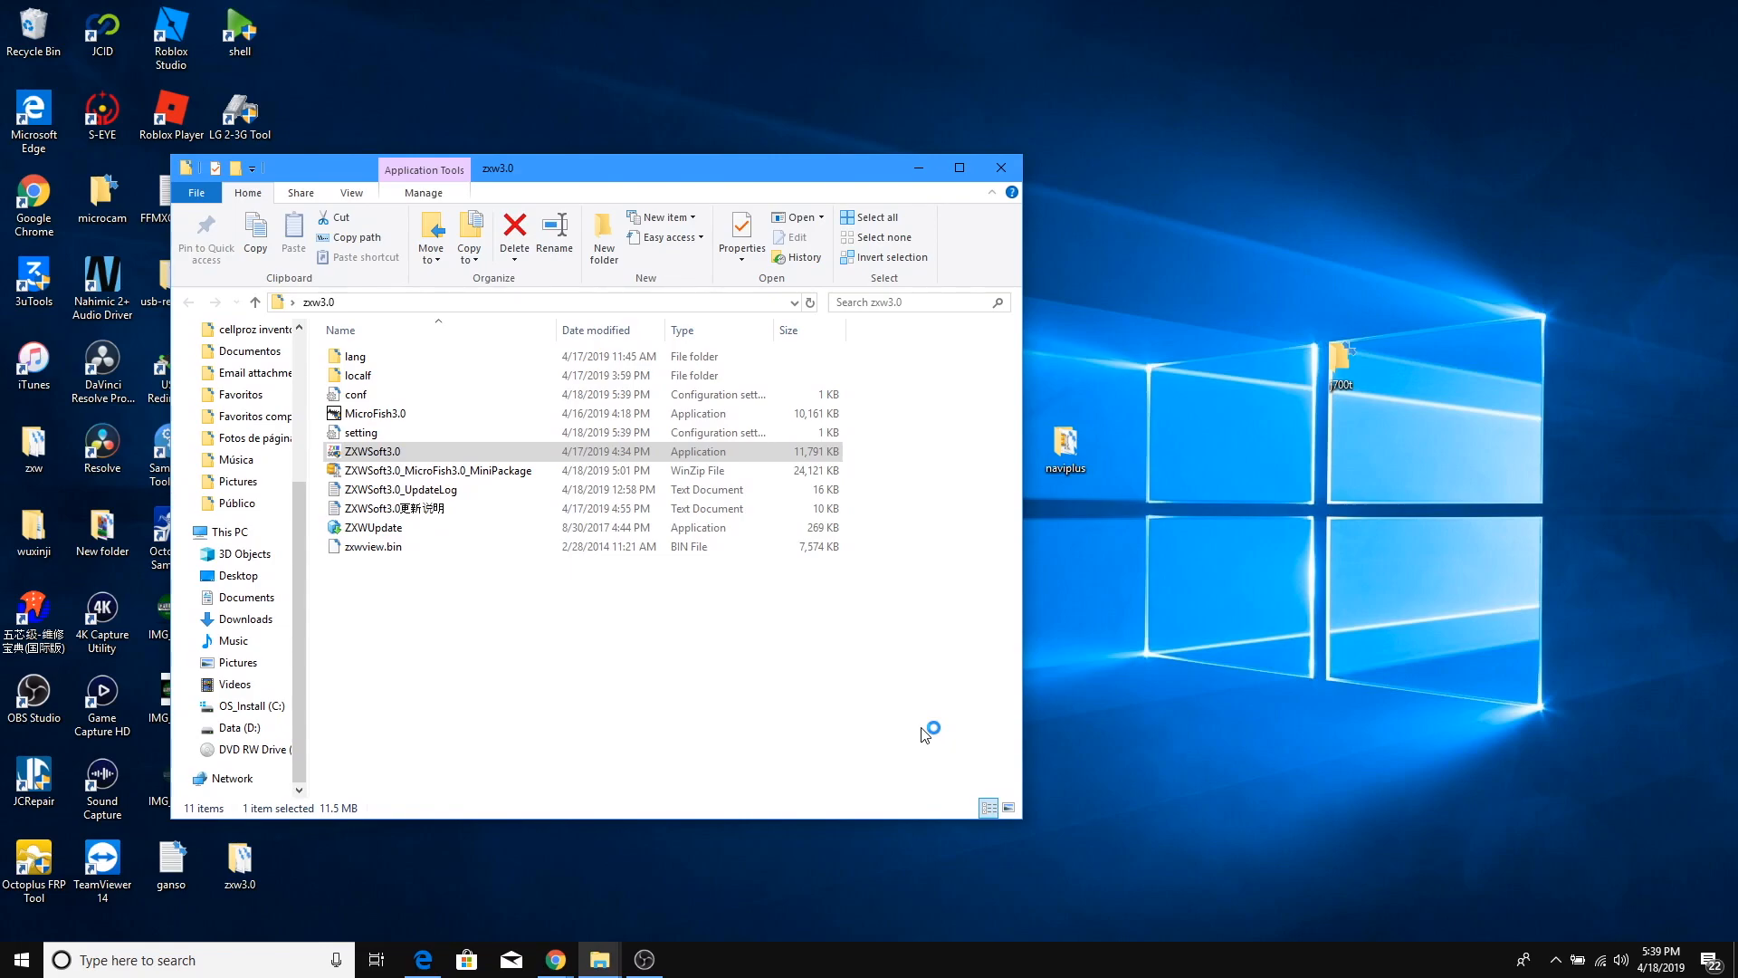
Relaunch ZXWSoft3.0 from the zxw3.0 folder so it opens in English
double_click(371, 451)
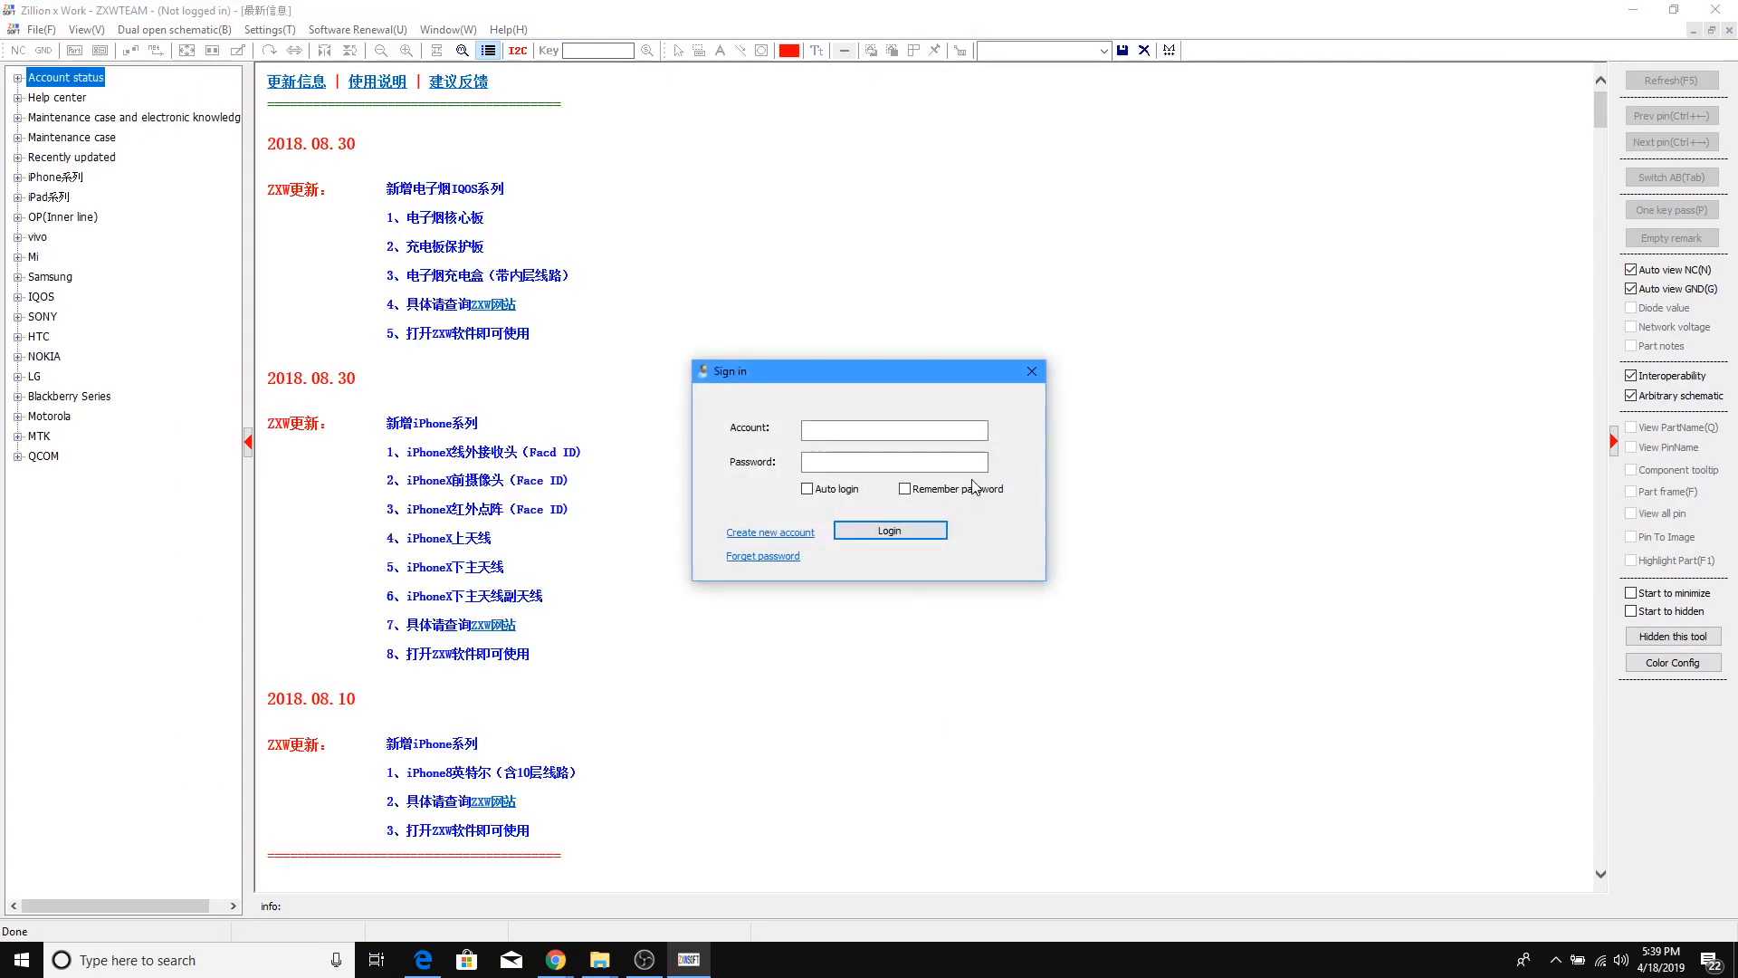
Dismiss sign-in and confirm English is selected under Settings > Choose Server/Language
left_click(1030, 370)
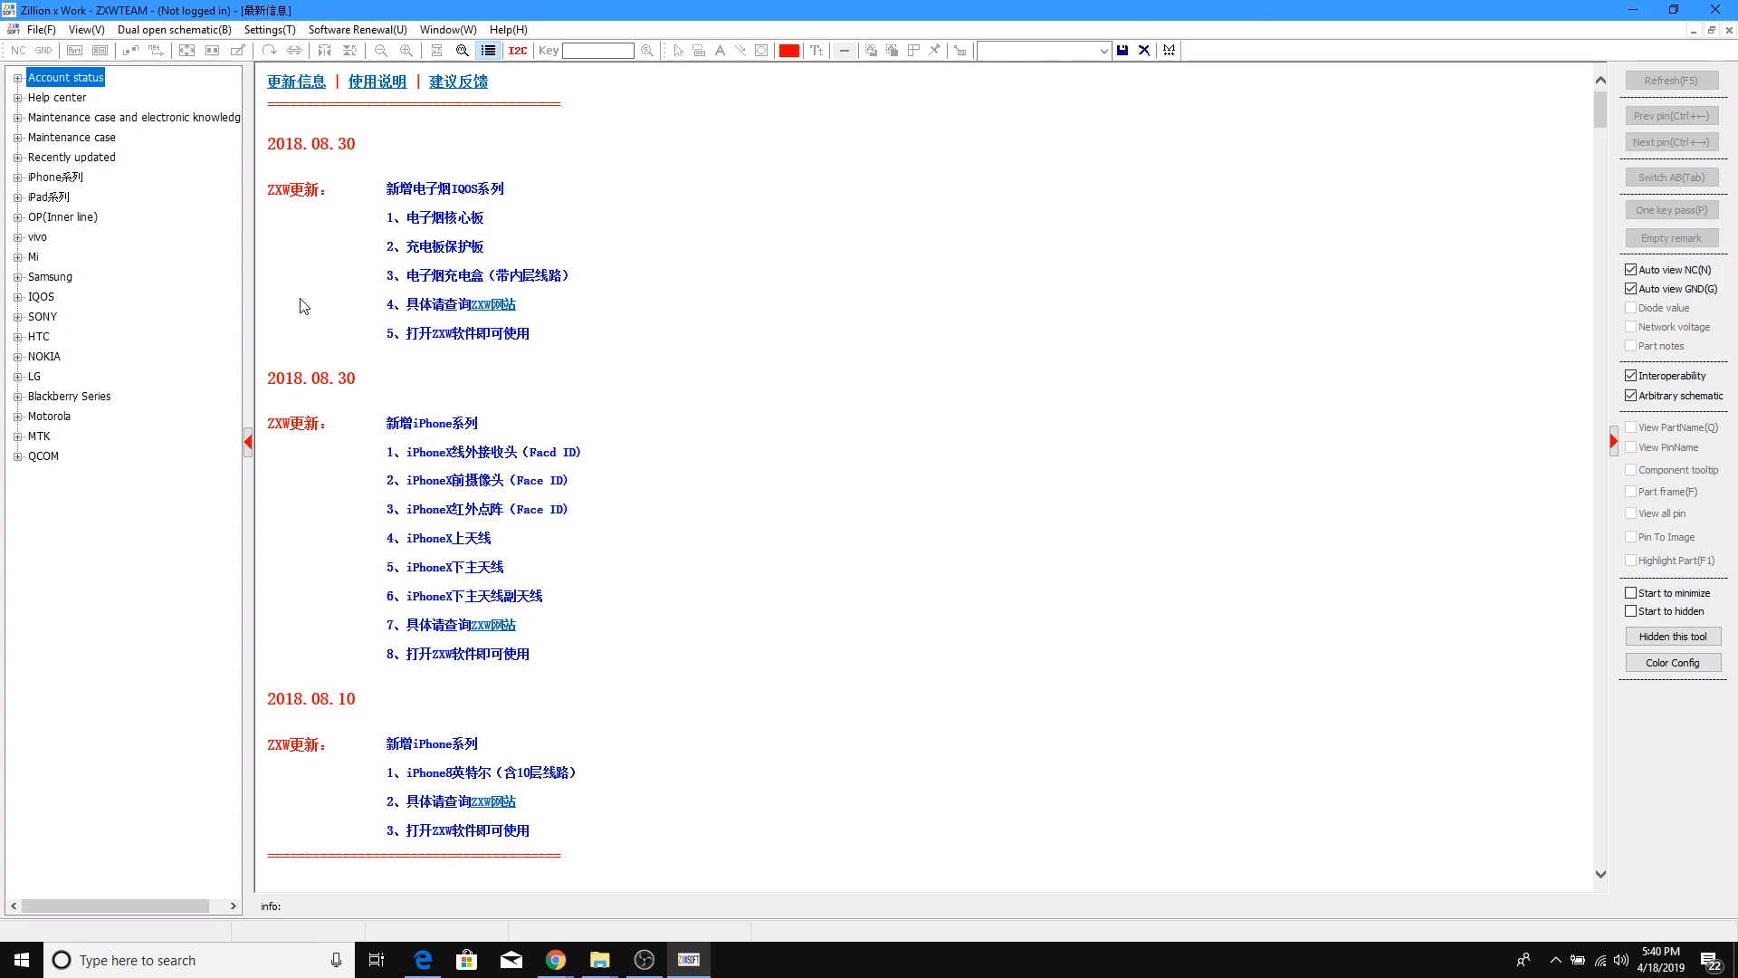
left_click(268, 29)
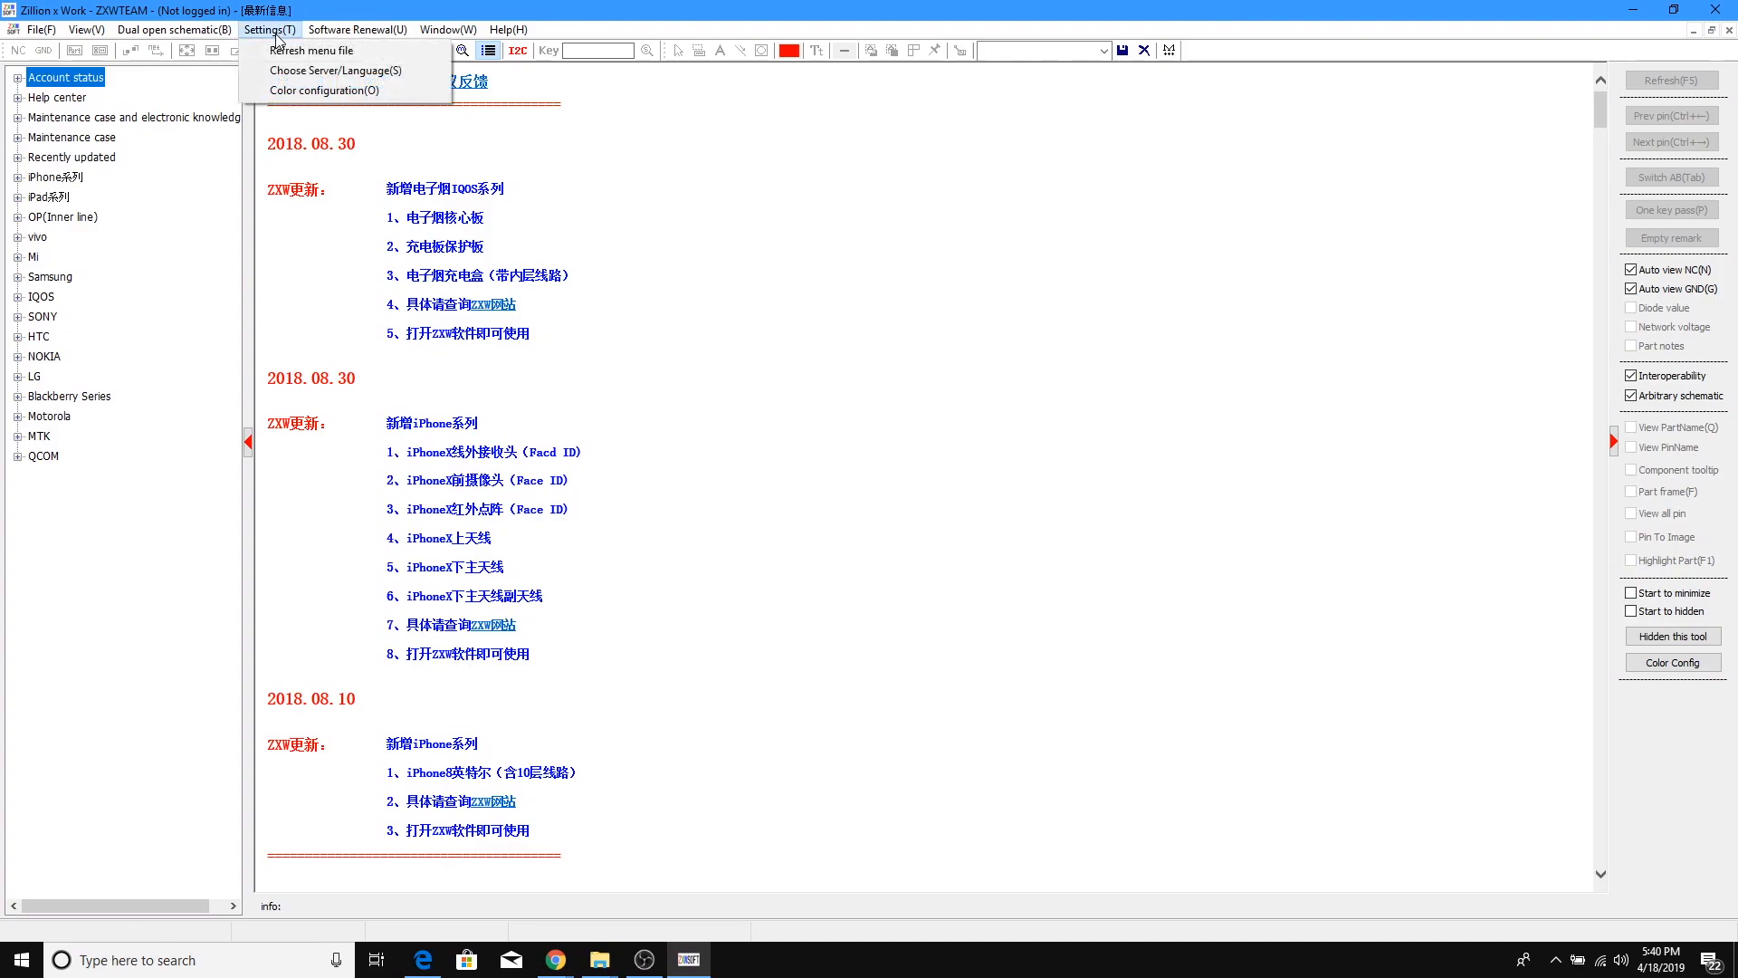
left_click(334, 70)
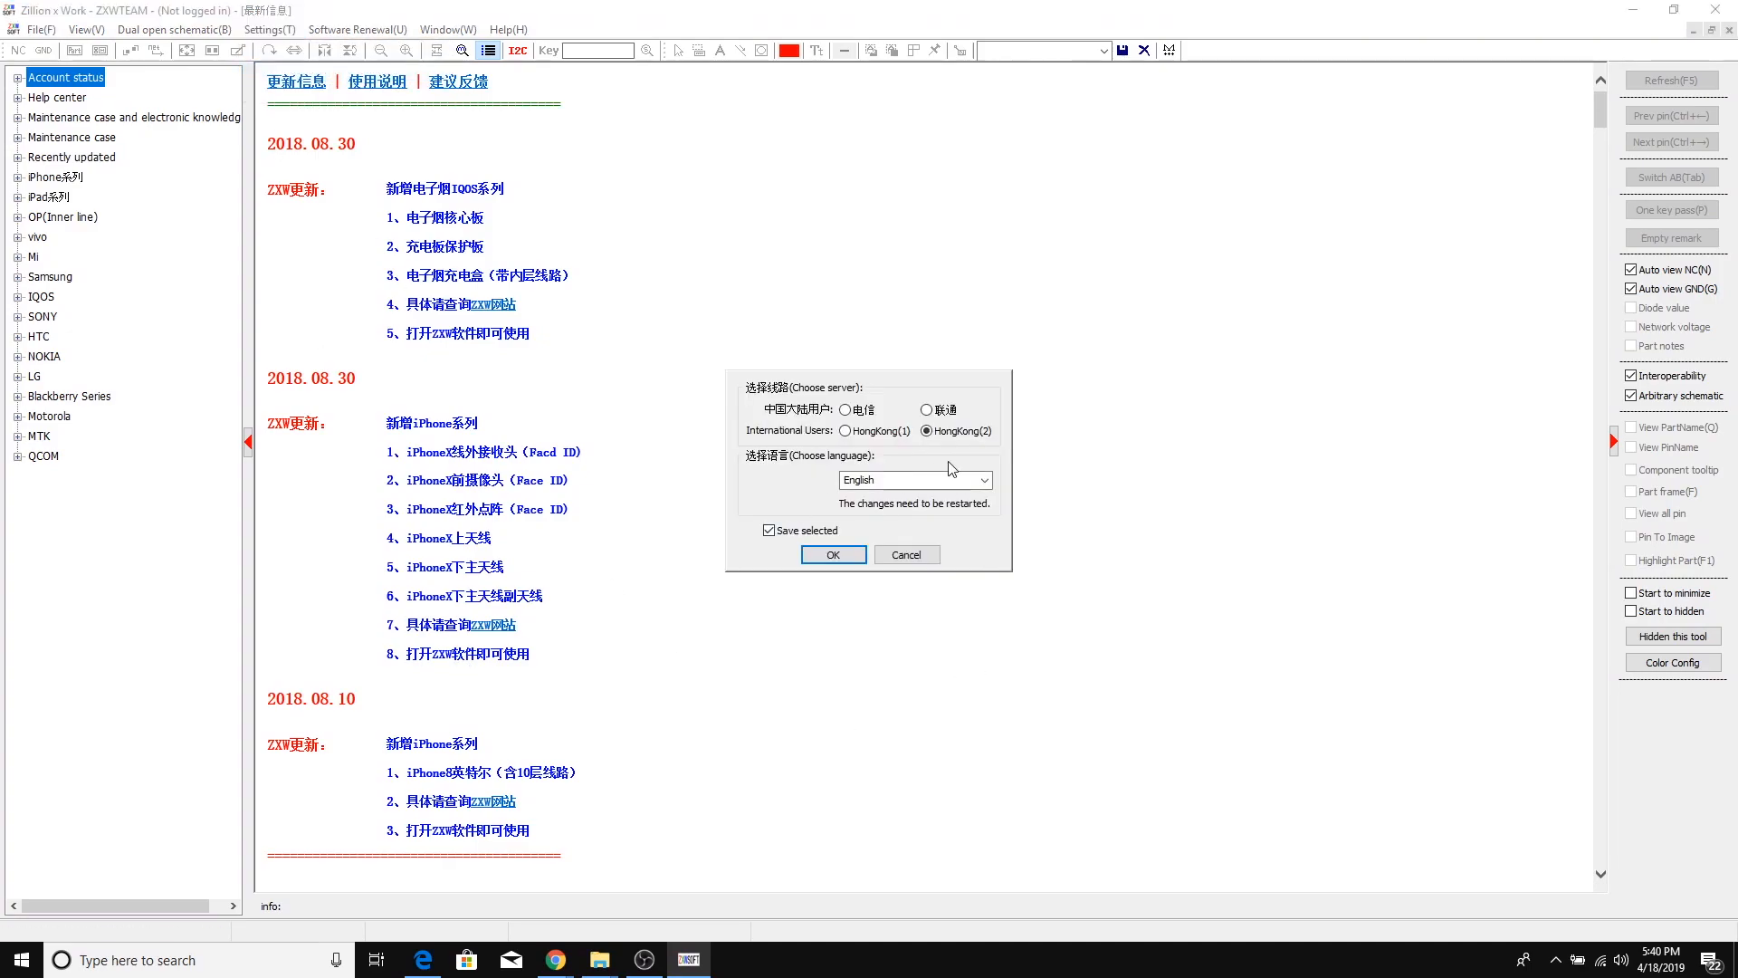
left_click(982, 478)
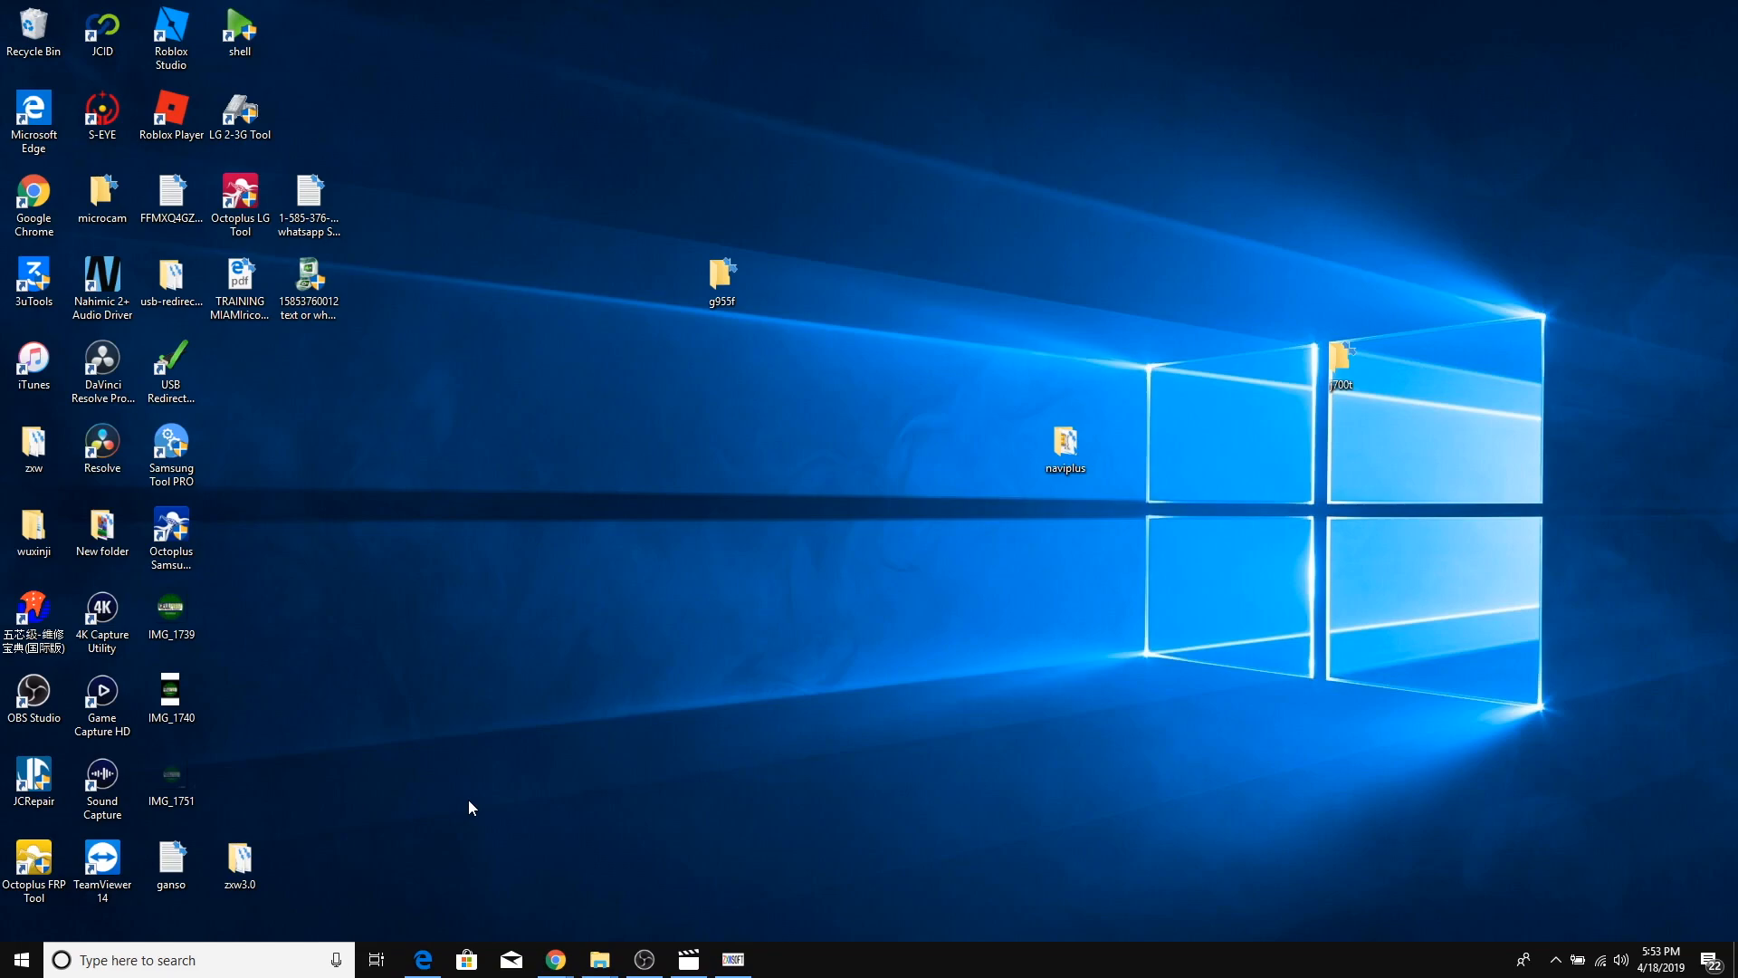
Open the zxw folder, clear the instance-running warning, and launch ZXW2.6
left_click(33, 443)
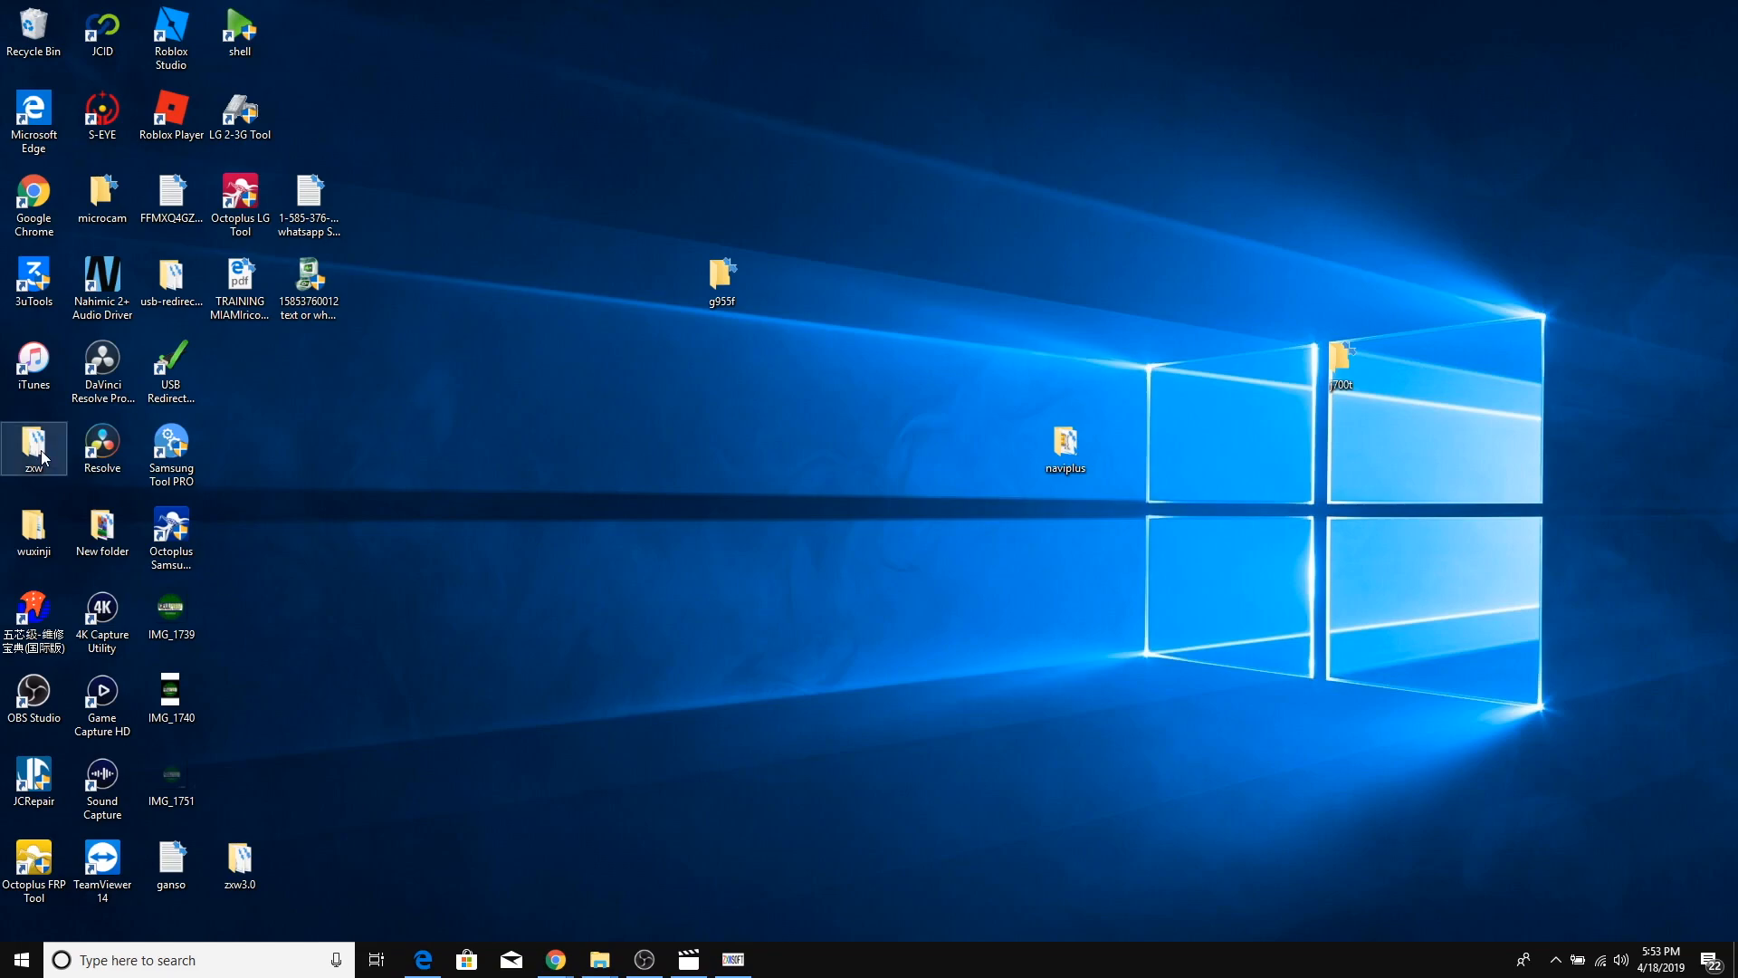
double_click(35, 446)
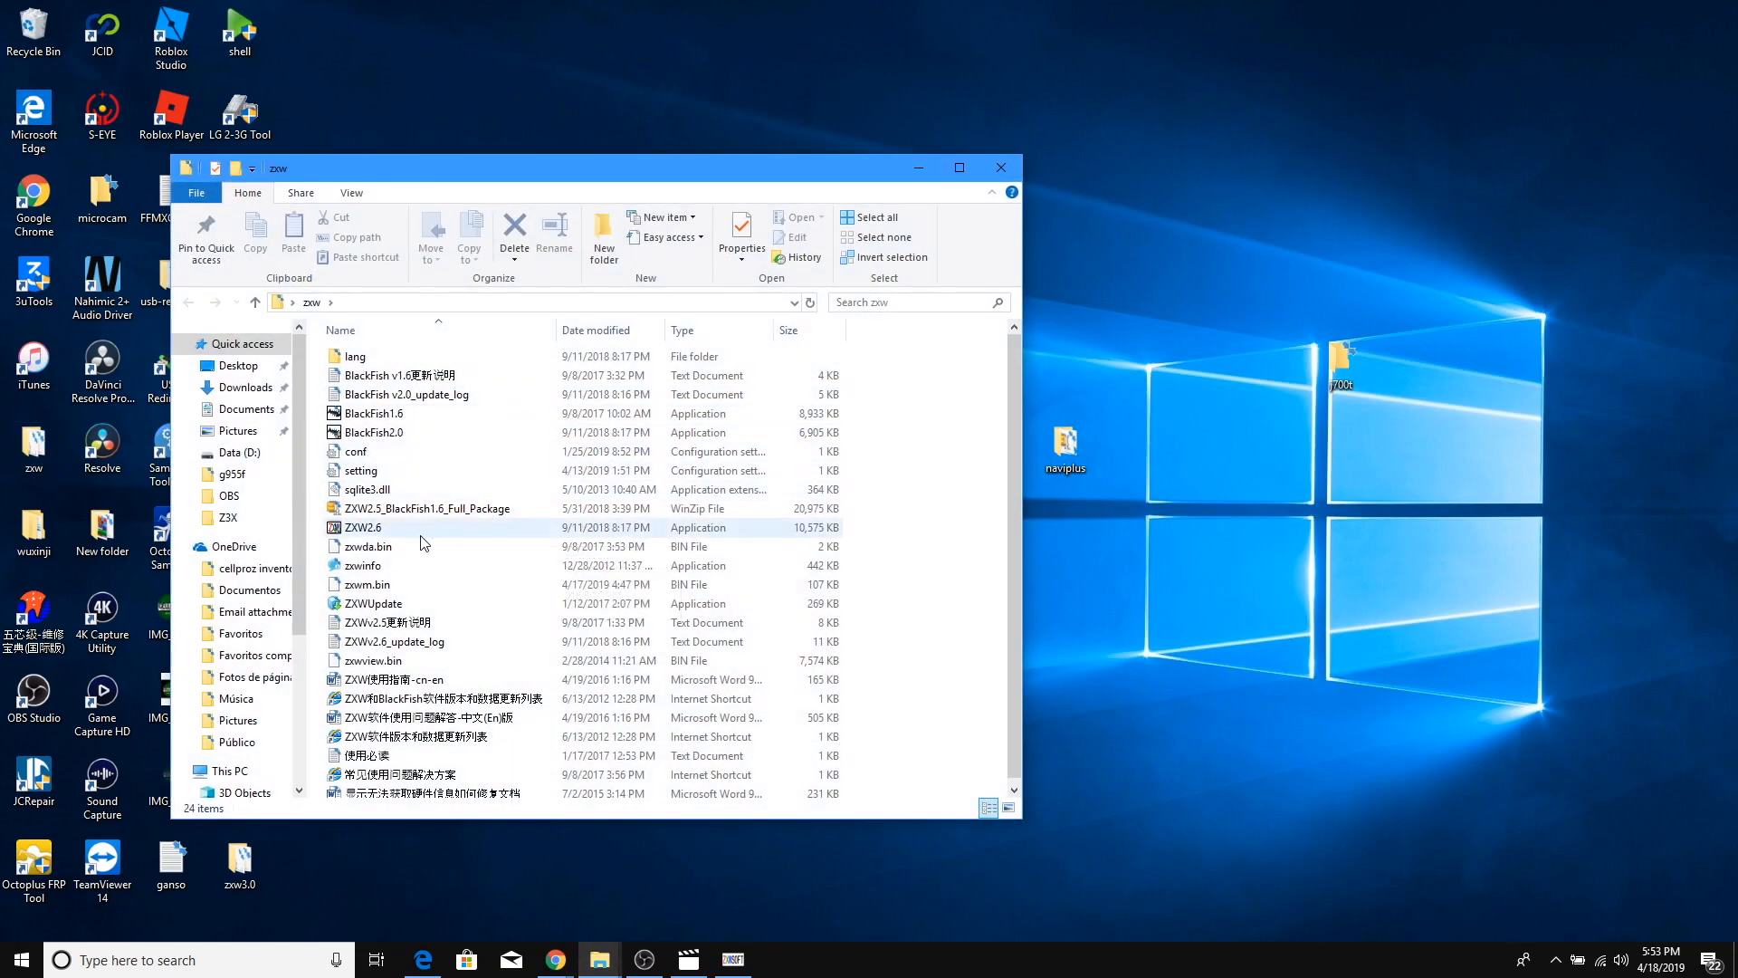
mouse_move(405, 538)
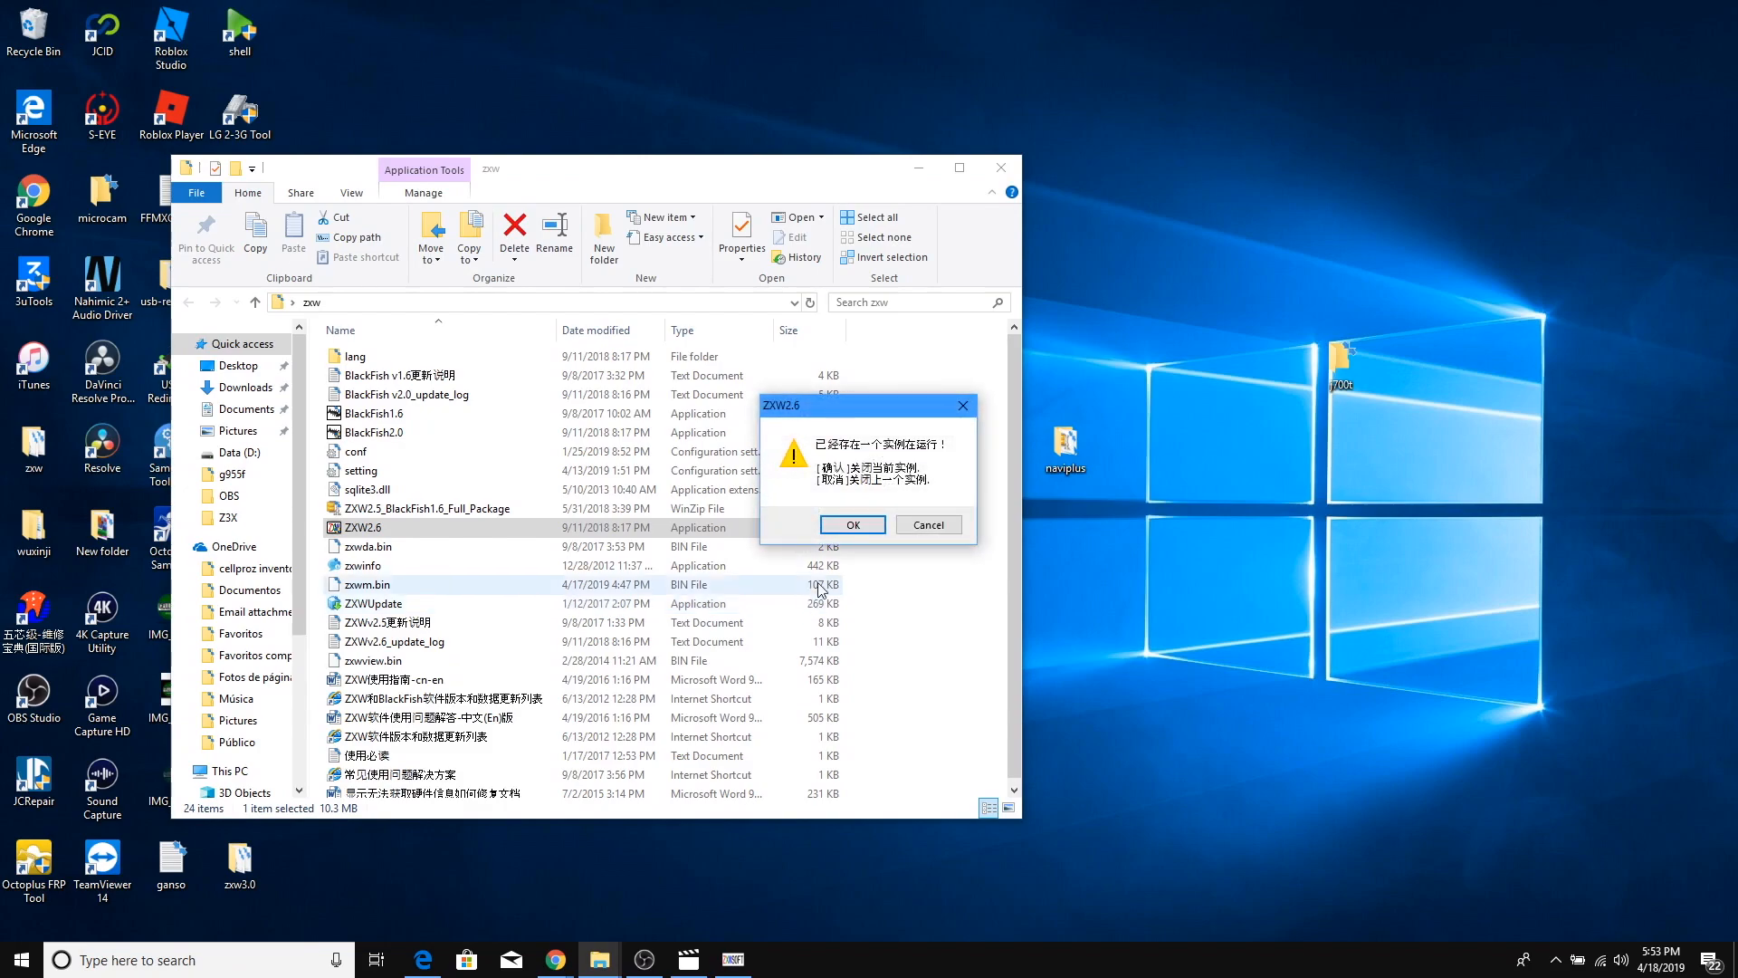
left_click(851, 524)
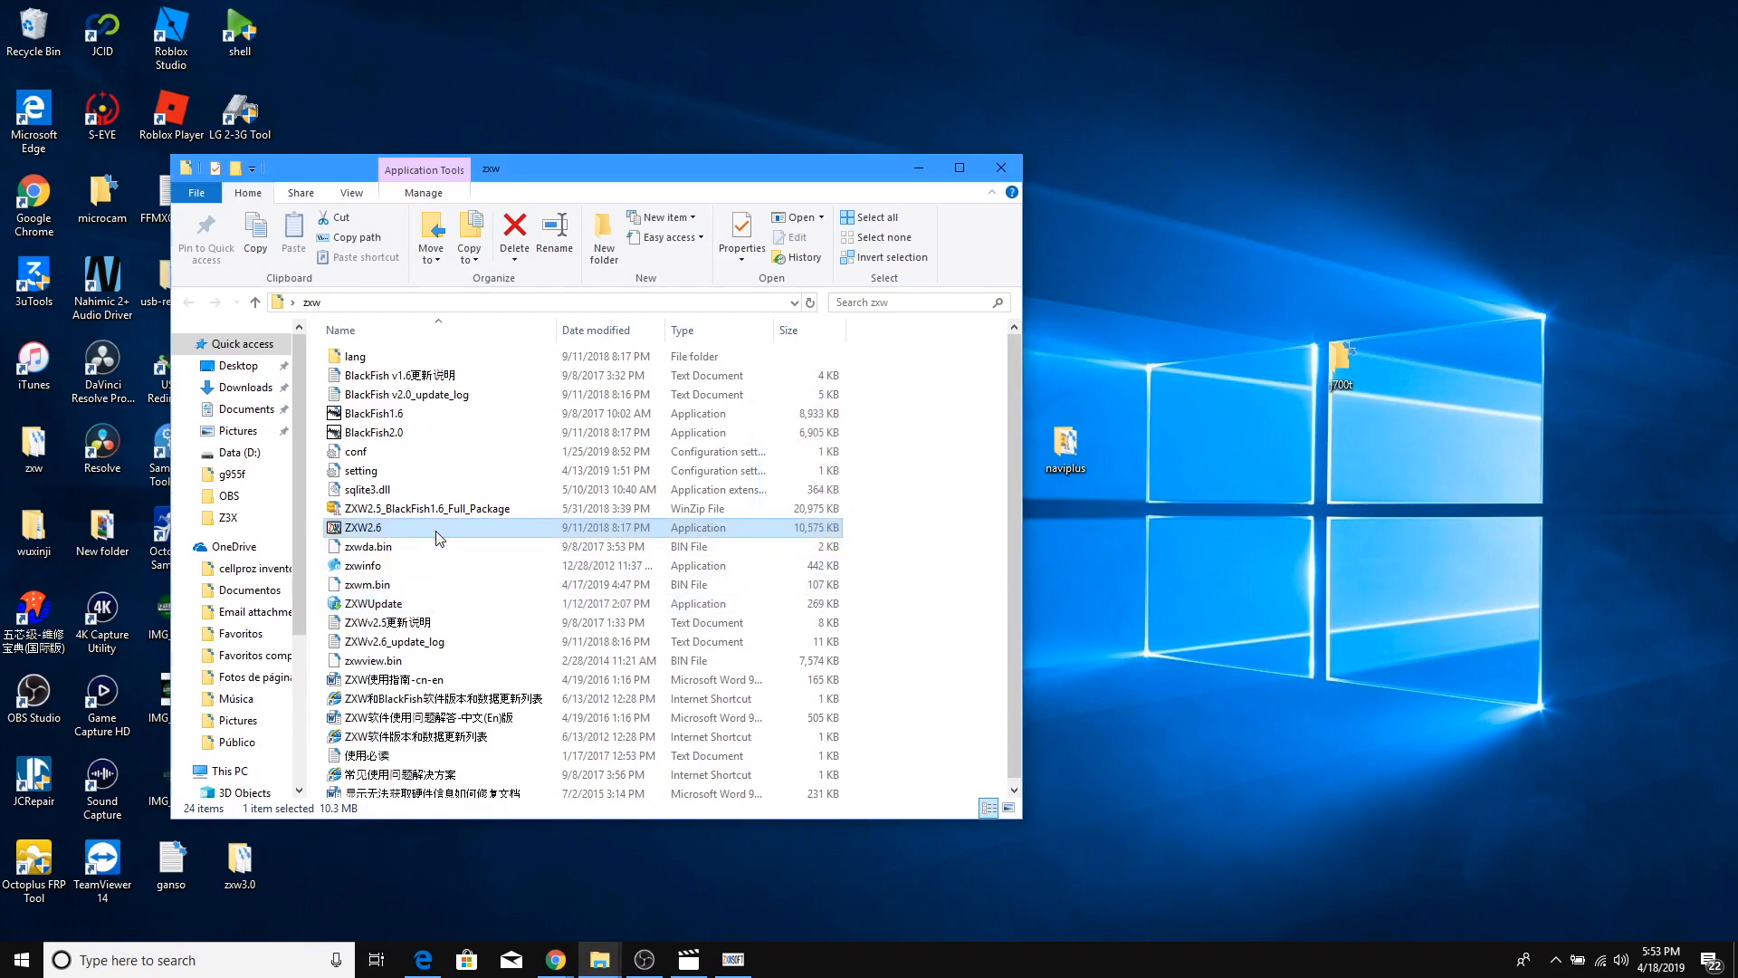
mouse_move(980, 540)
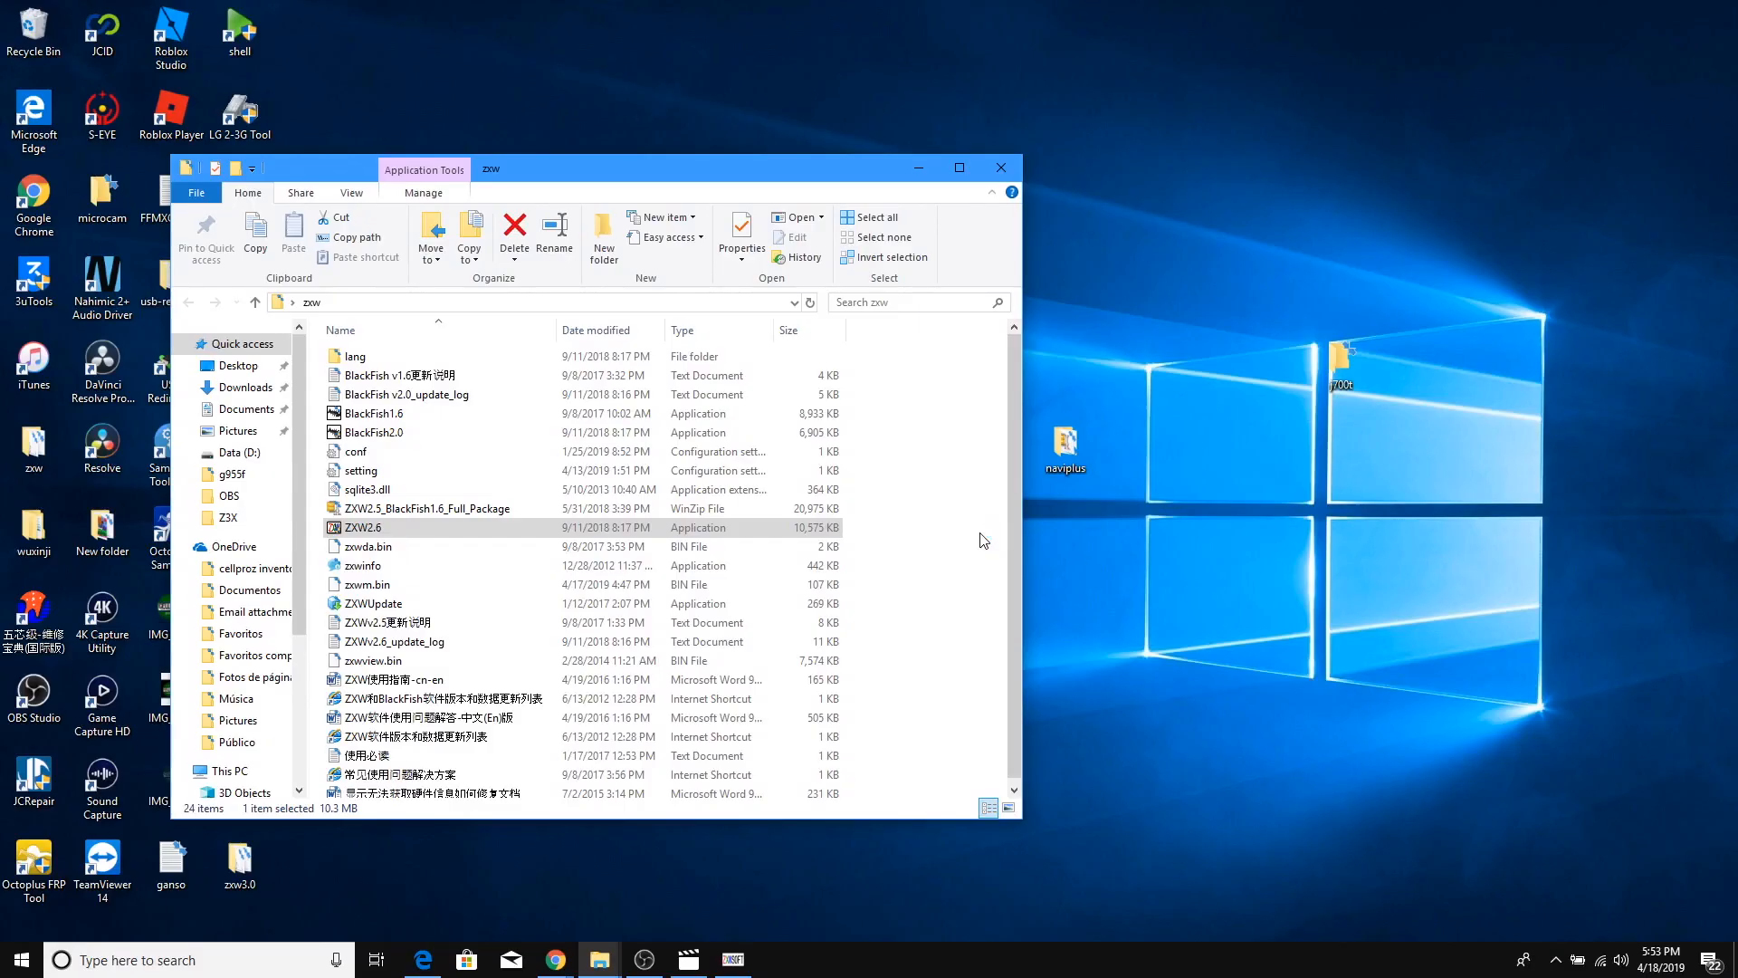
double_click(364, 527)
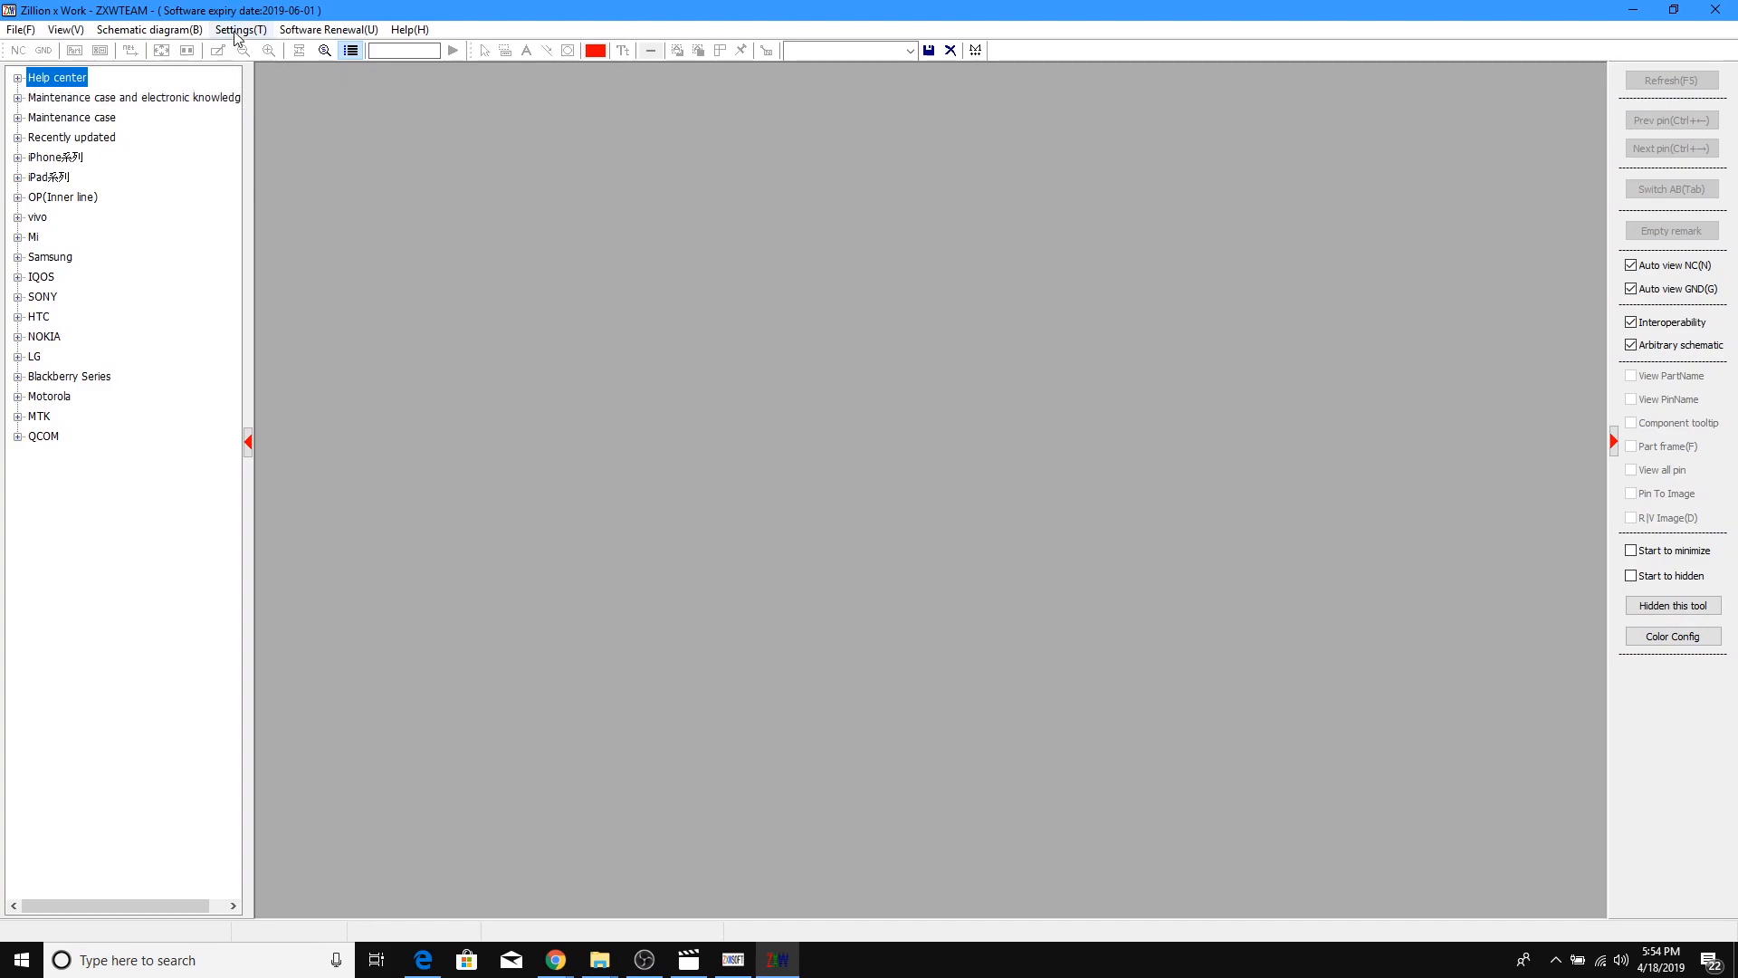
mouse_move(281, 17)
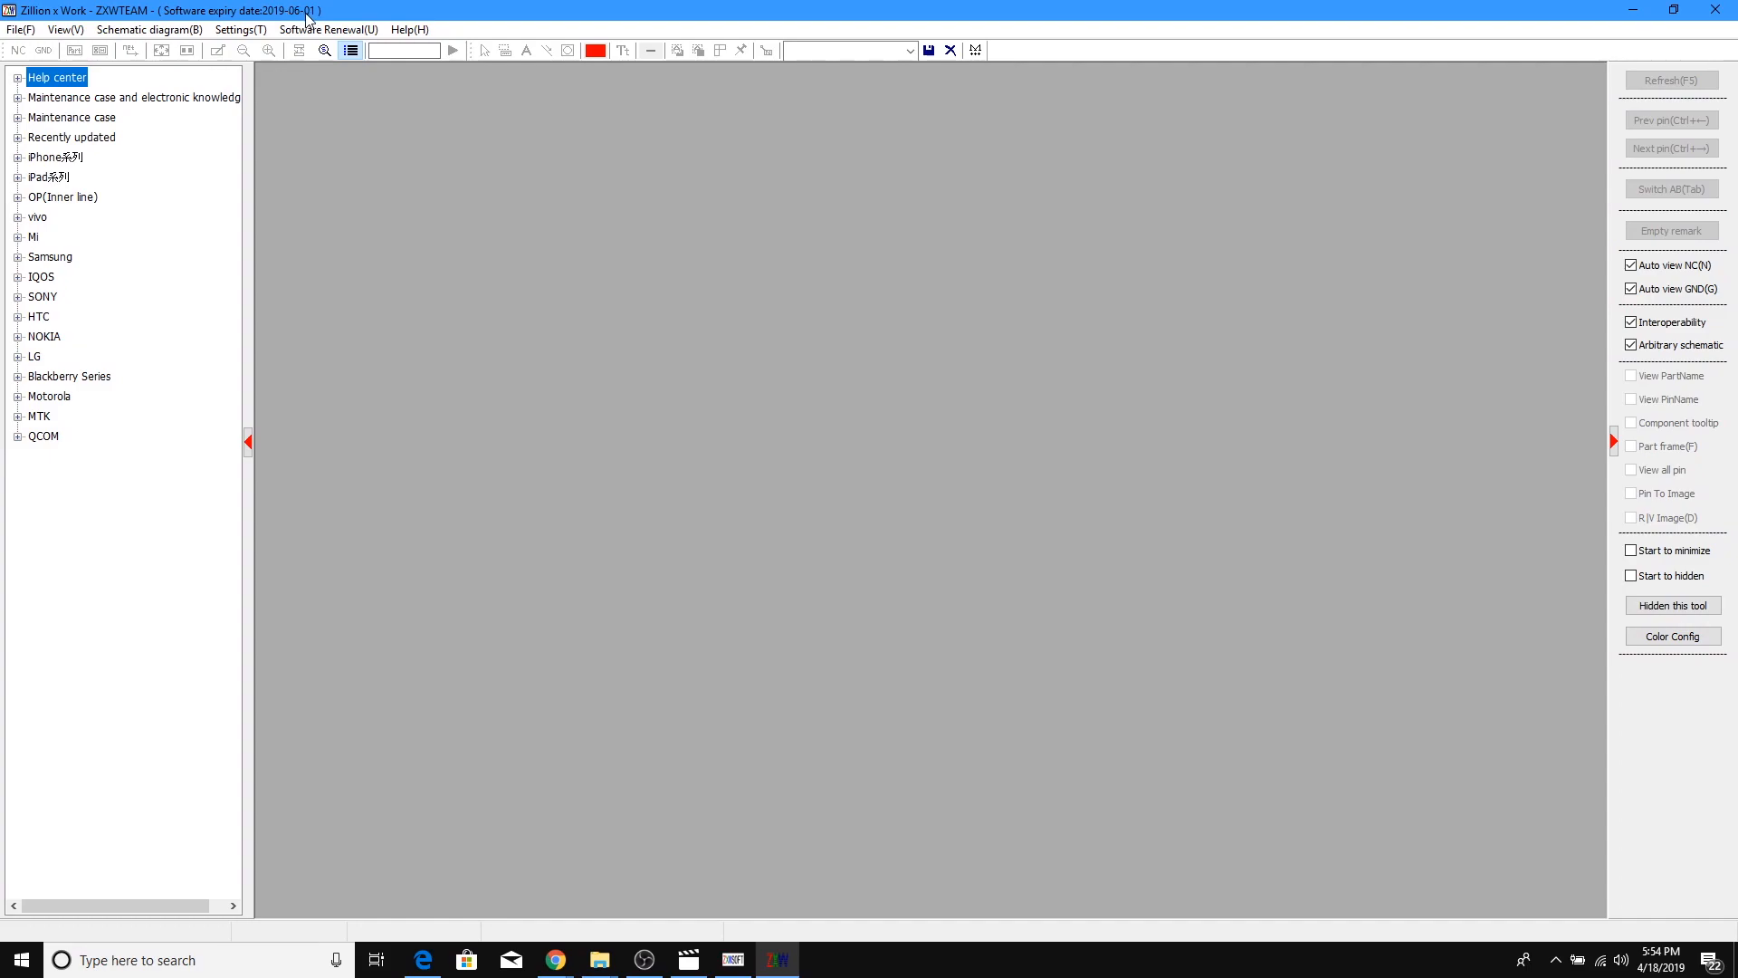
mouse_move(94, 619)
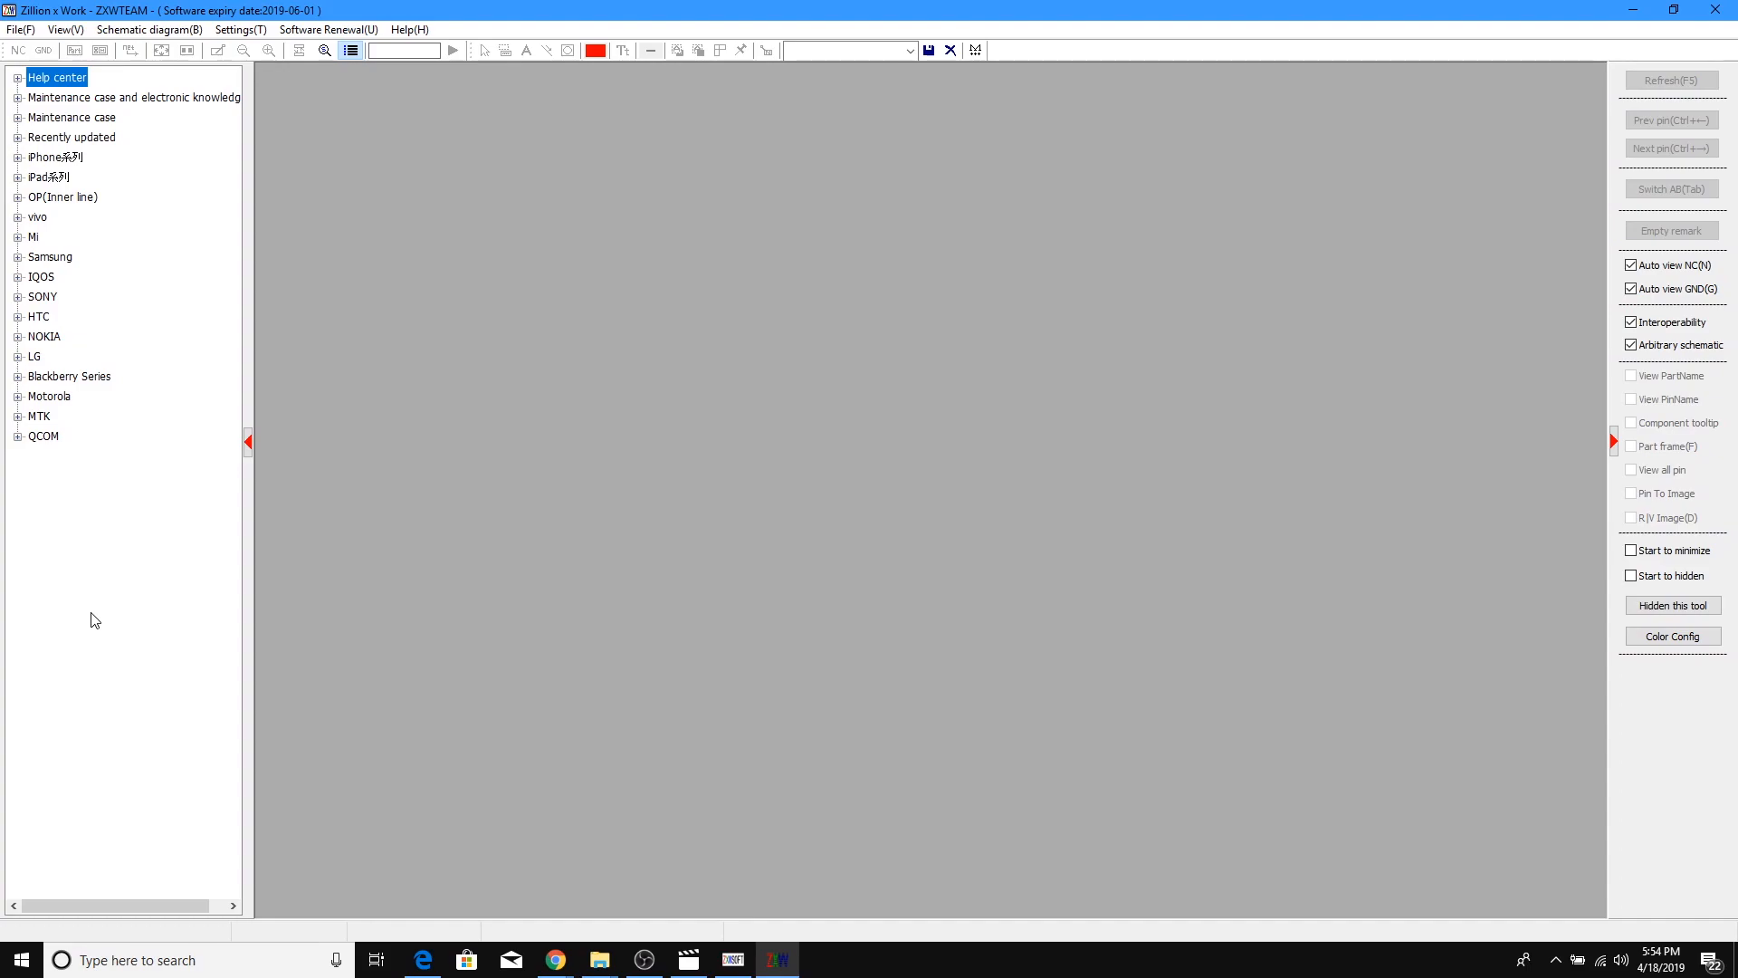
mouse_move(389, 216)
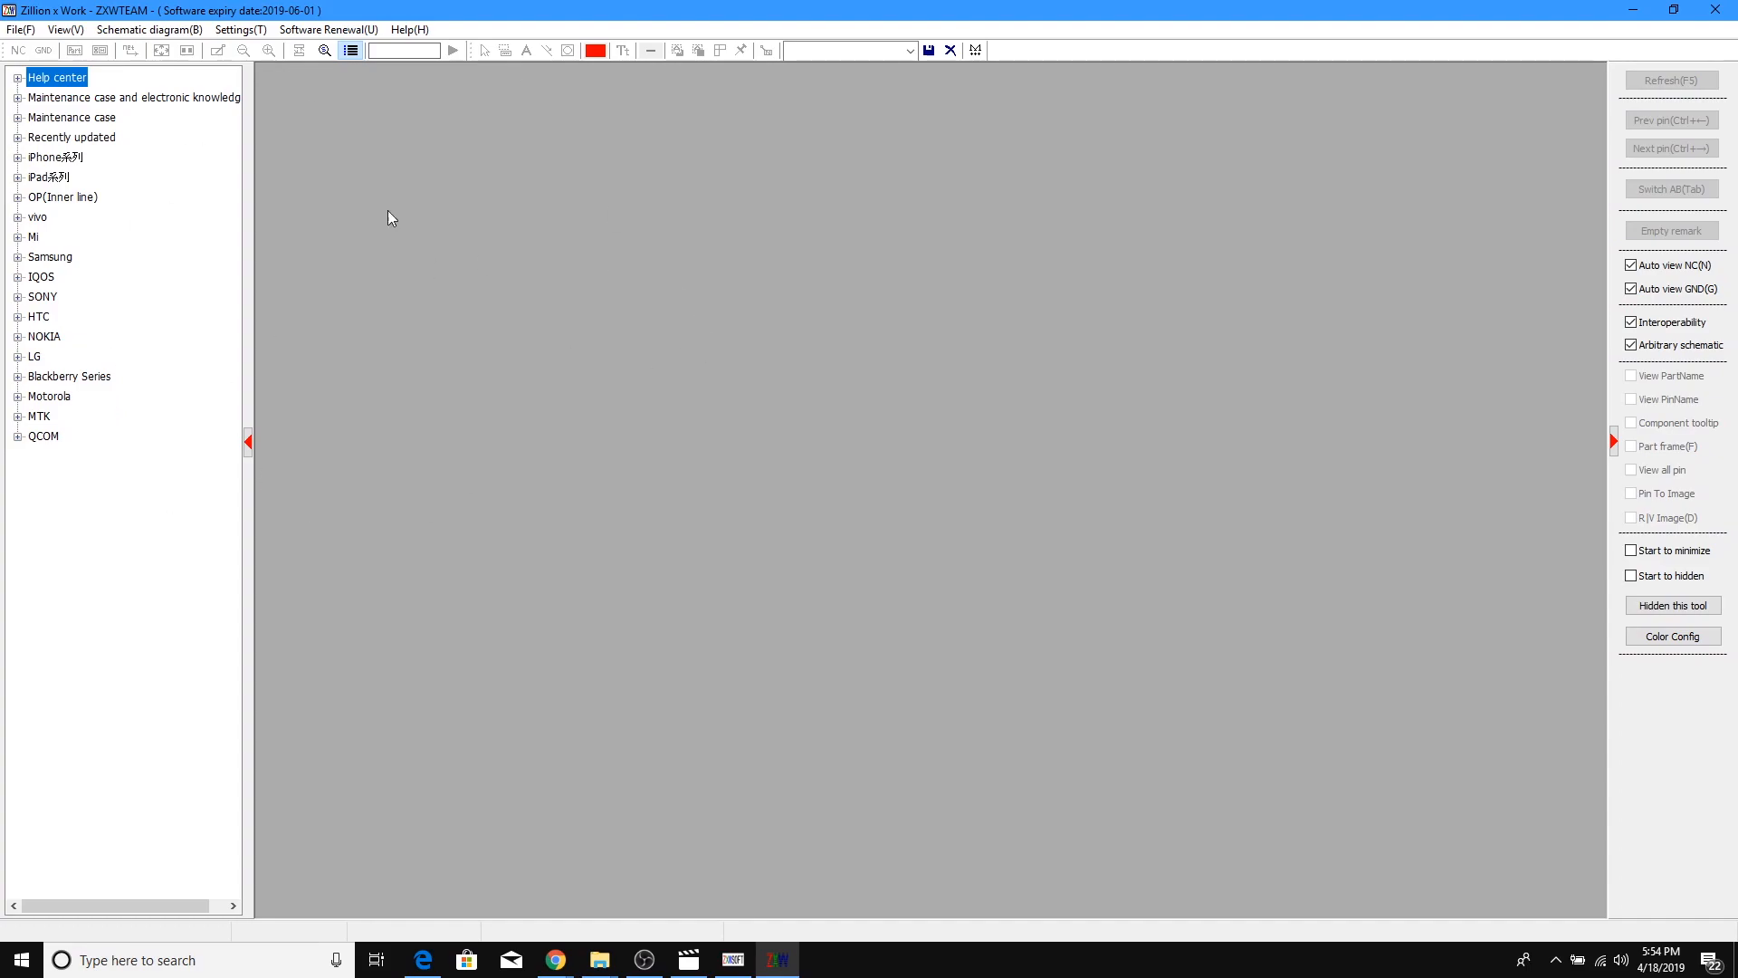
mouse_move(108, 254)
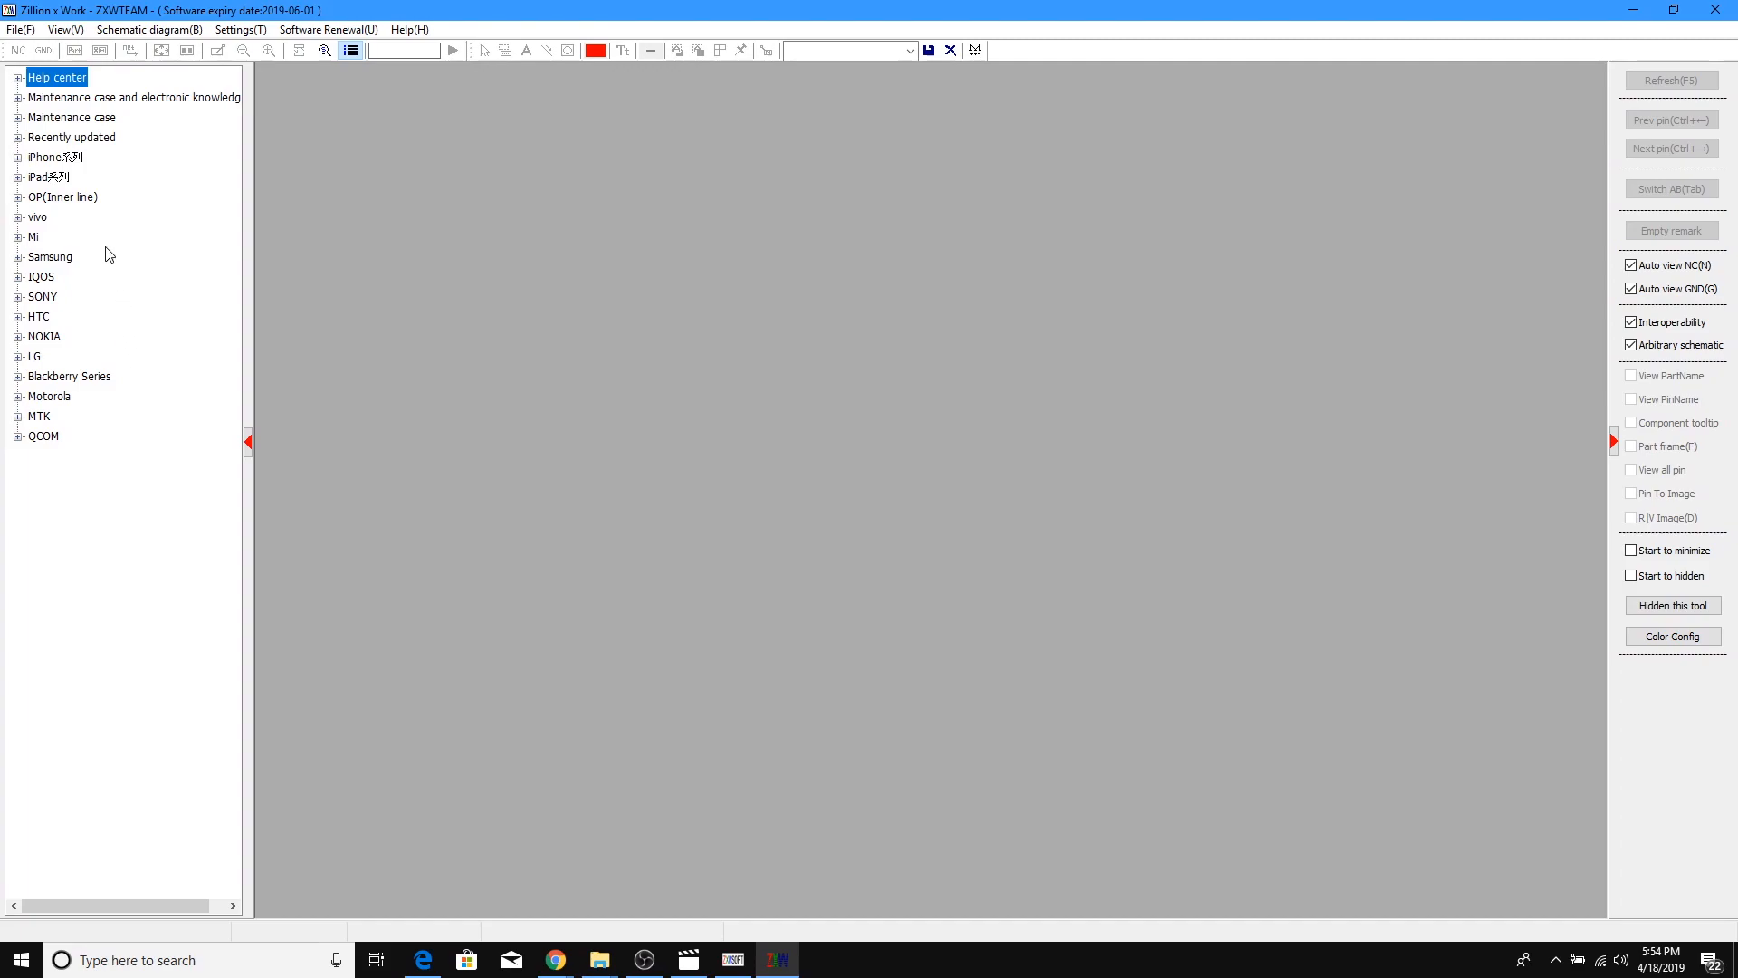
mouse_move(33, 183)
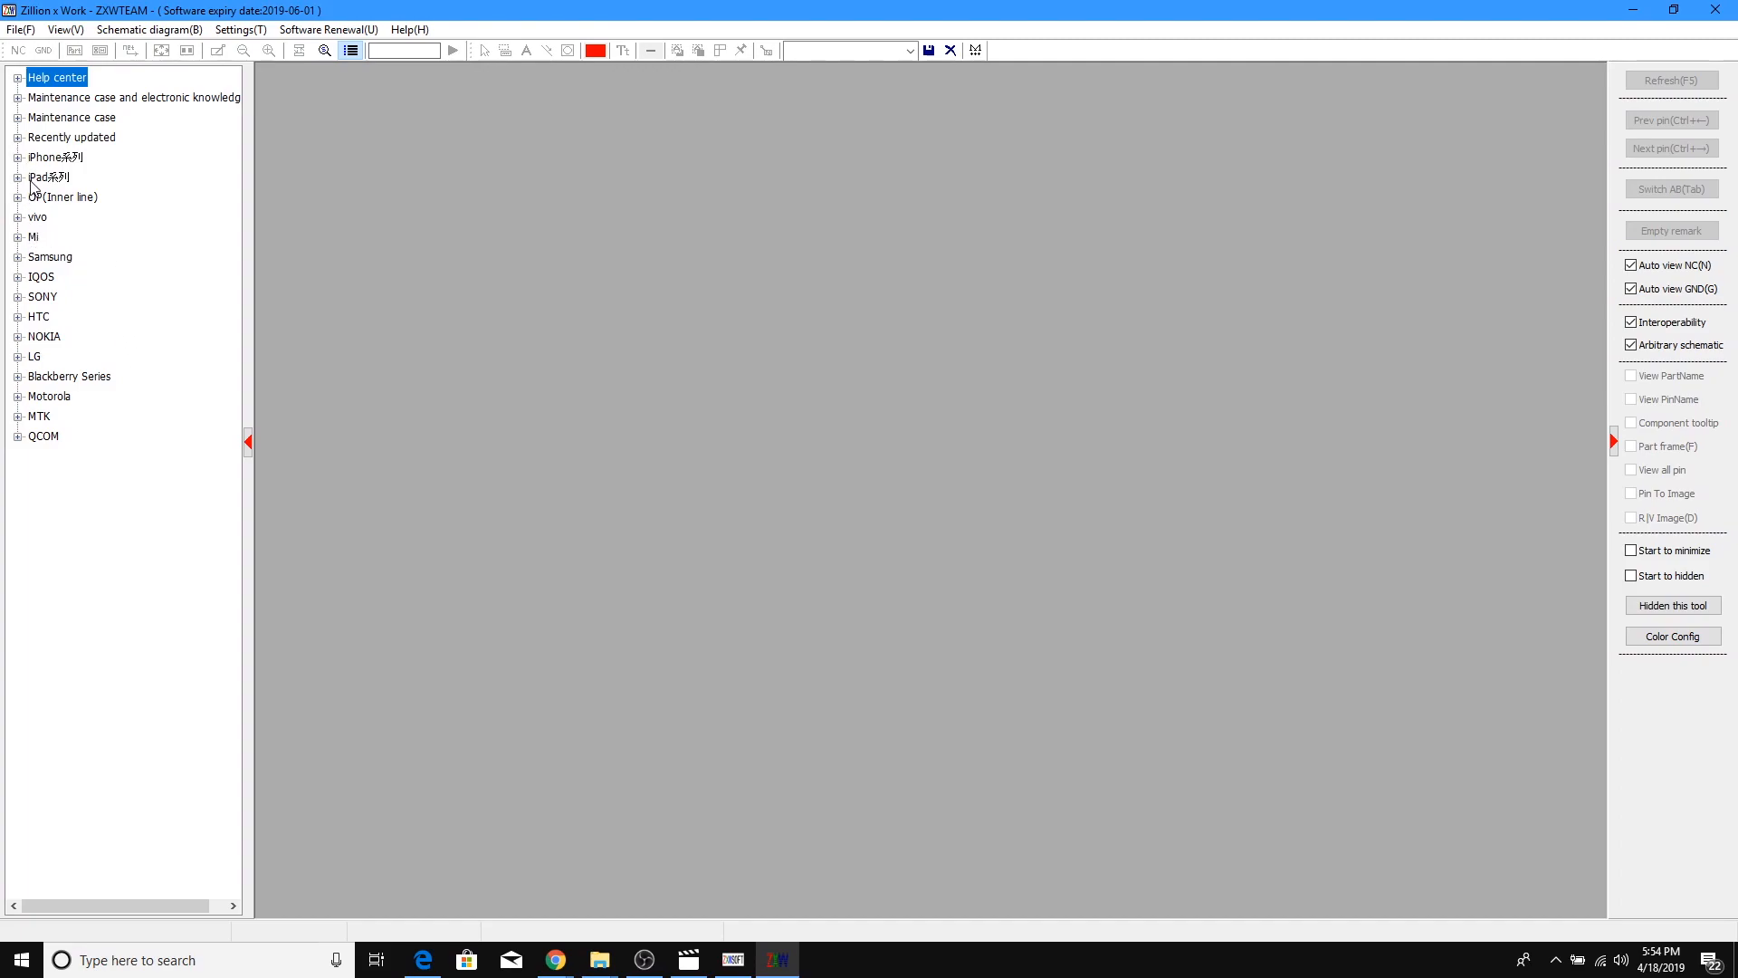
Expand the iPad series in ZXW2.6's tree, then close the app
left_click(18, 178)
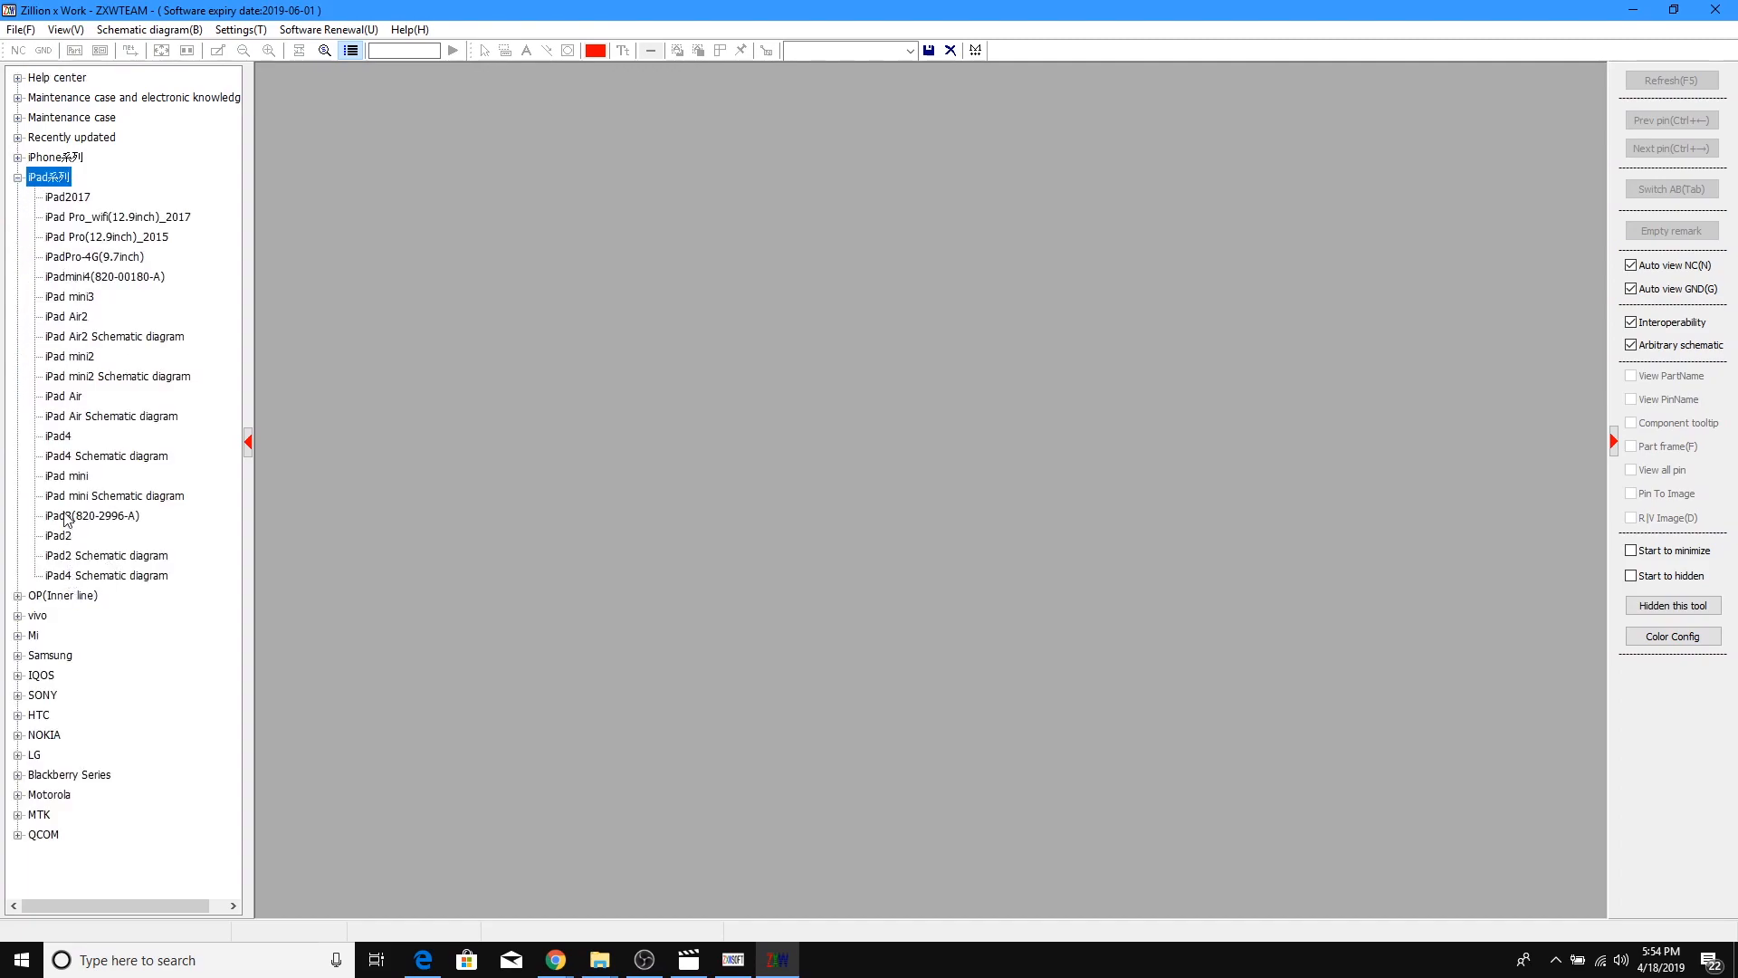
double_click(69, 475)
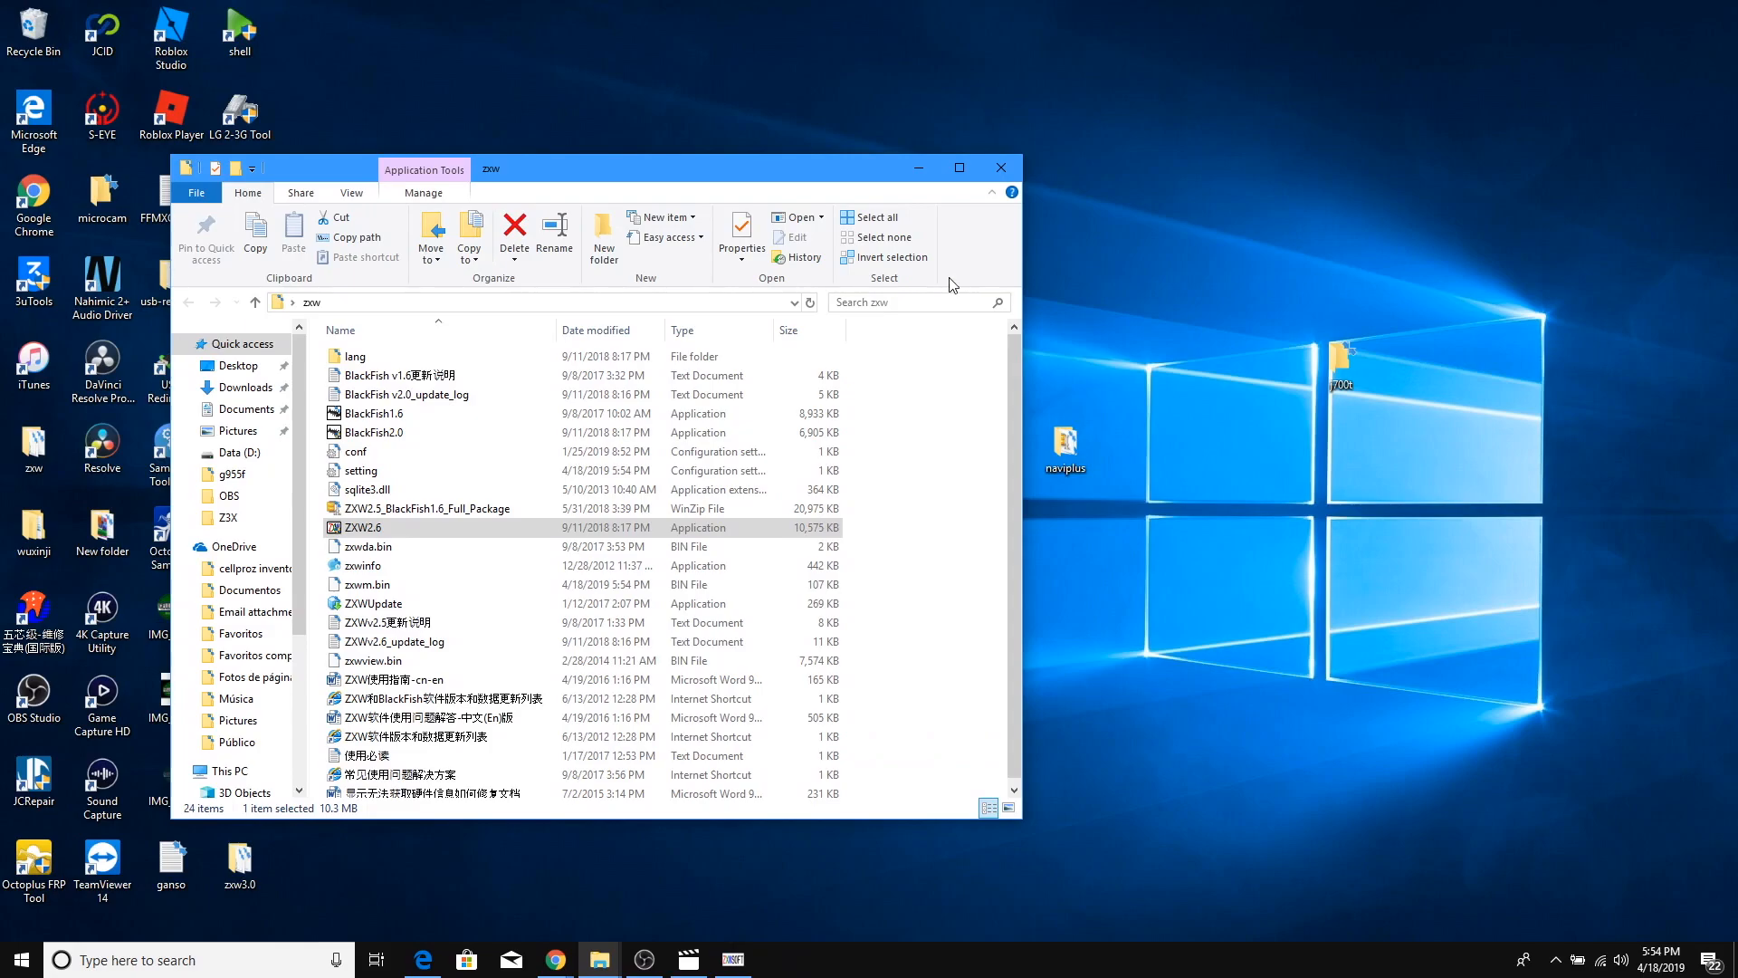
Minimize Explorer, open zxw3.0, launch ZXWSoft3.0 and OK the instance warning
left_click(1001, 168)
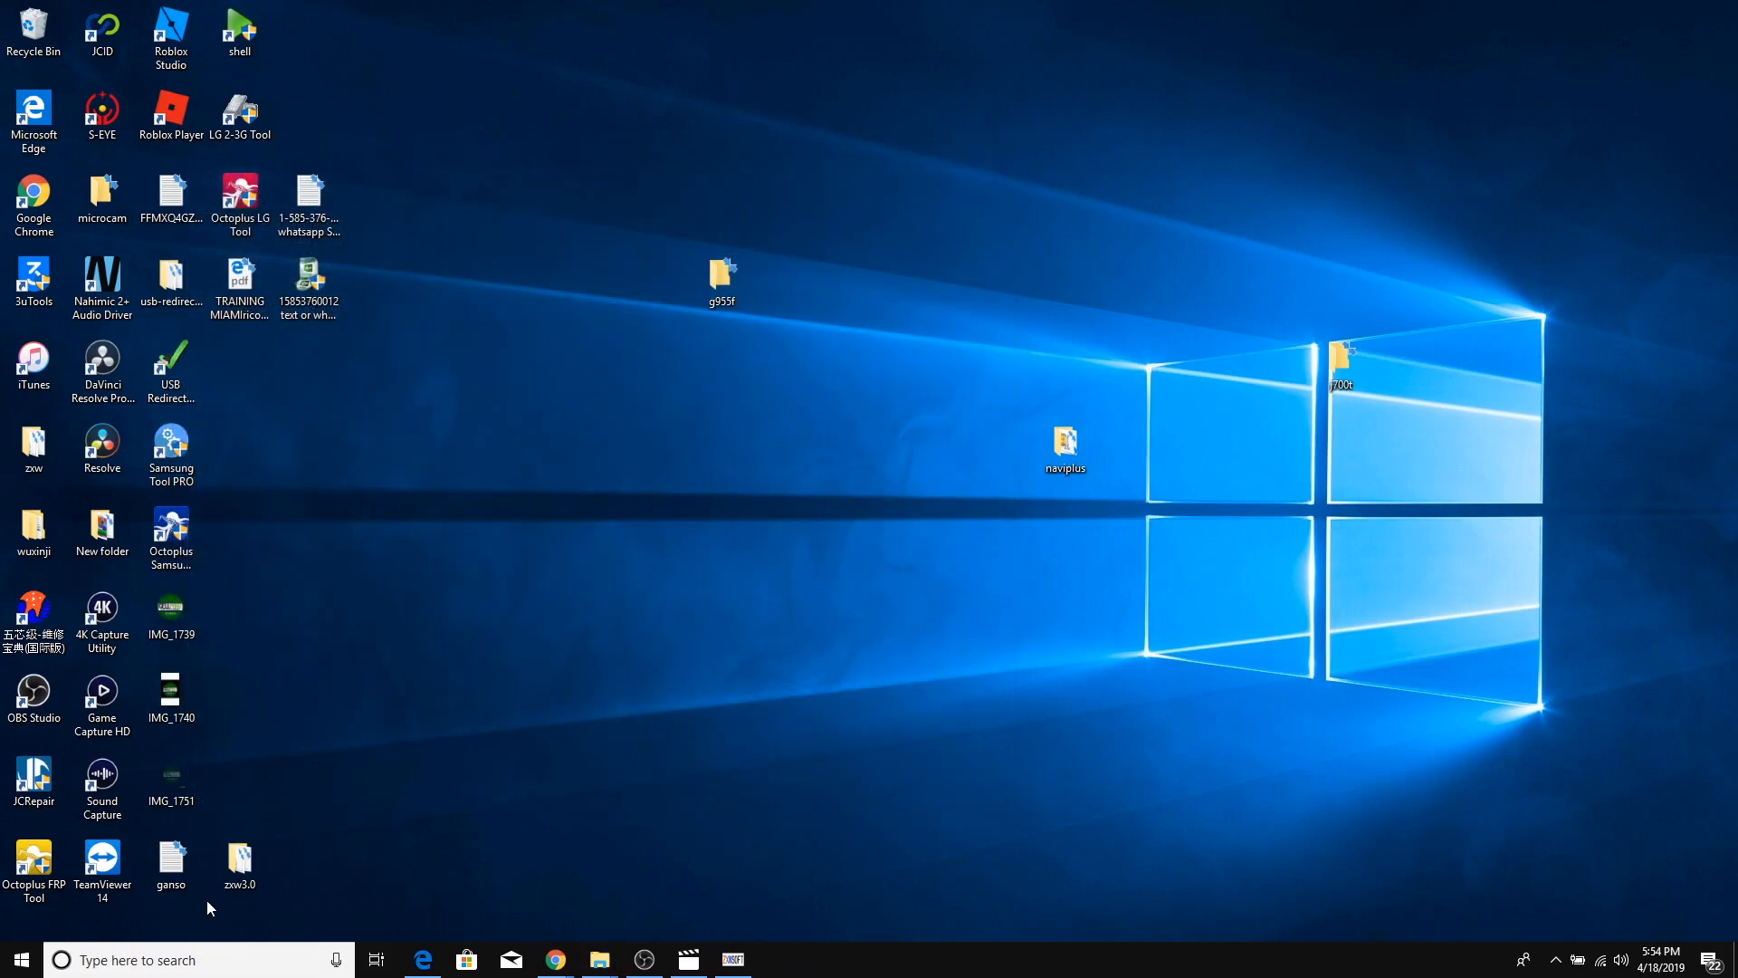
left_click(238, 859)
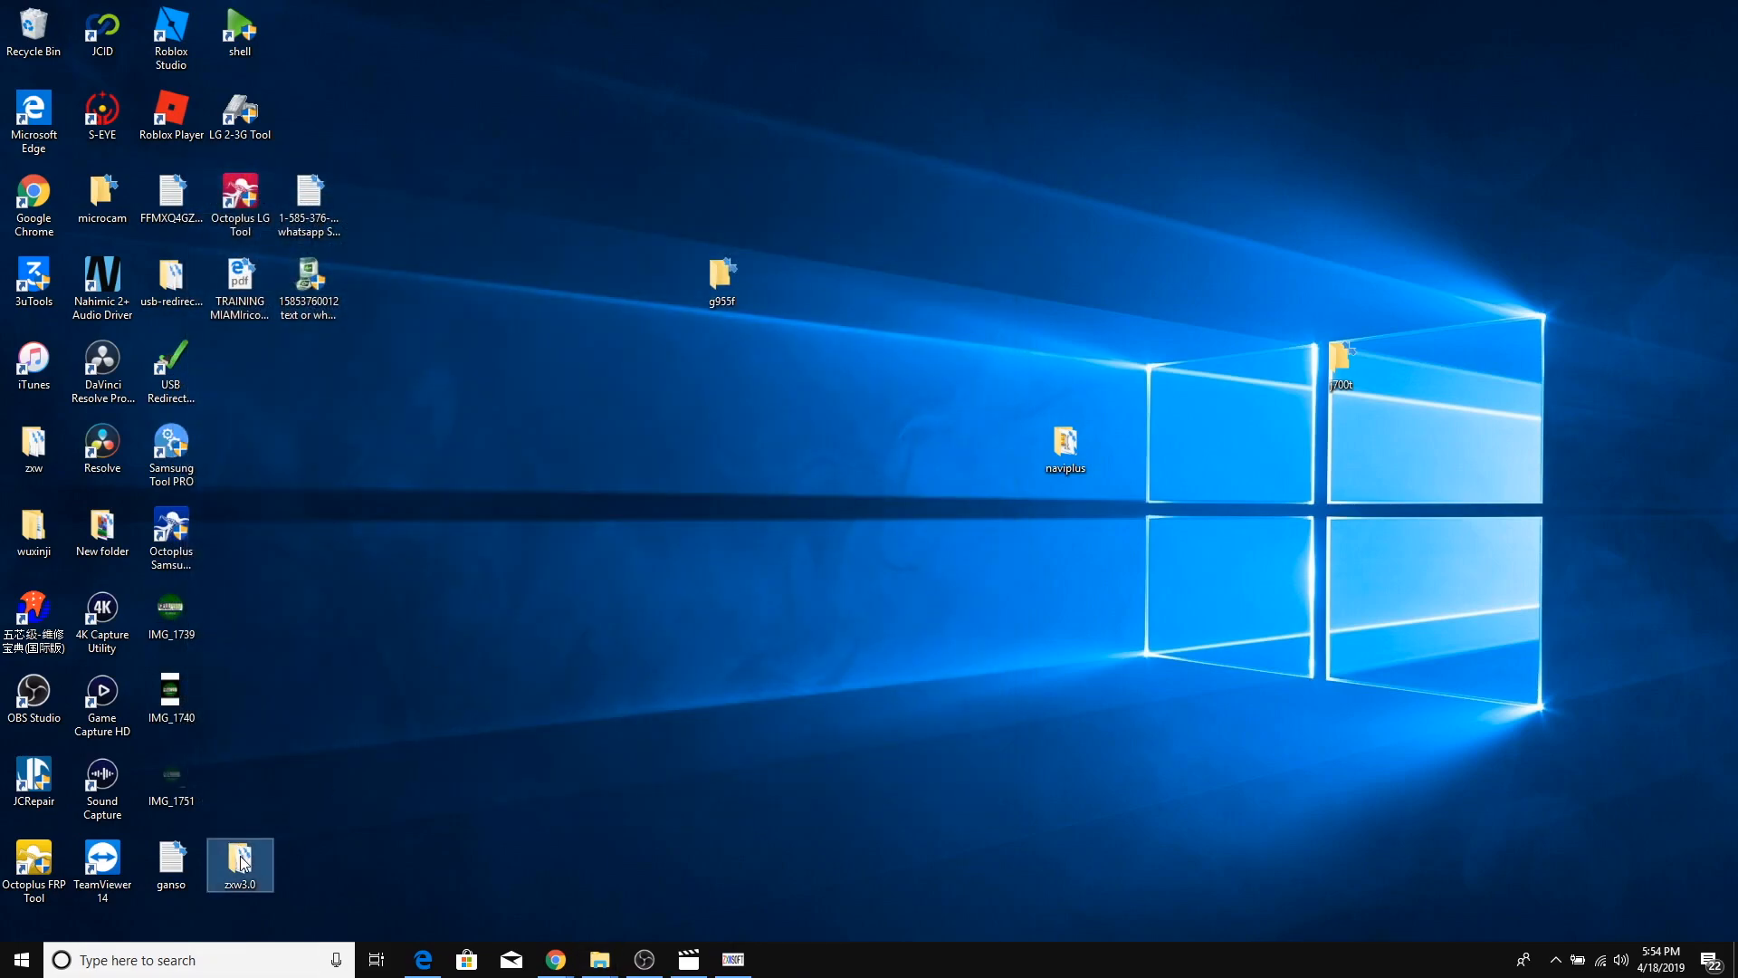
double_click(240, 864)
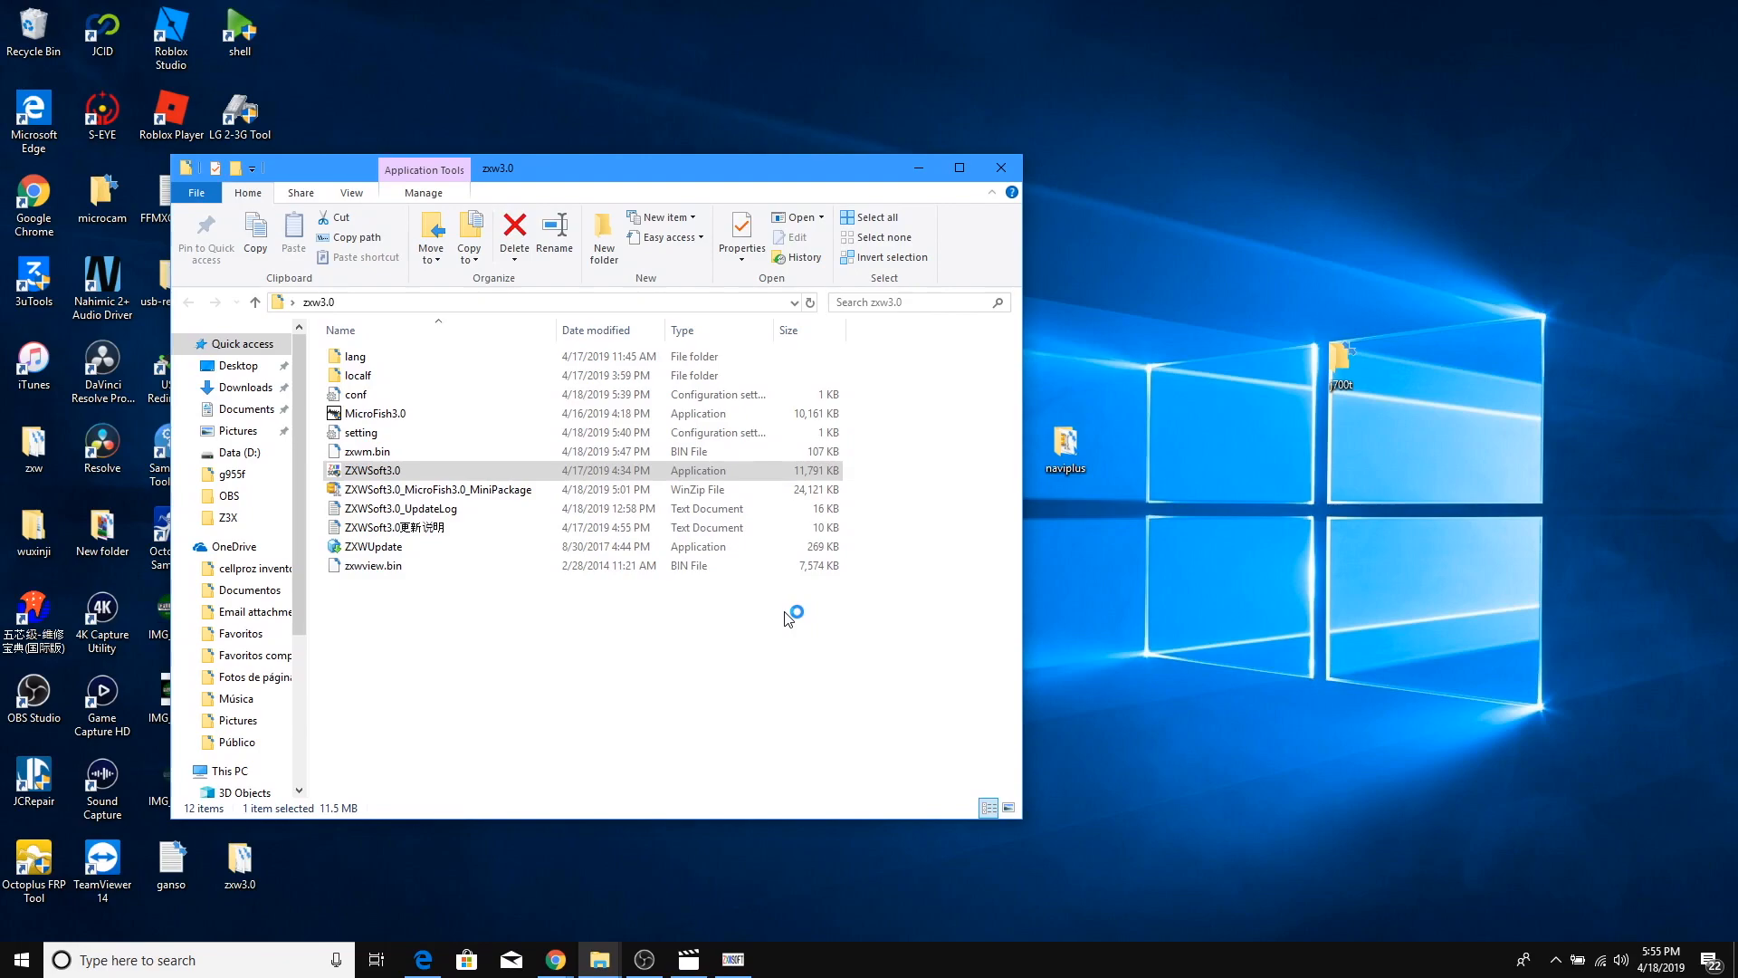
double_click(372, 470)
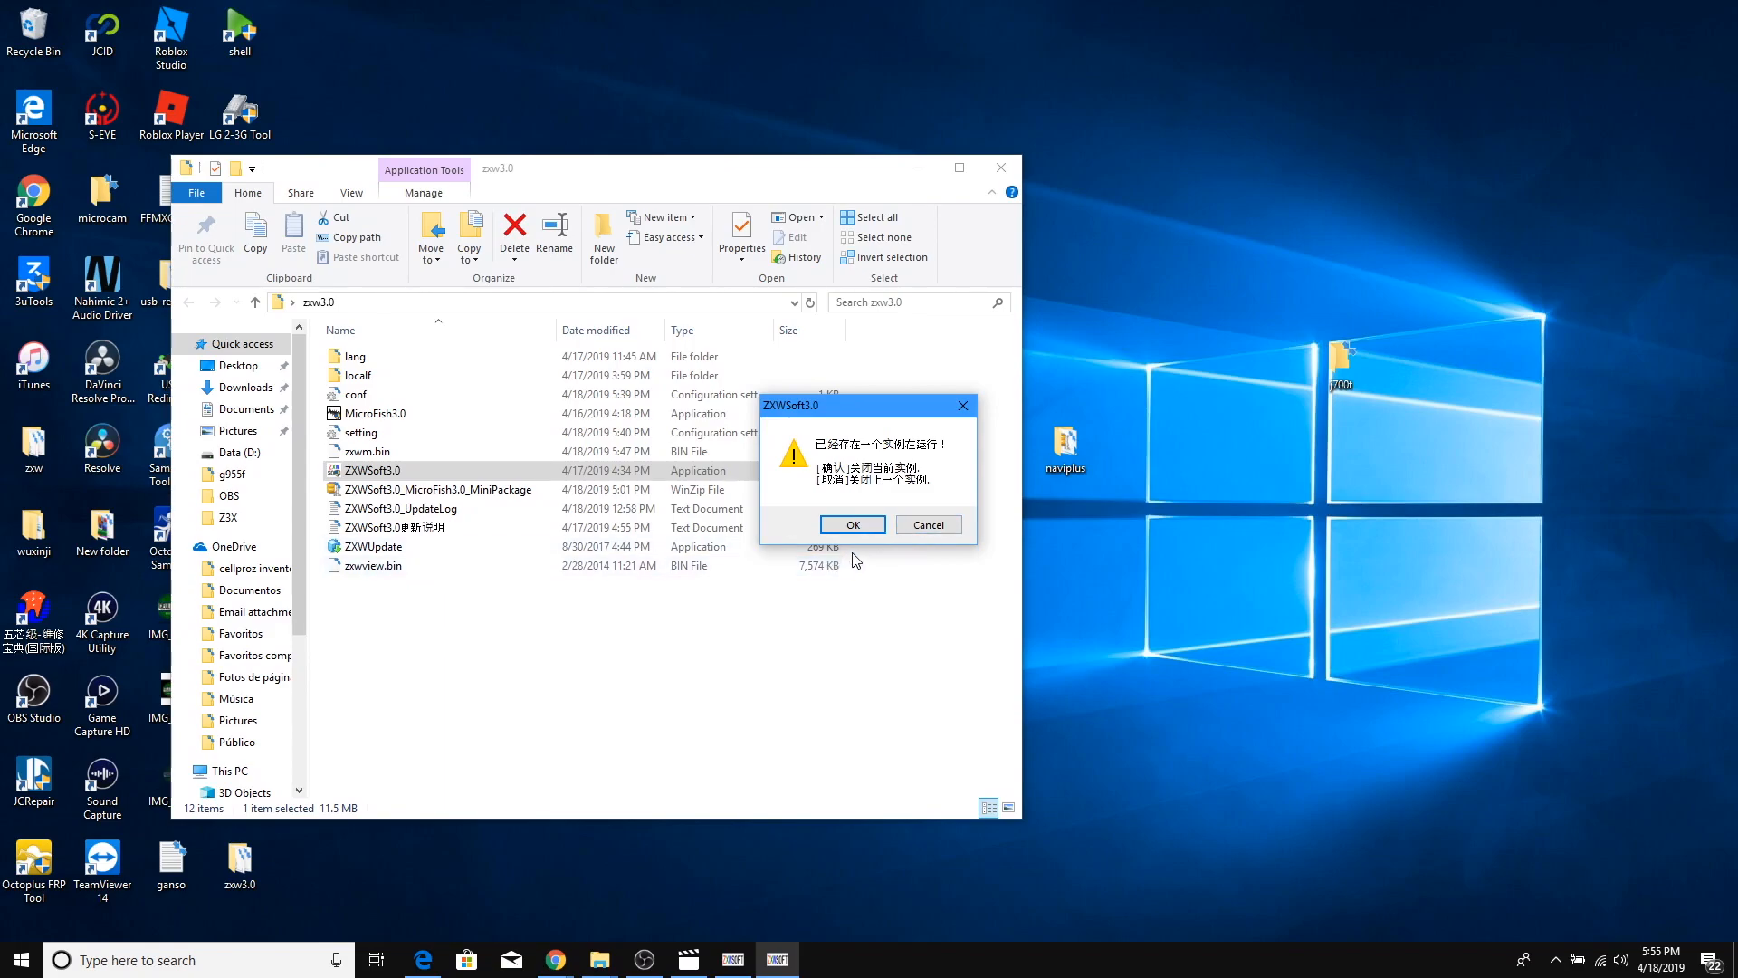
left_click(851, 524)
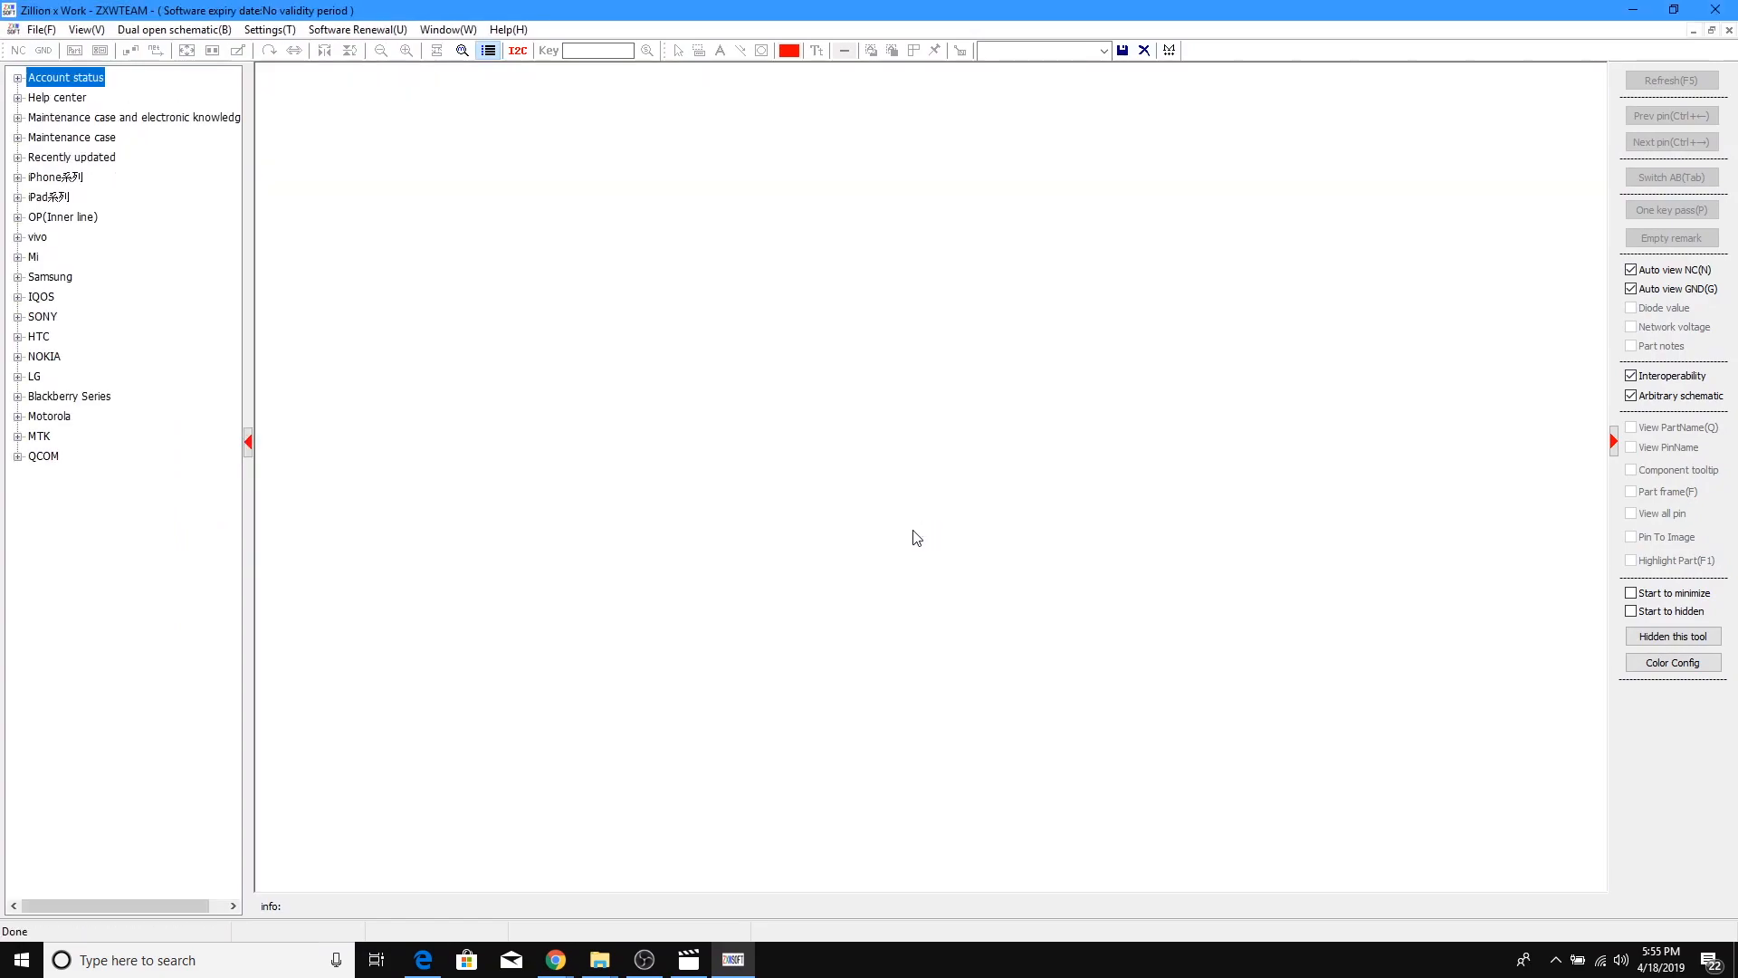
Expand the account status, try an iPad schematic, and dismiss the software-expired notice
left_click(16, 76)
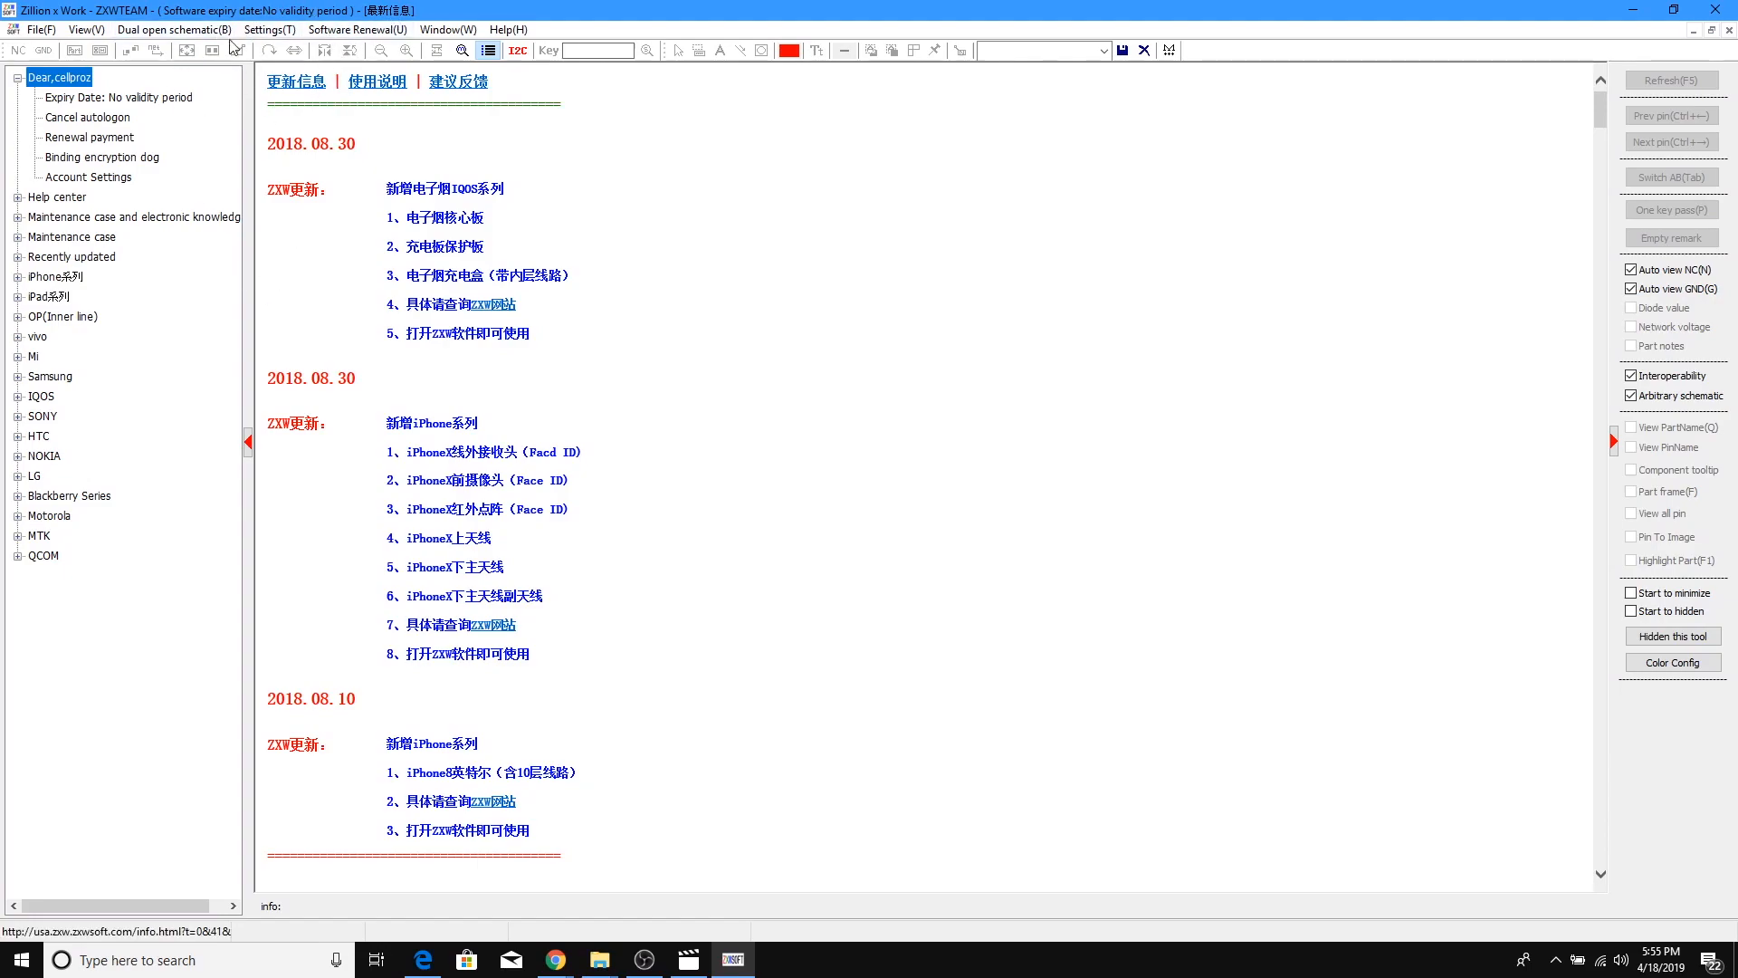
mouse_move(125, 554)
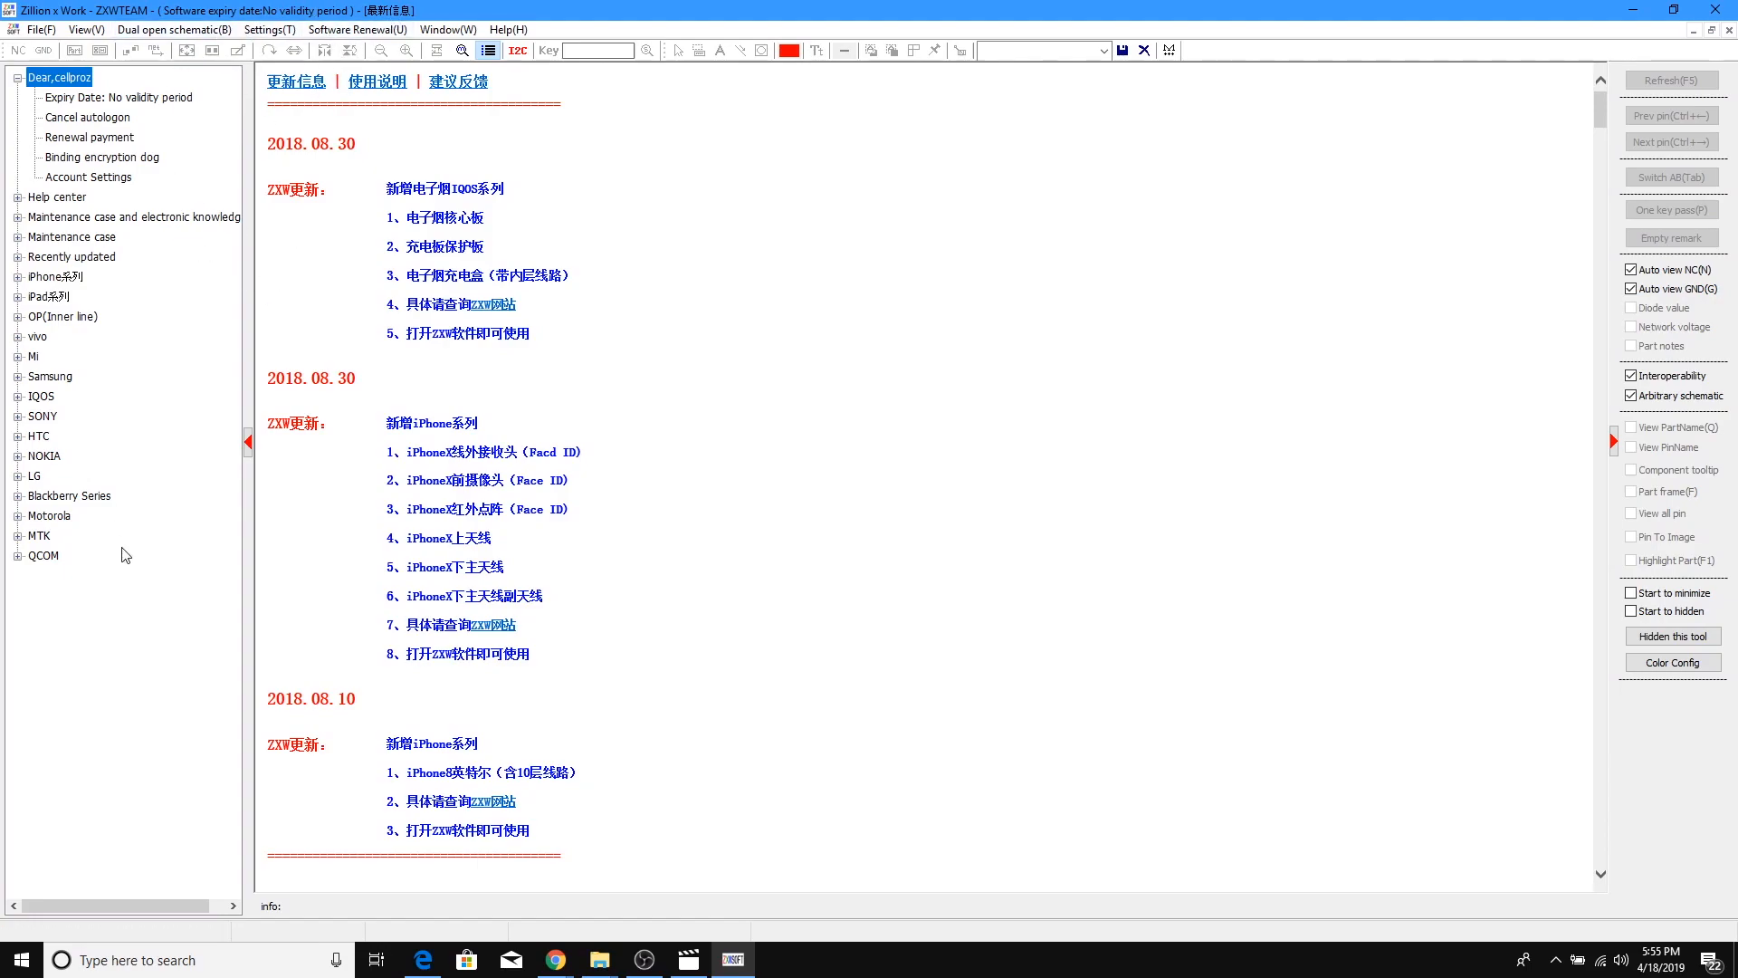
left_click(54, 196)
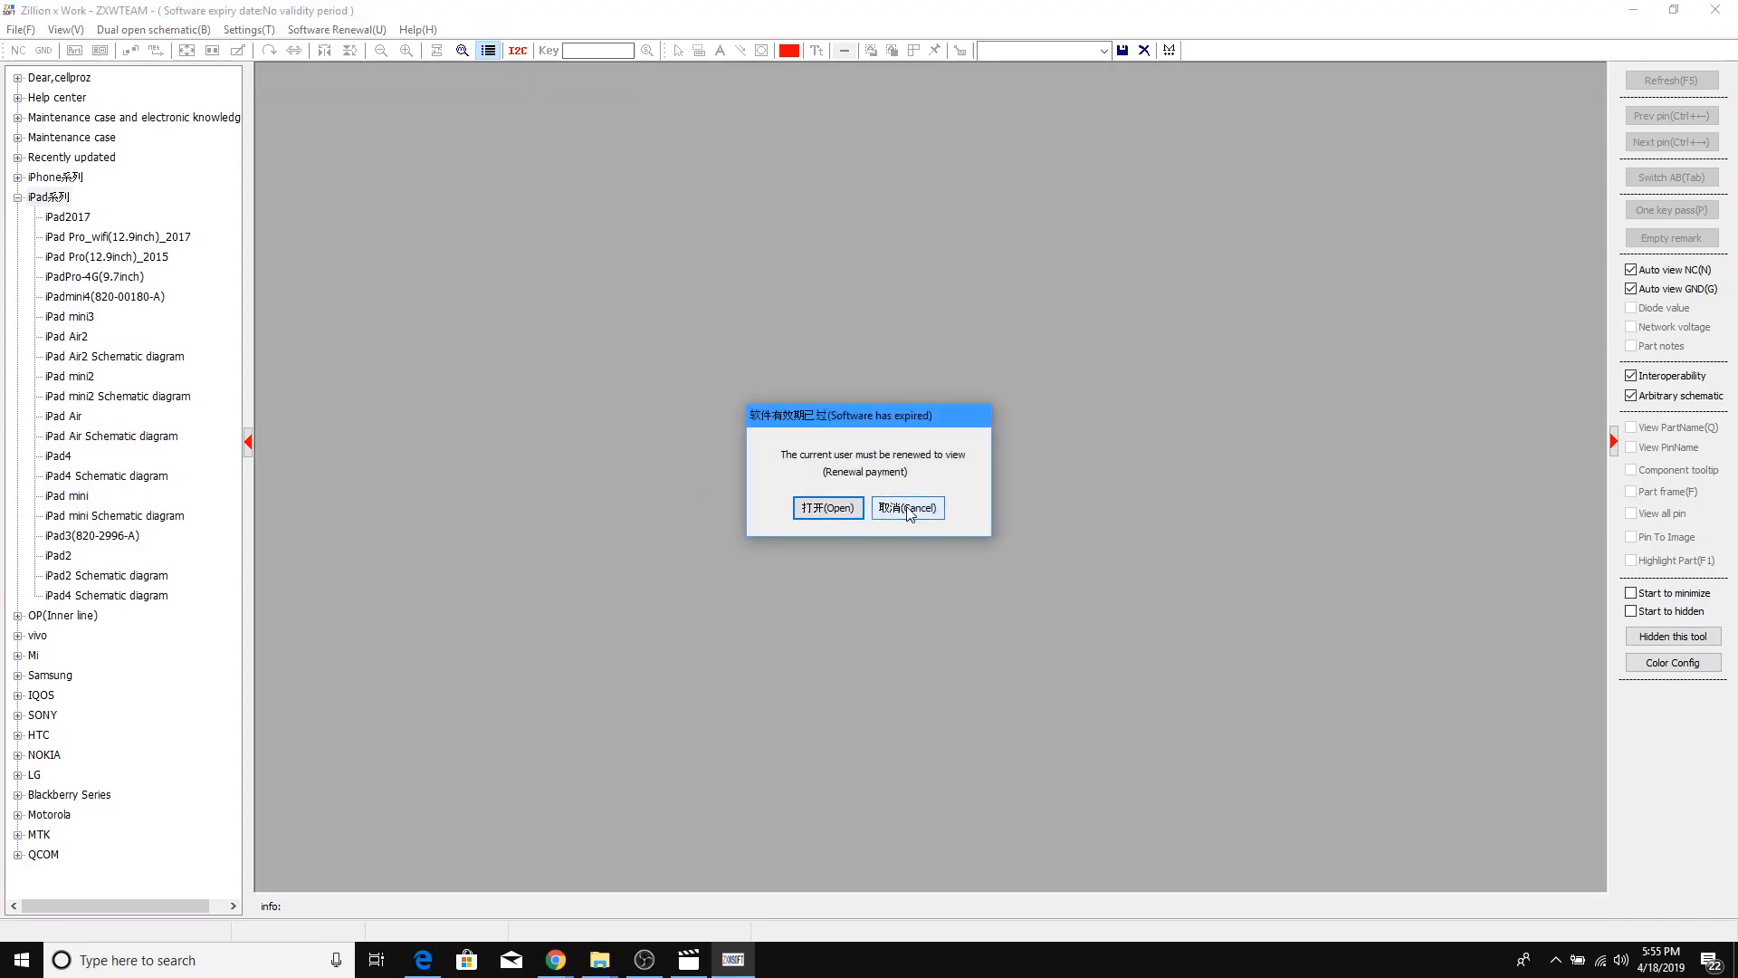
left_click(907, 508)
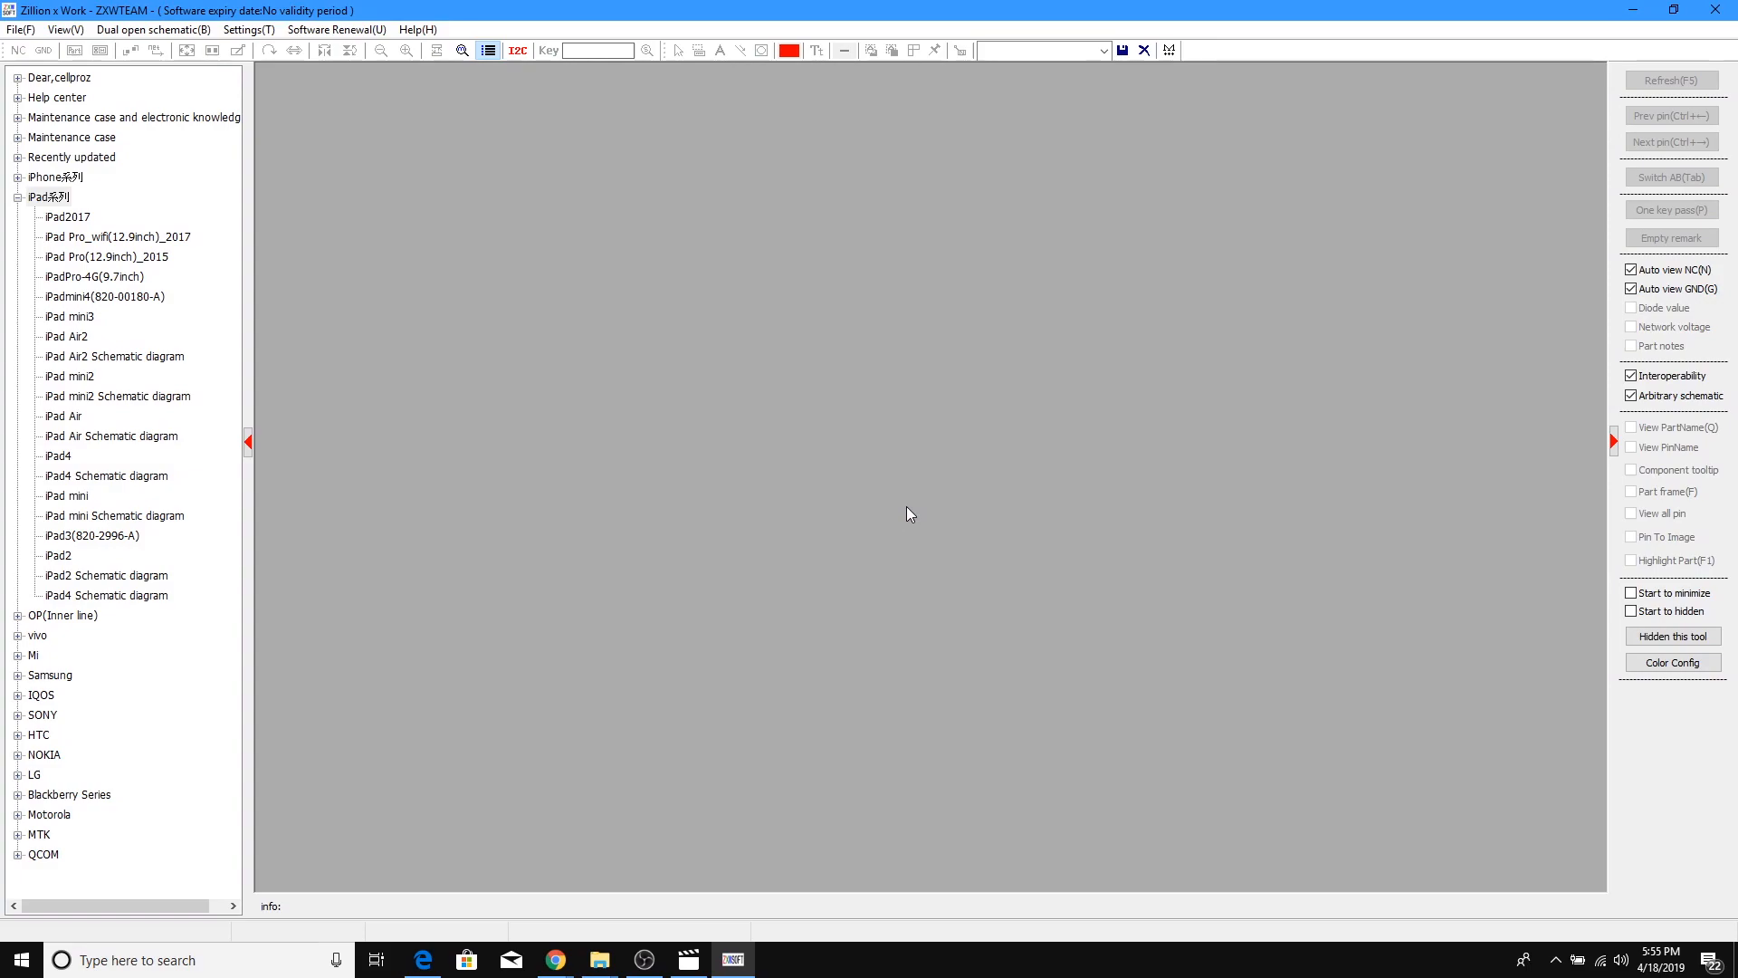
mouse_move(502, 144)
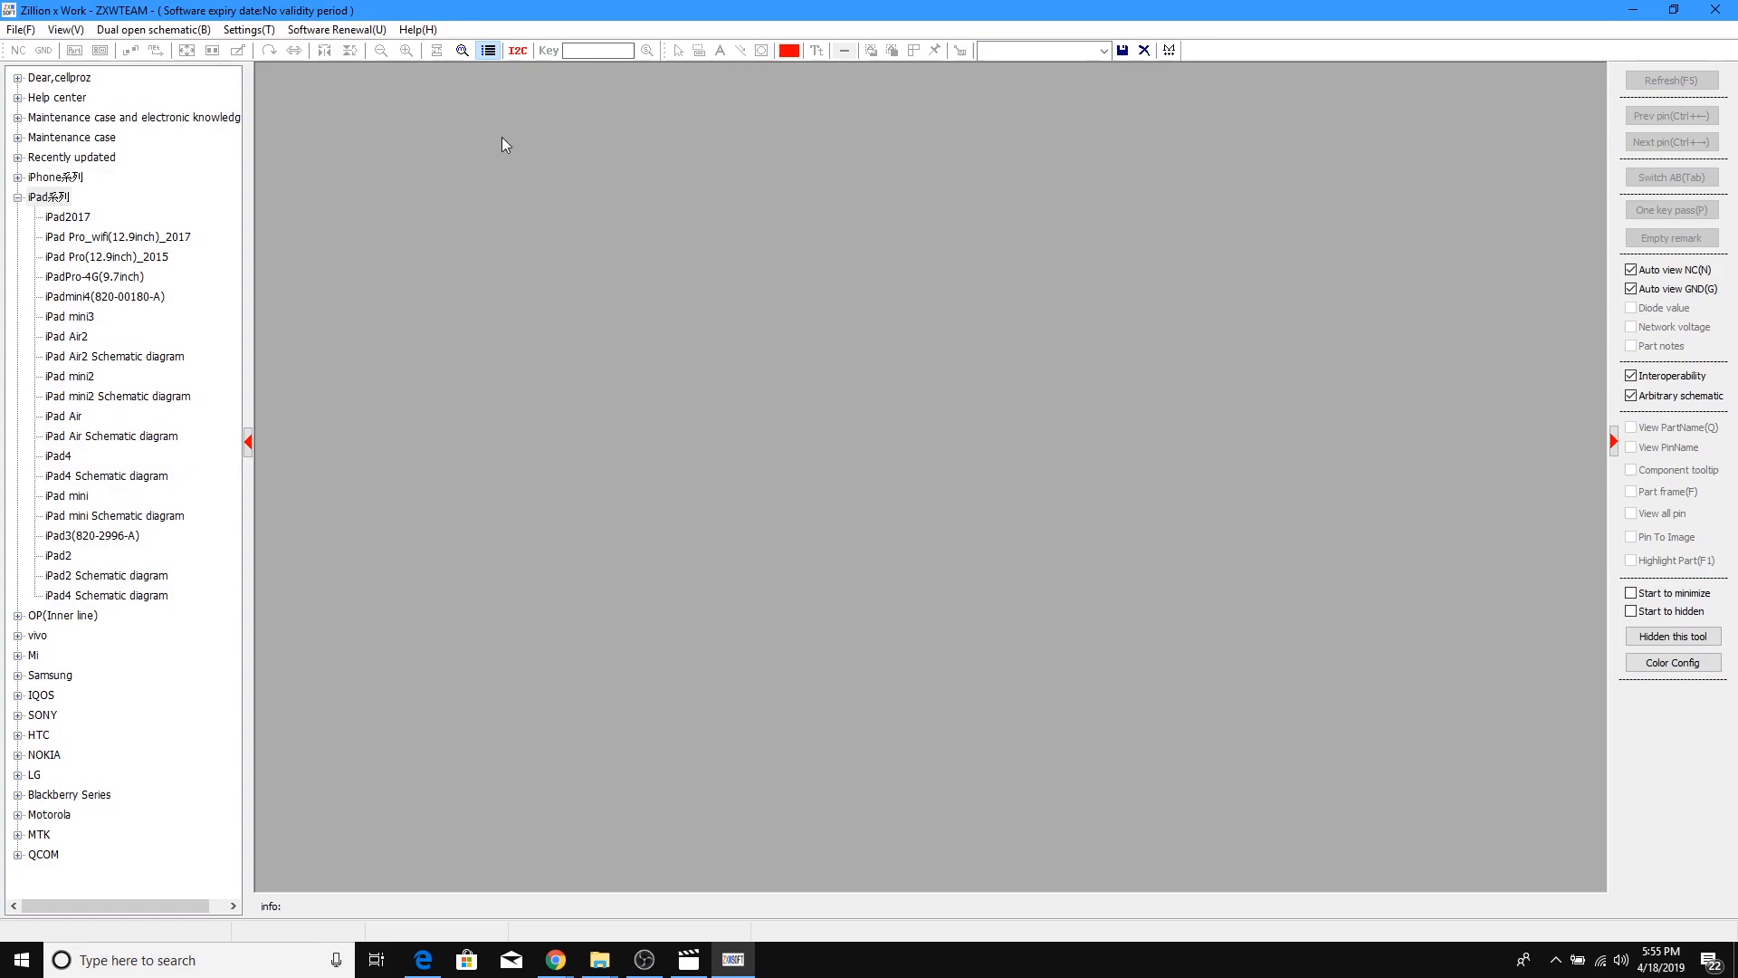
mouse_move(814, 699)
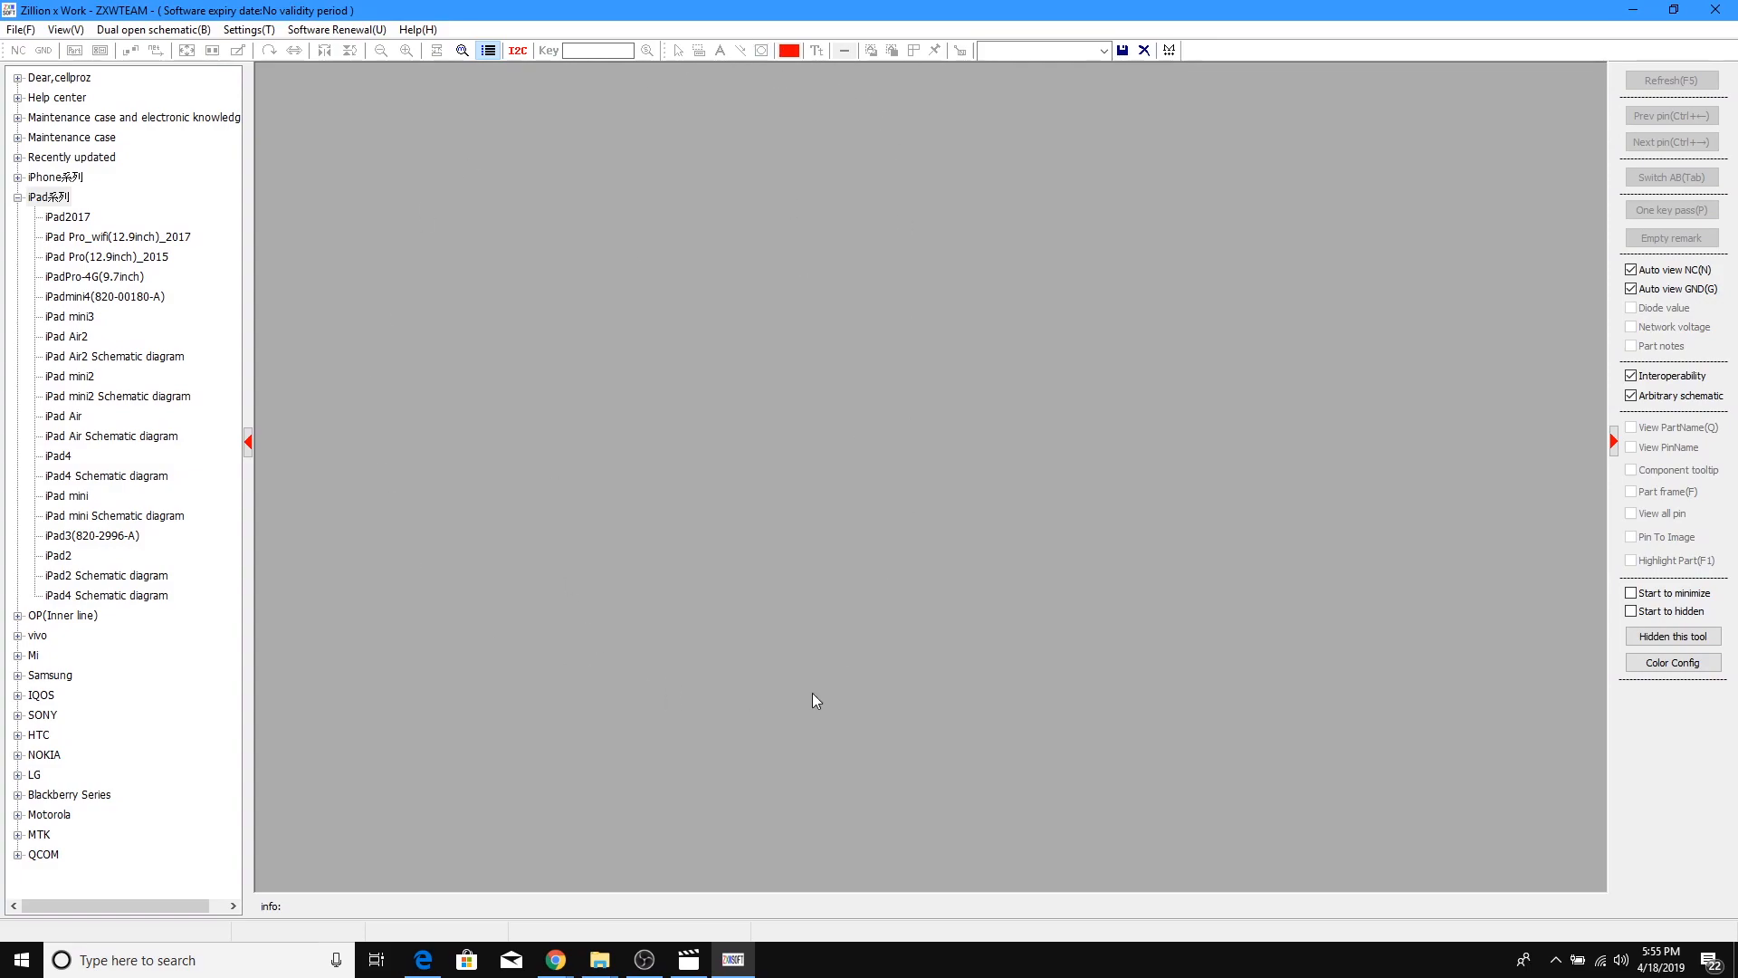
mouse_move(606, 692)
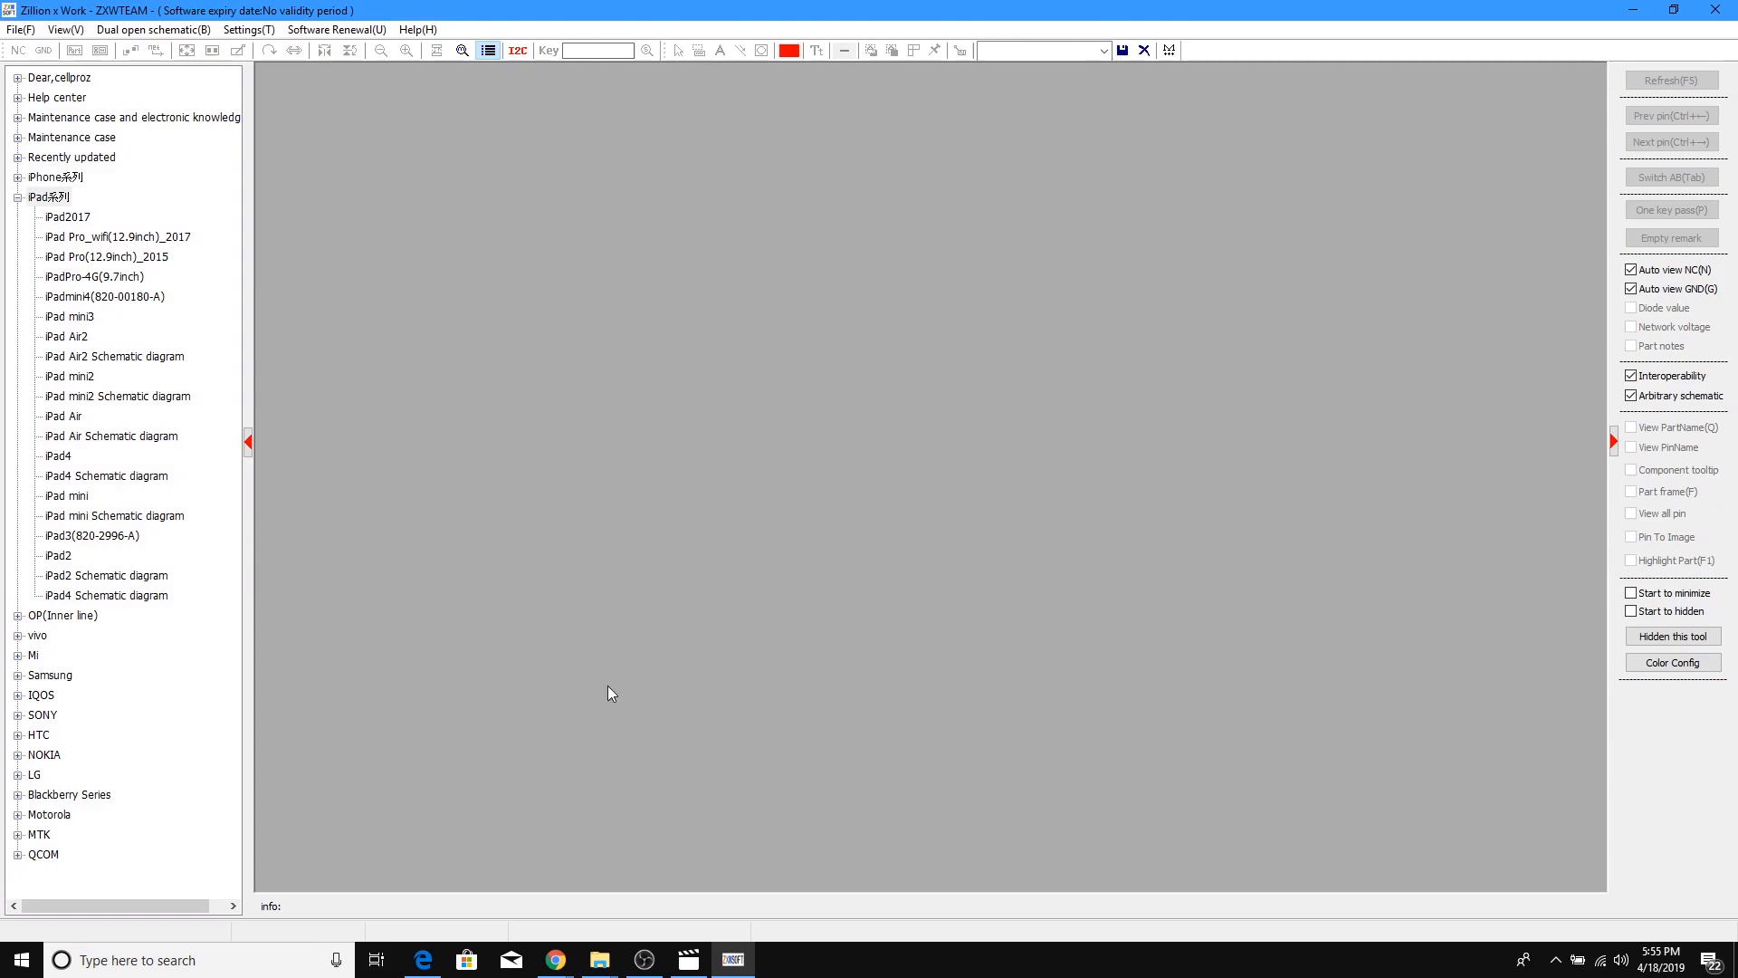
mouse_move(434, 527)
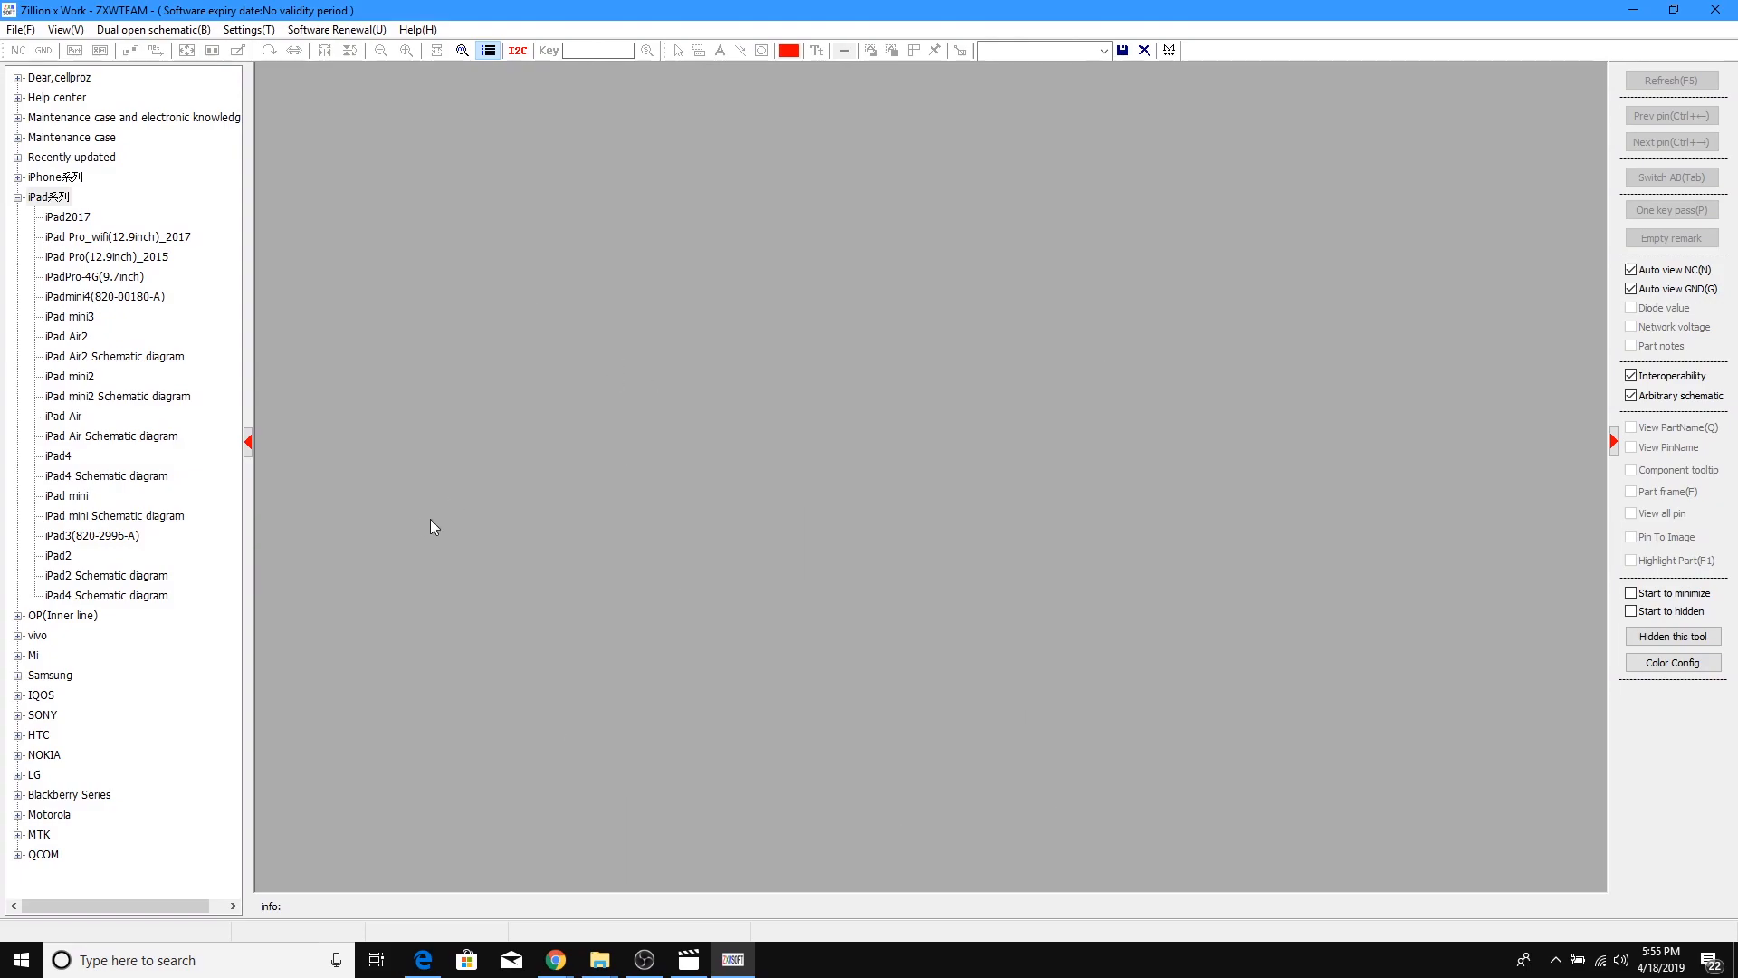
mouse_move(790, 644)
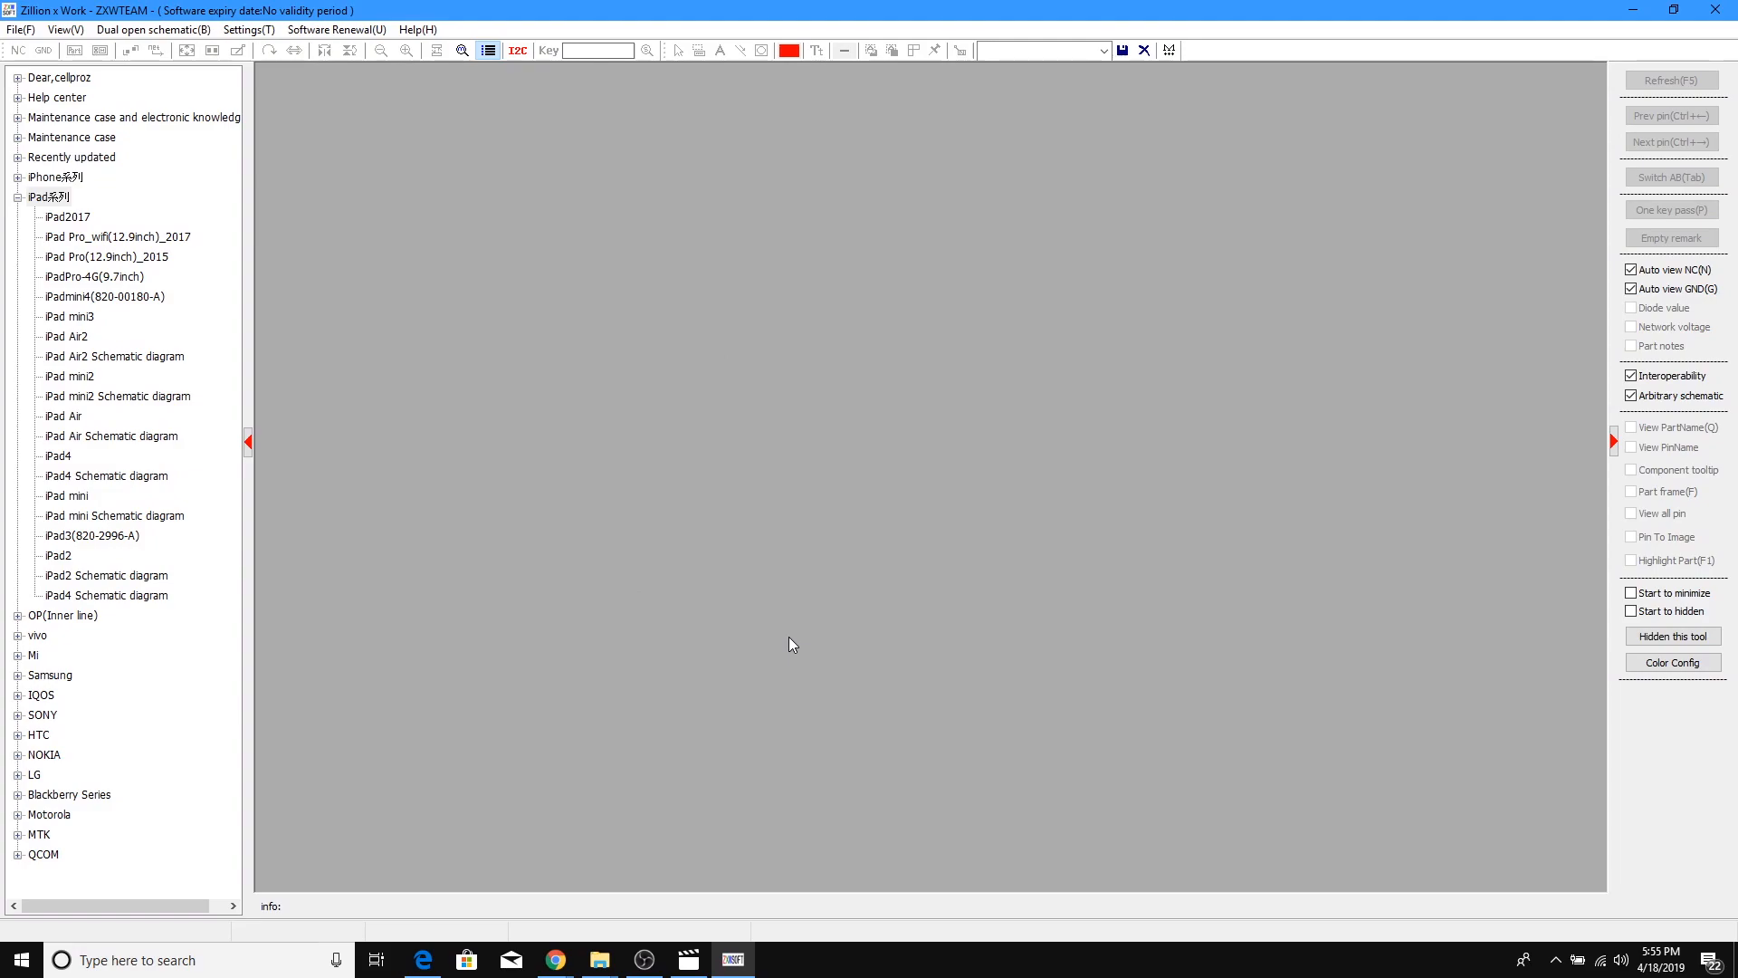
mouse_move(1575, 84)
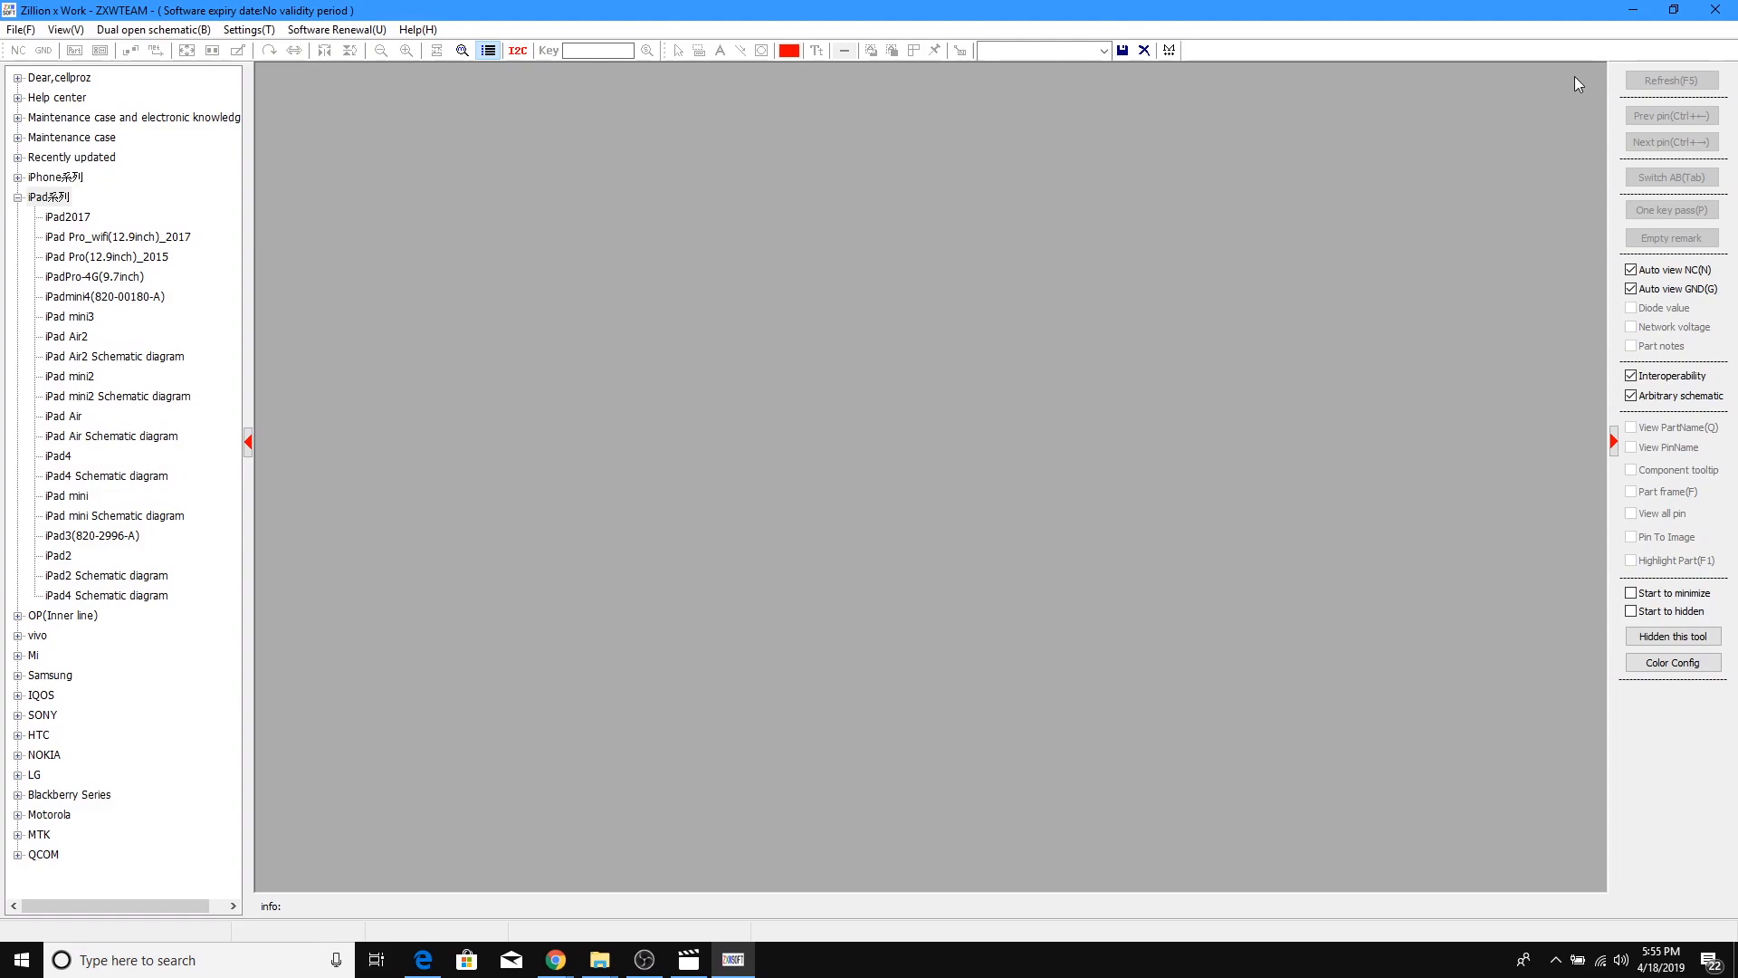
mouse_move(1040, 448)
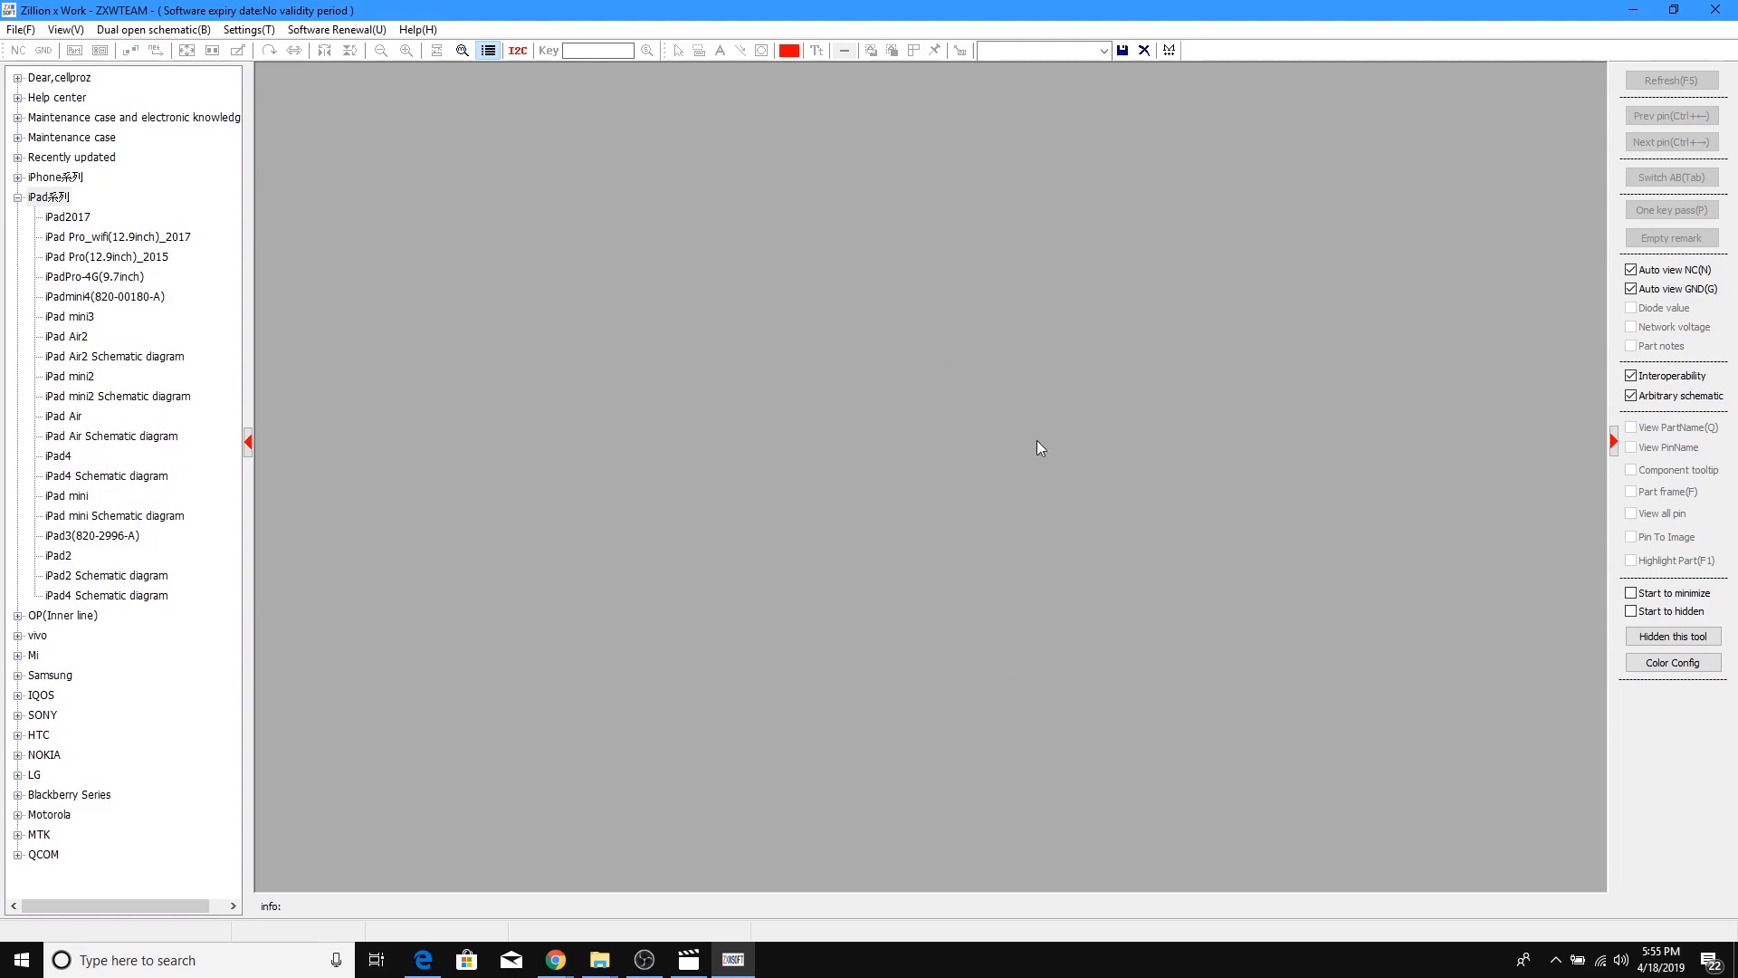
mouse_move(937, 656)
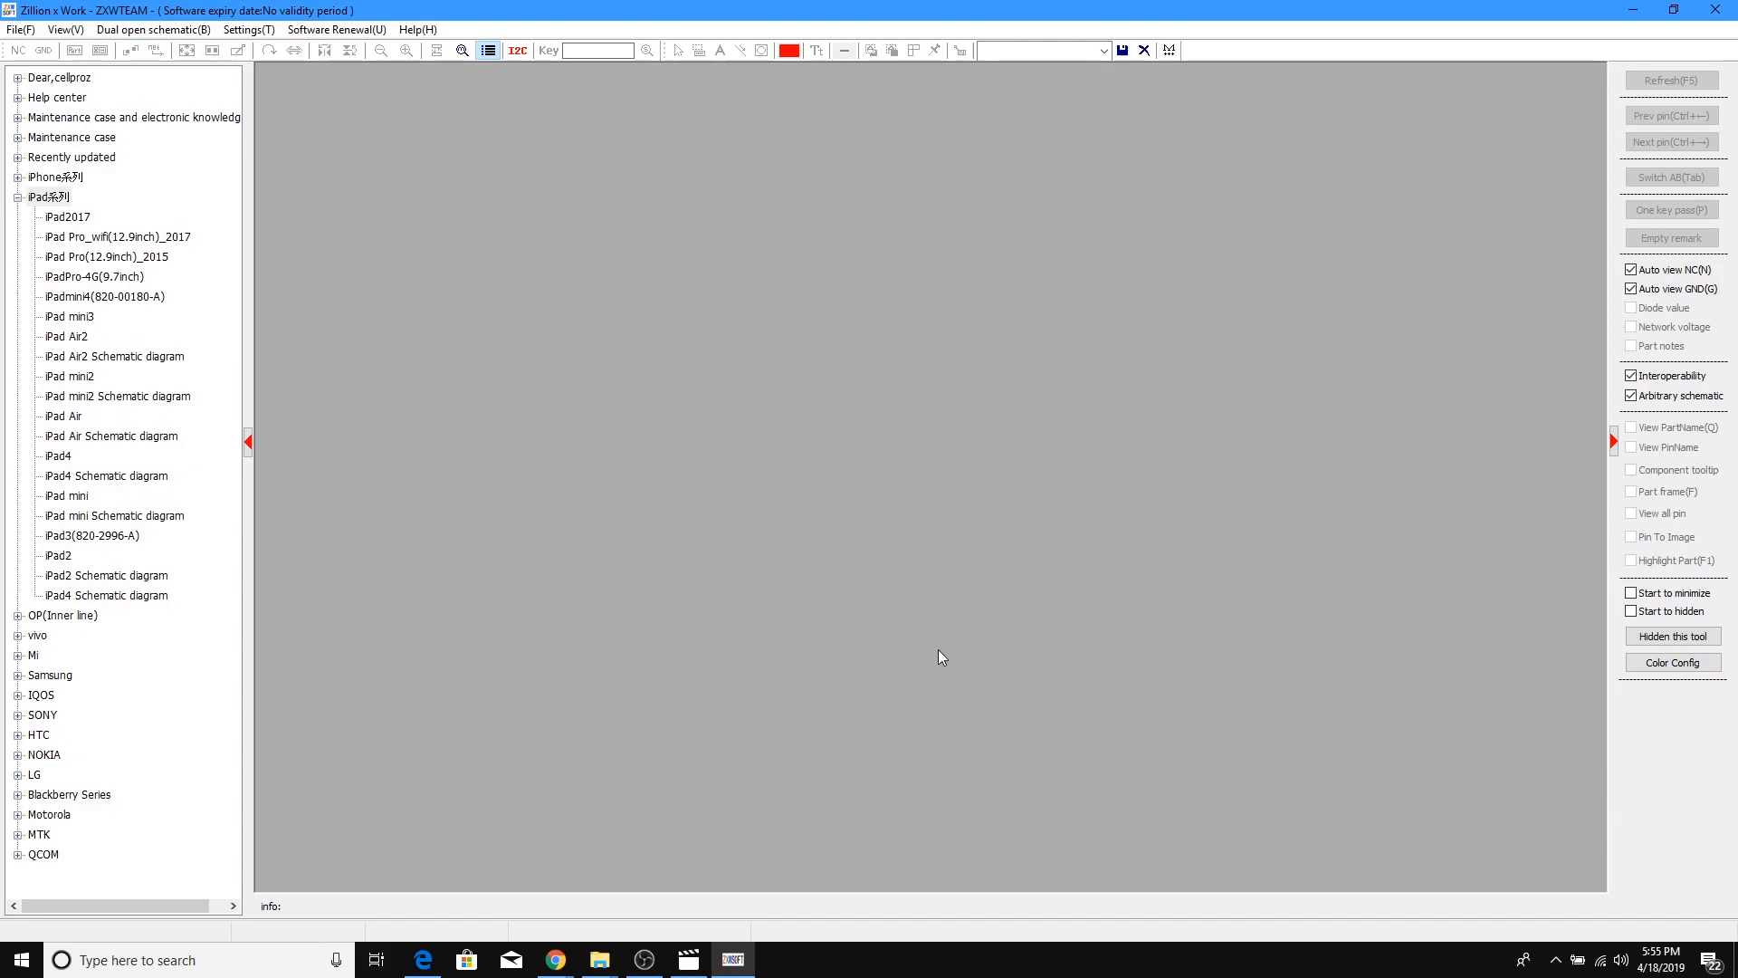
mouse_move(805, 700)
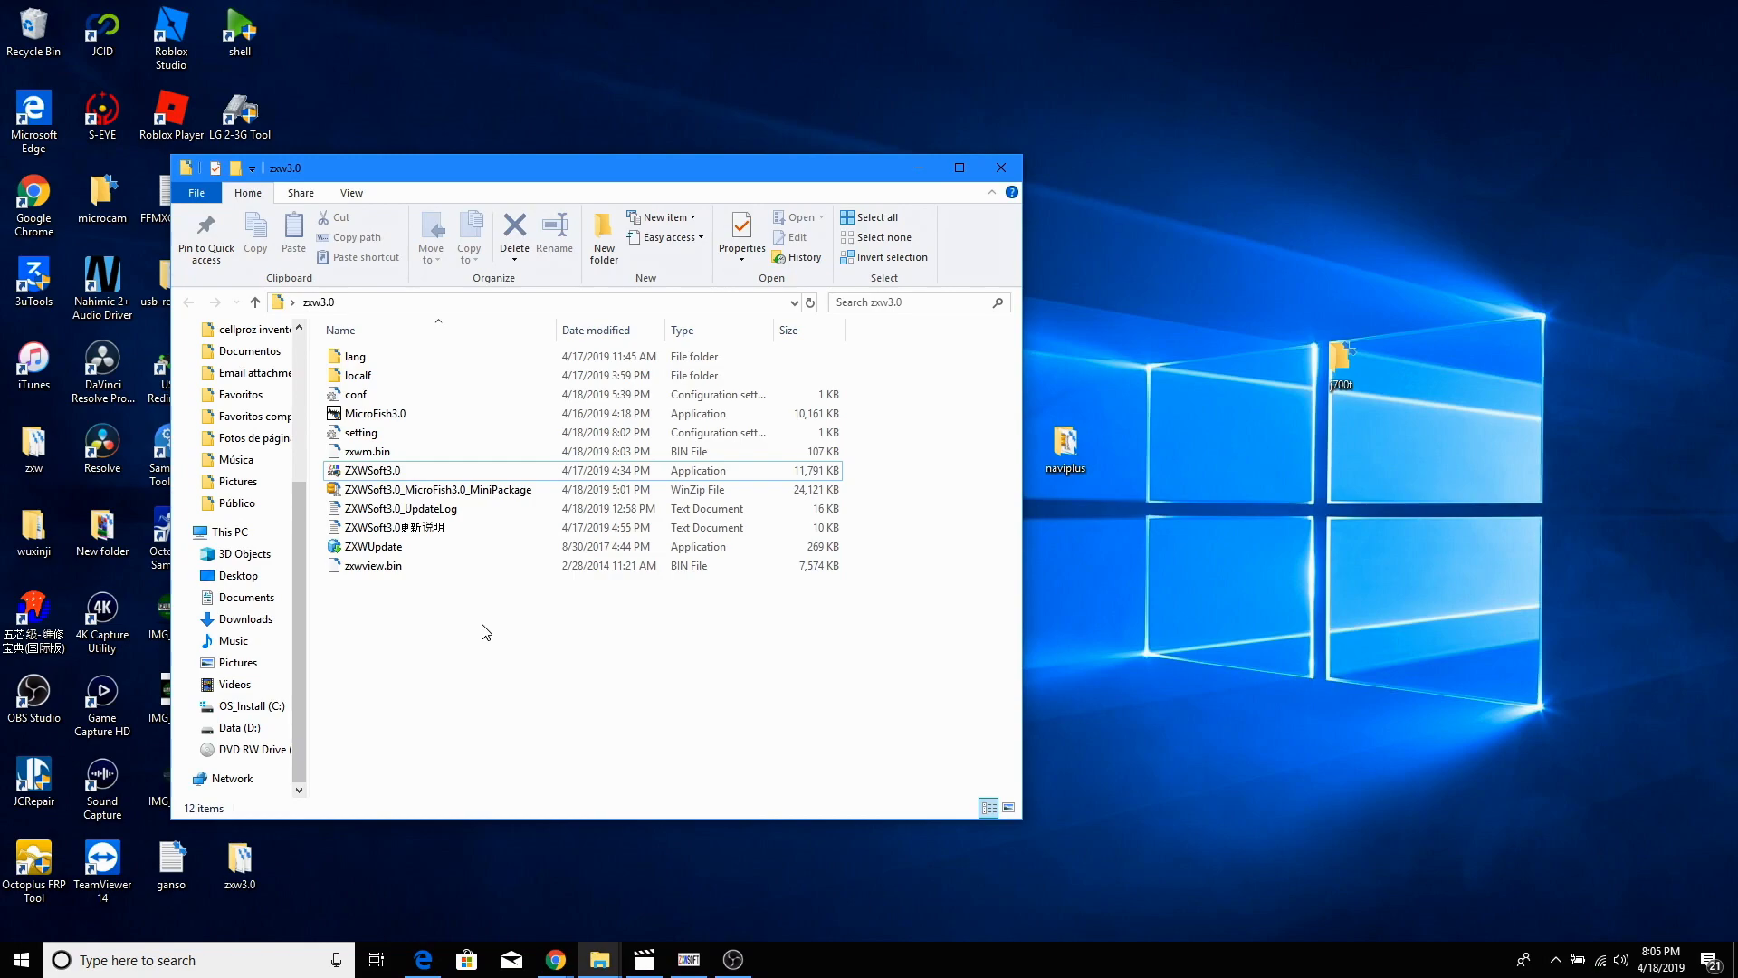
Relaunch ZXWSoft3.0 from zxw3.0, closing the previously running instance
left_click(371, 469)
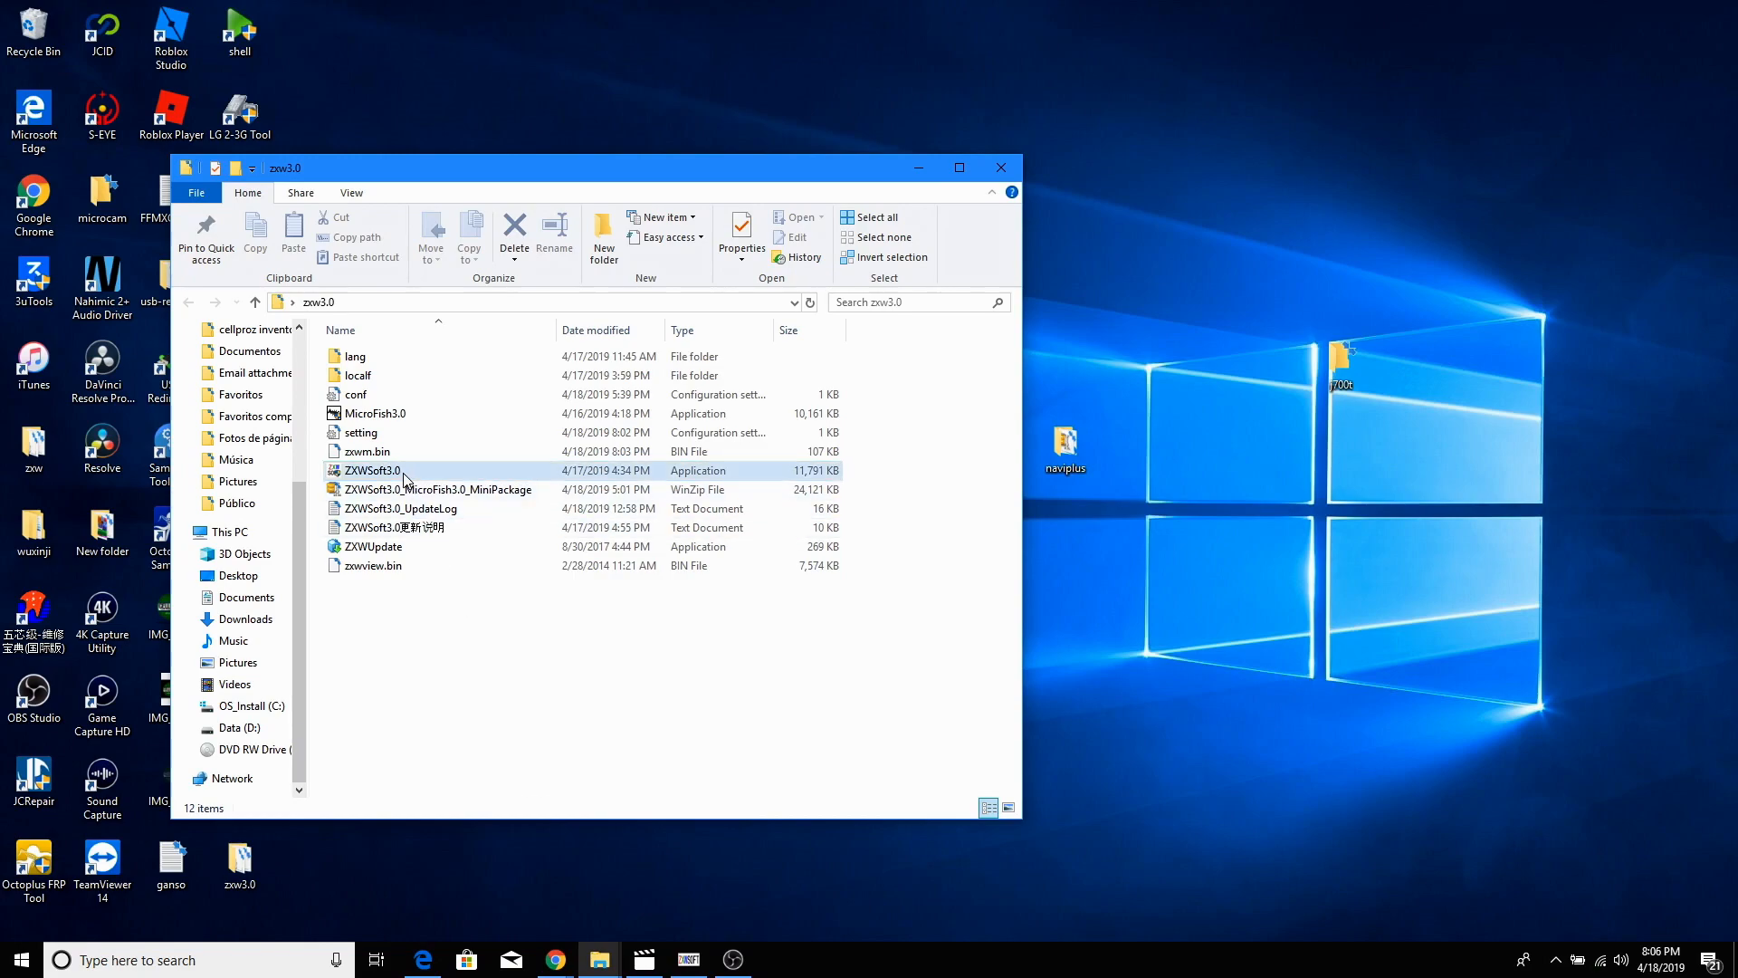
left_click(372, 469)
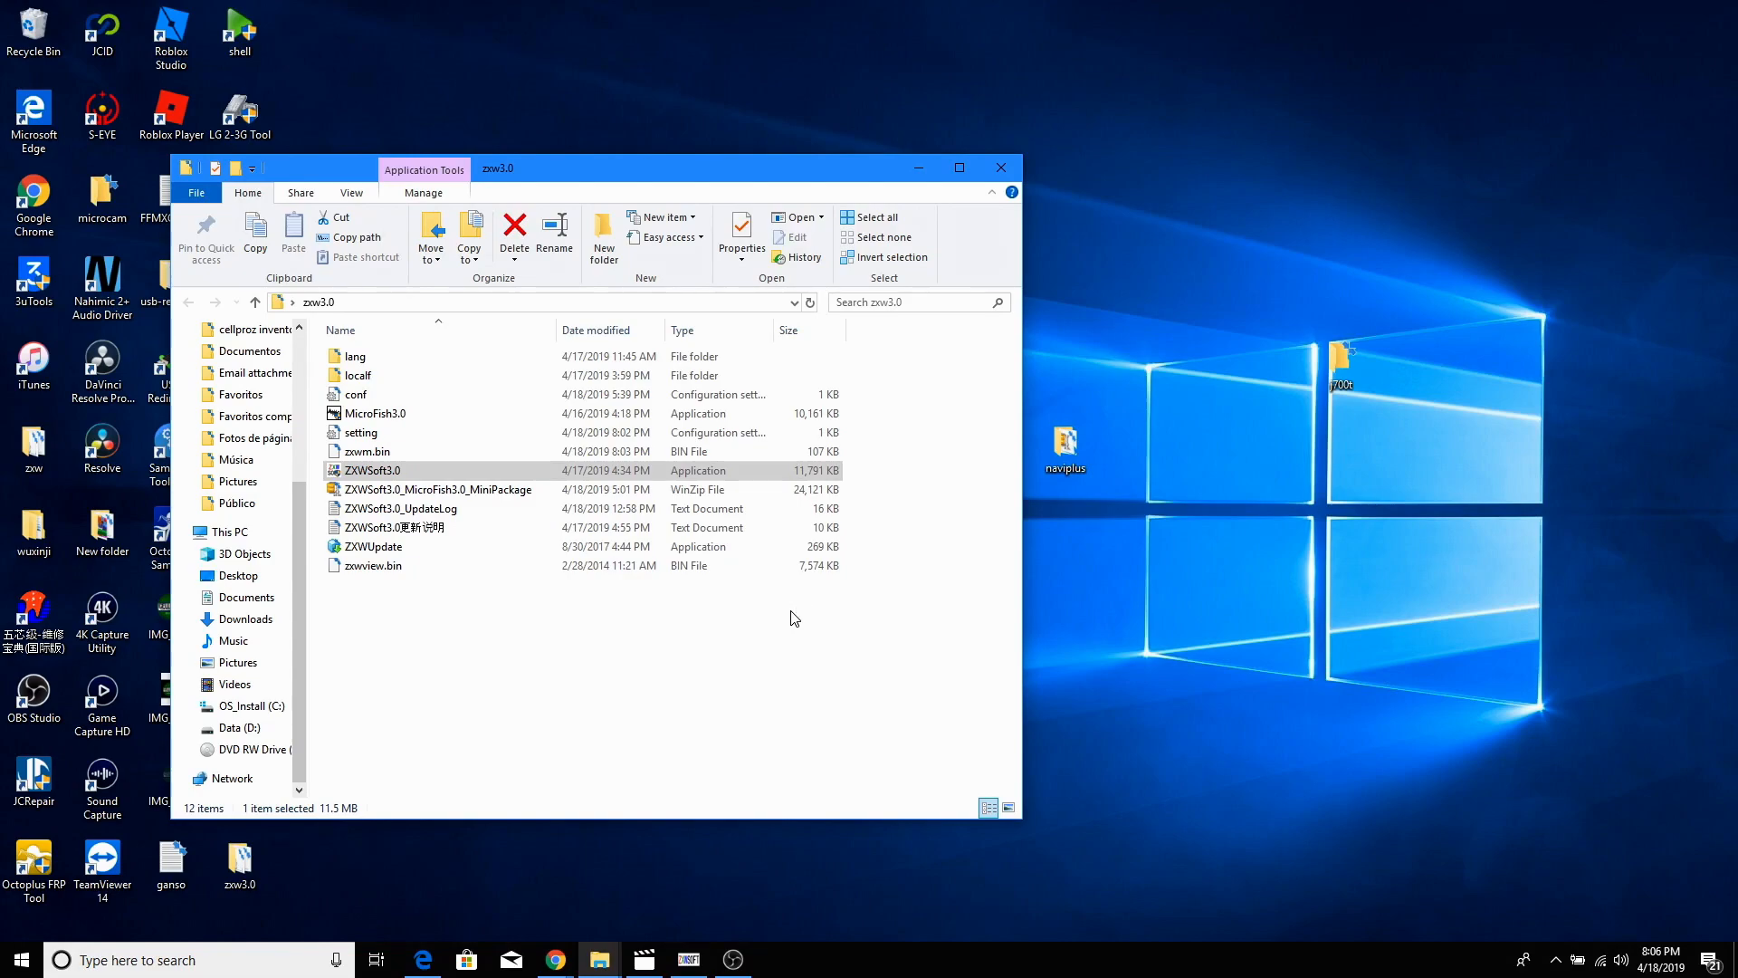
double_click(372, 470)
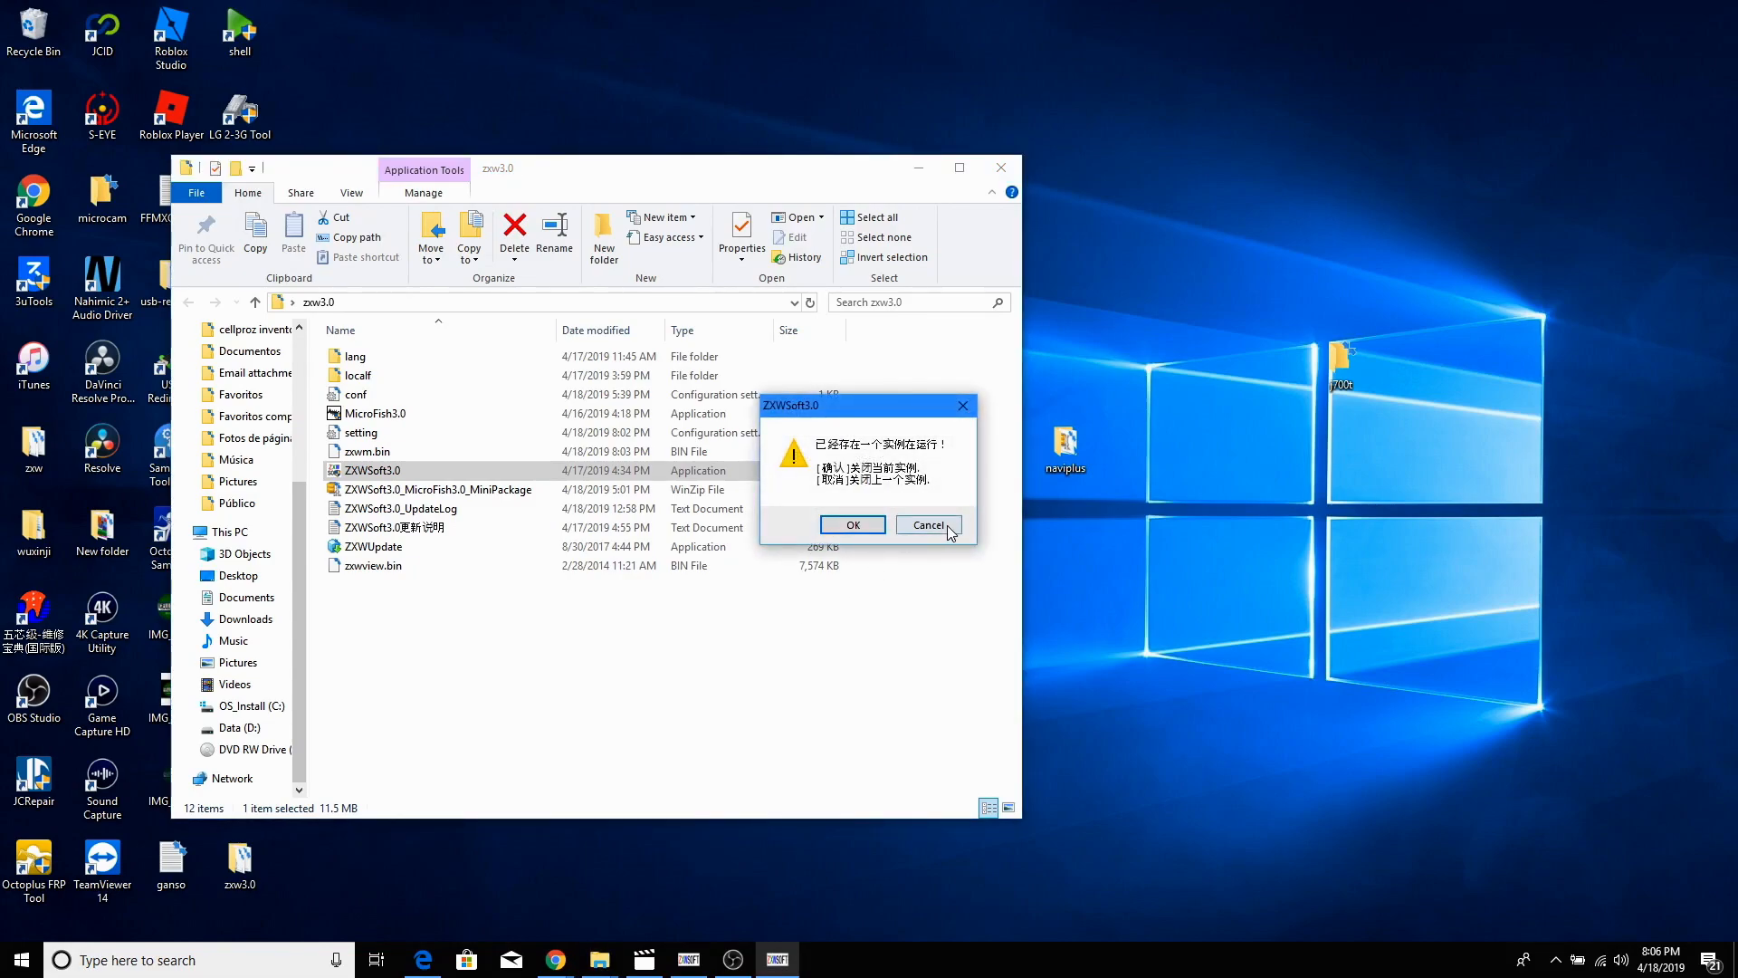
left_click(850, 524)
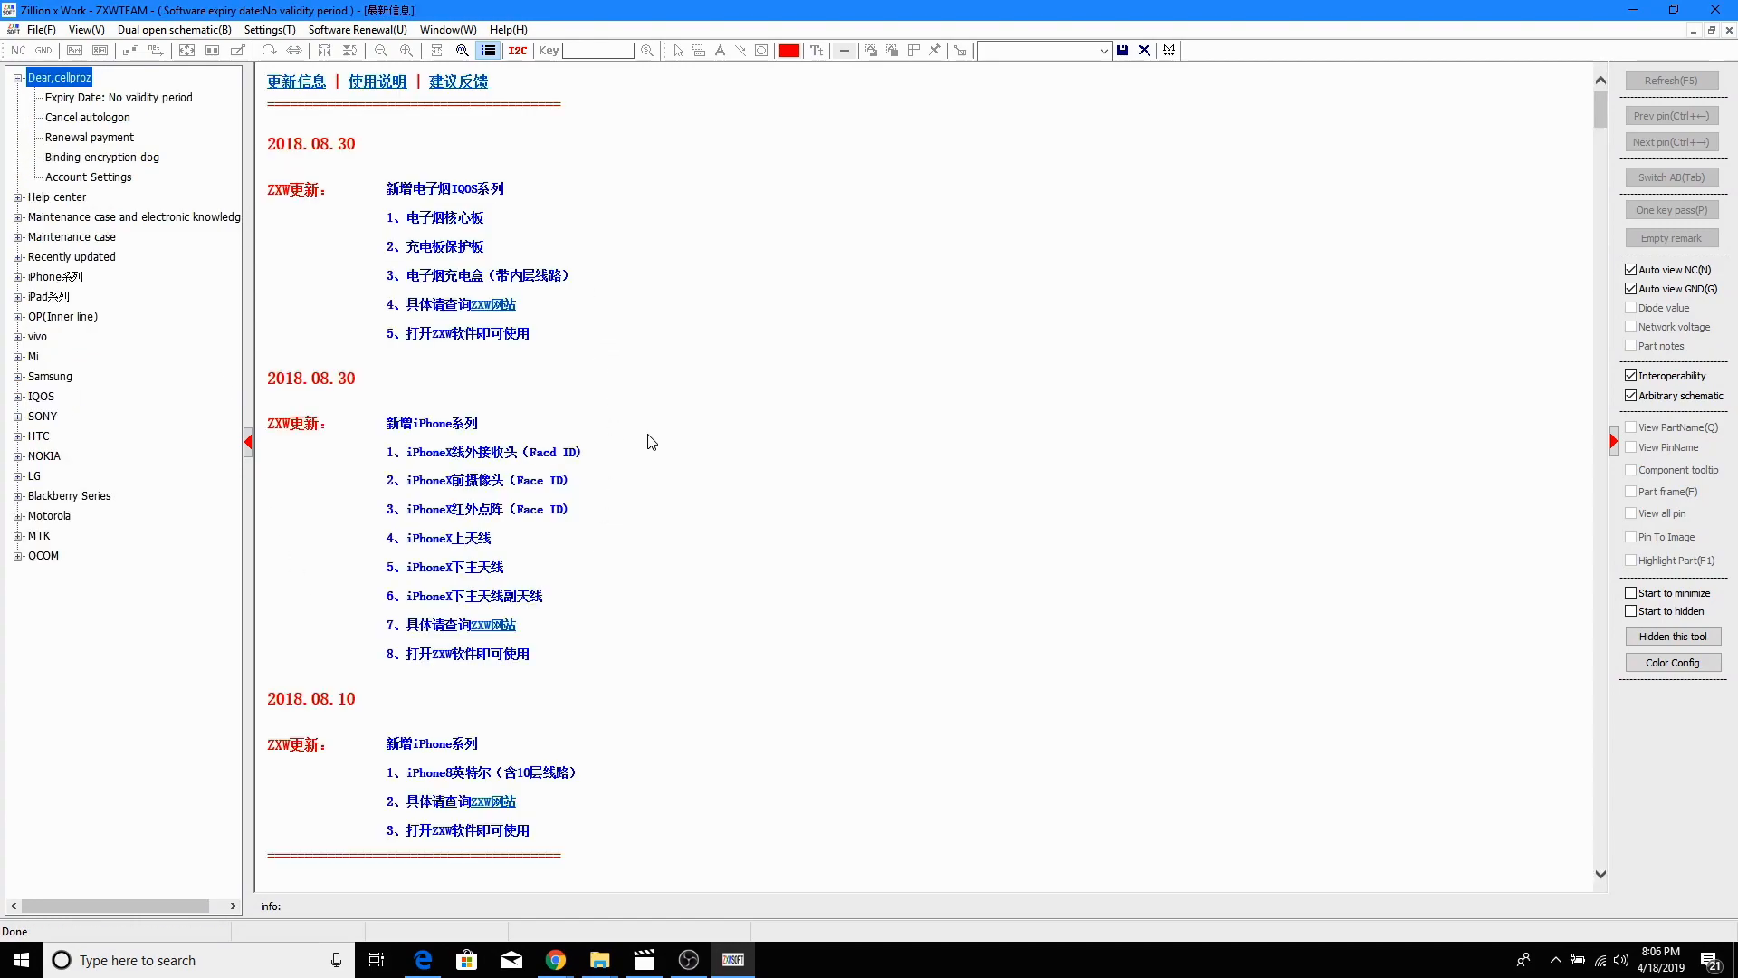
mouse_move(818, 596)
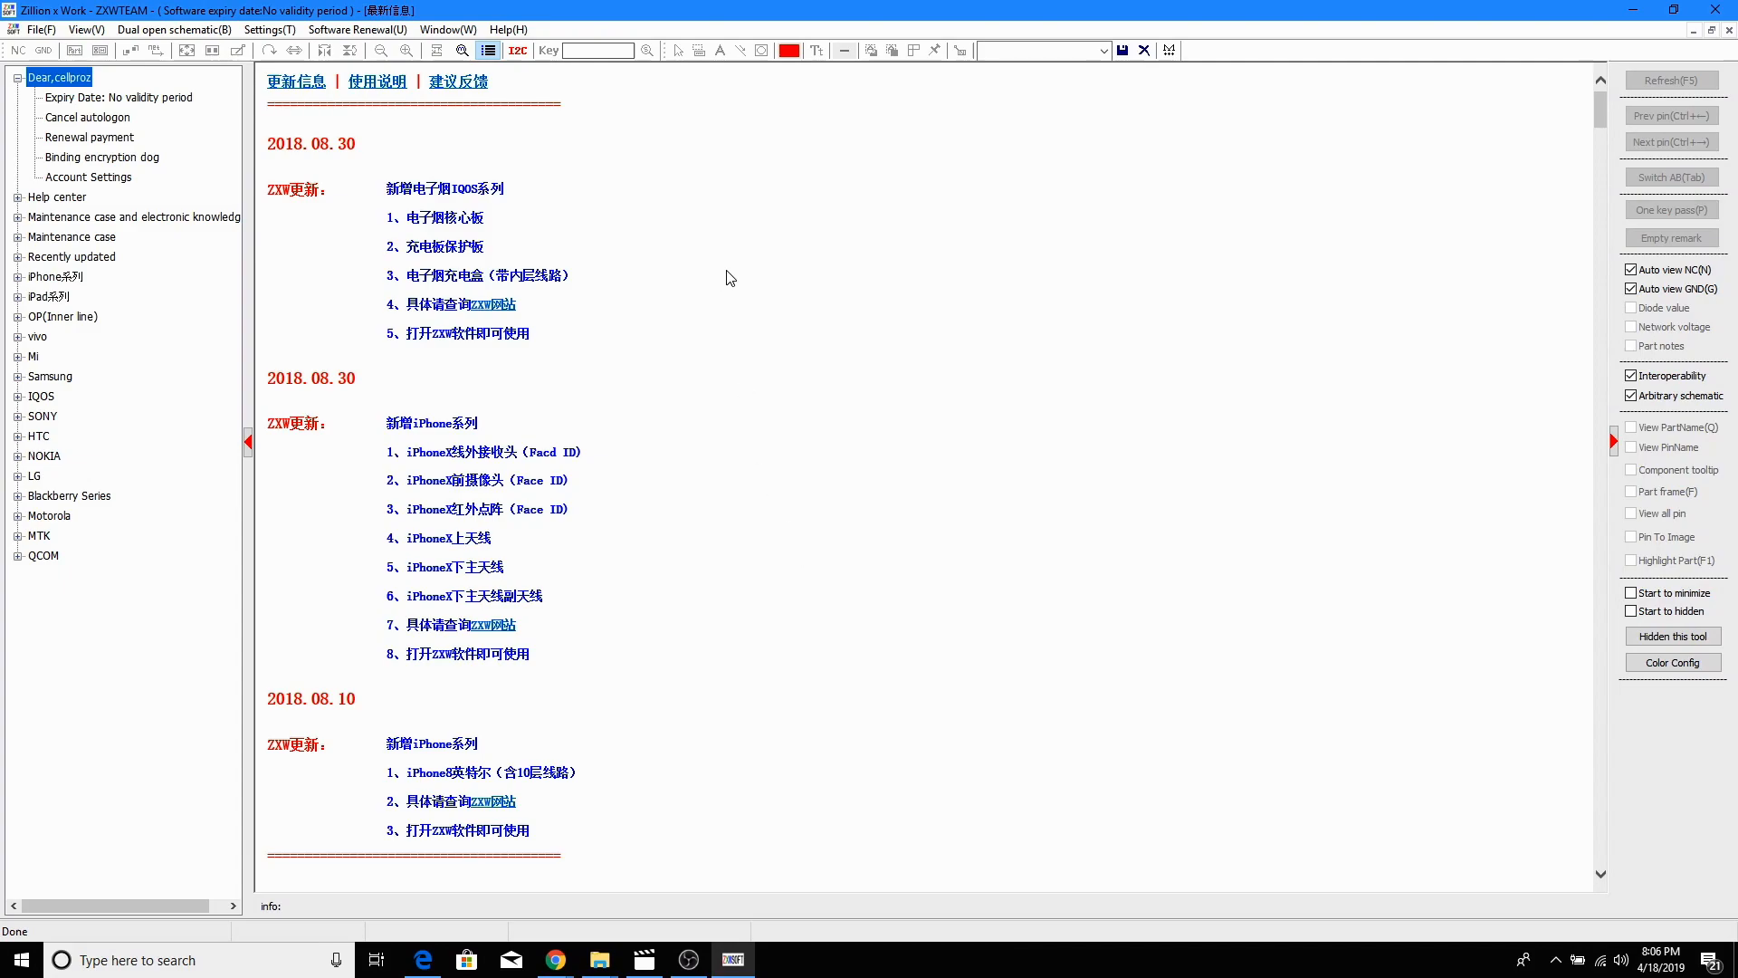
mouse_move(63, 129)
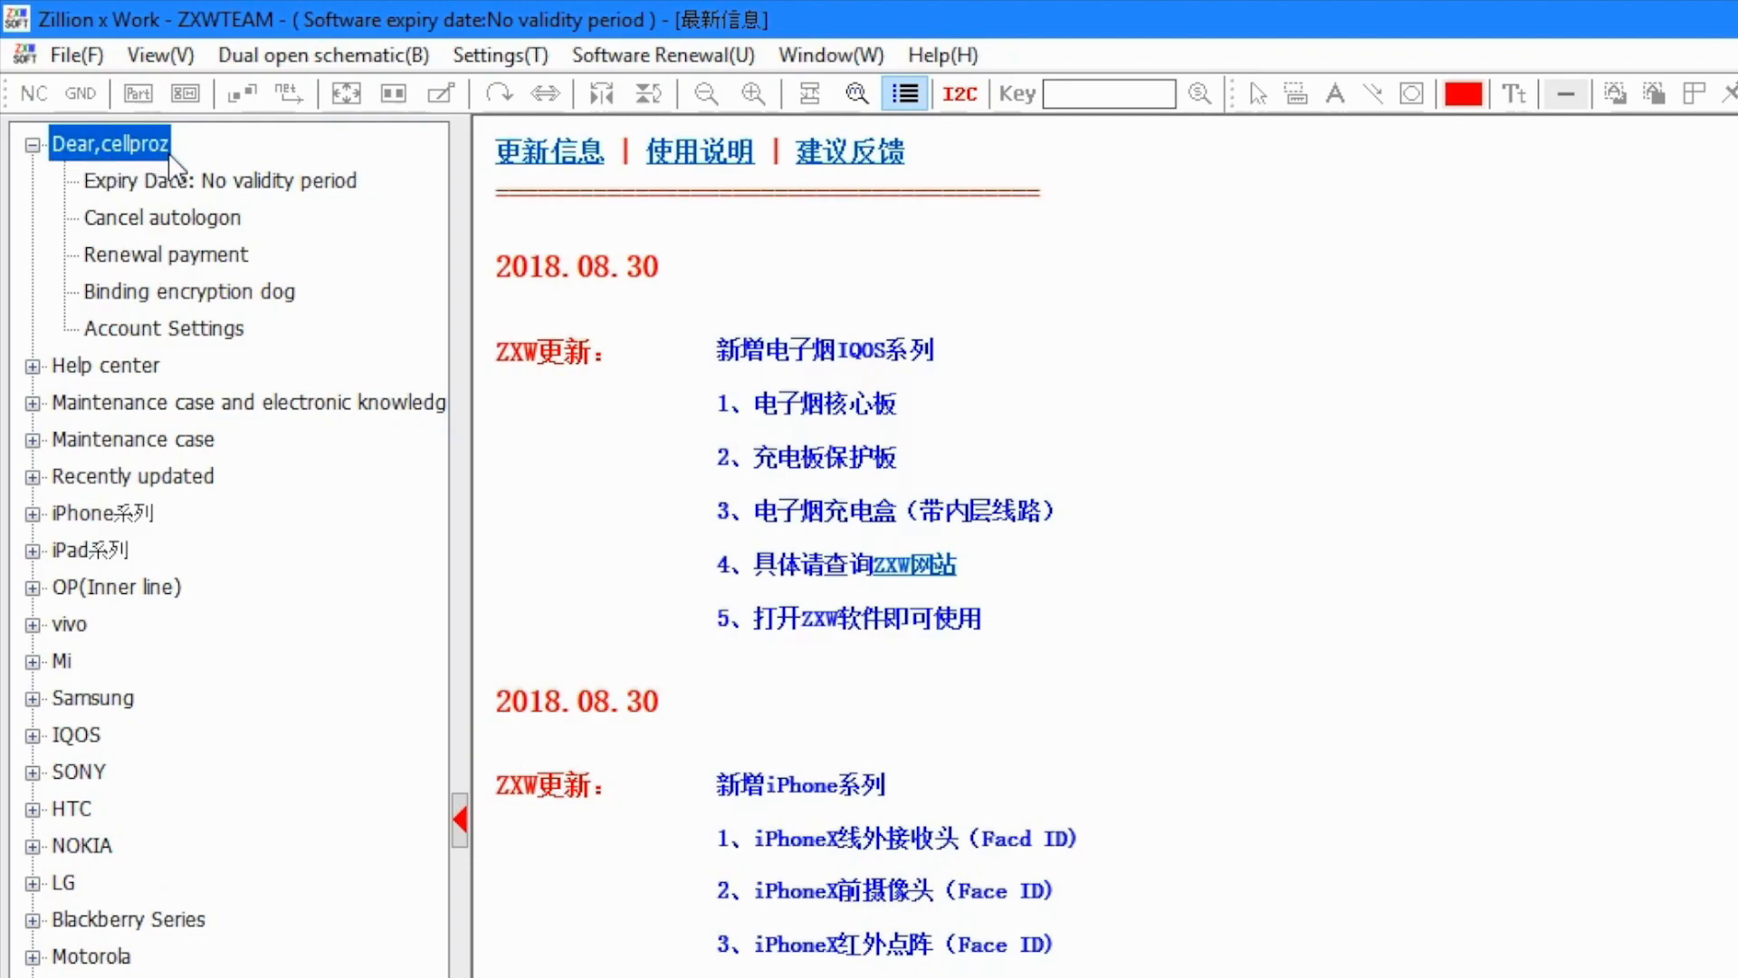
mouse_move(74, 258)
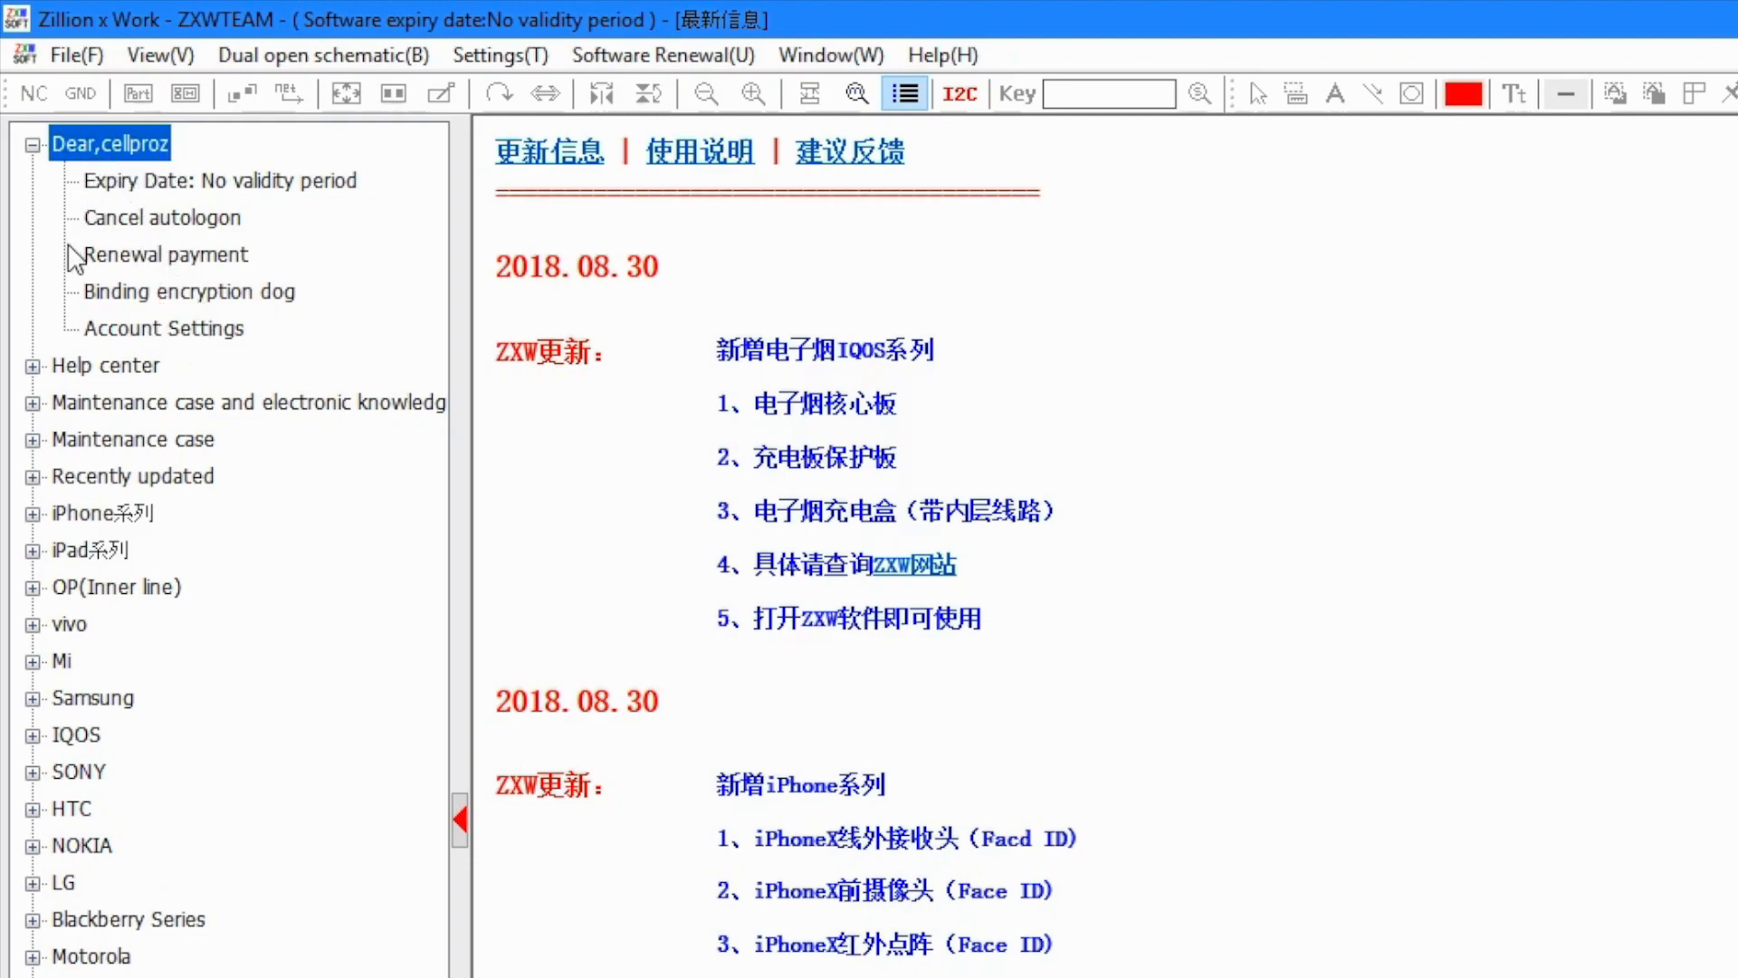
mouse_move(194, 310)
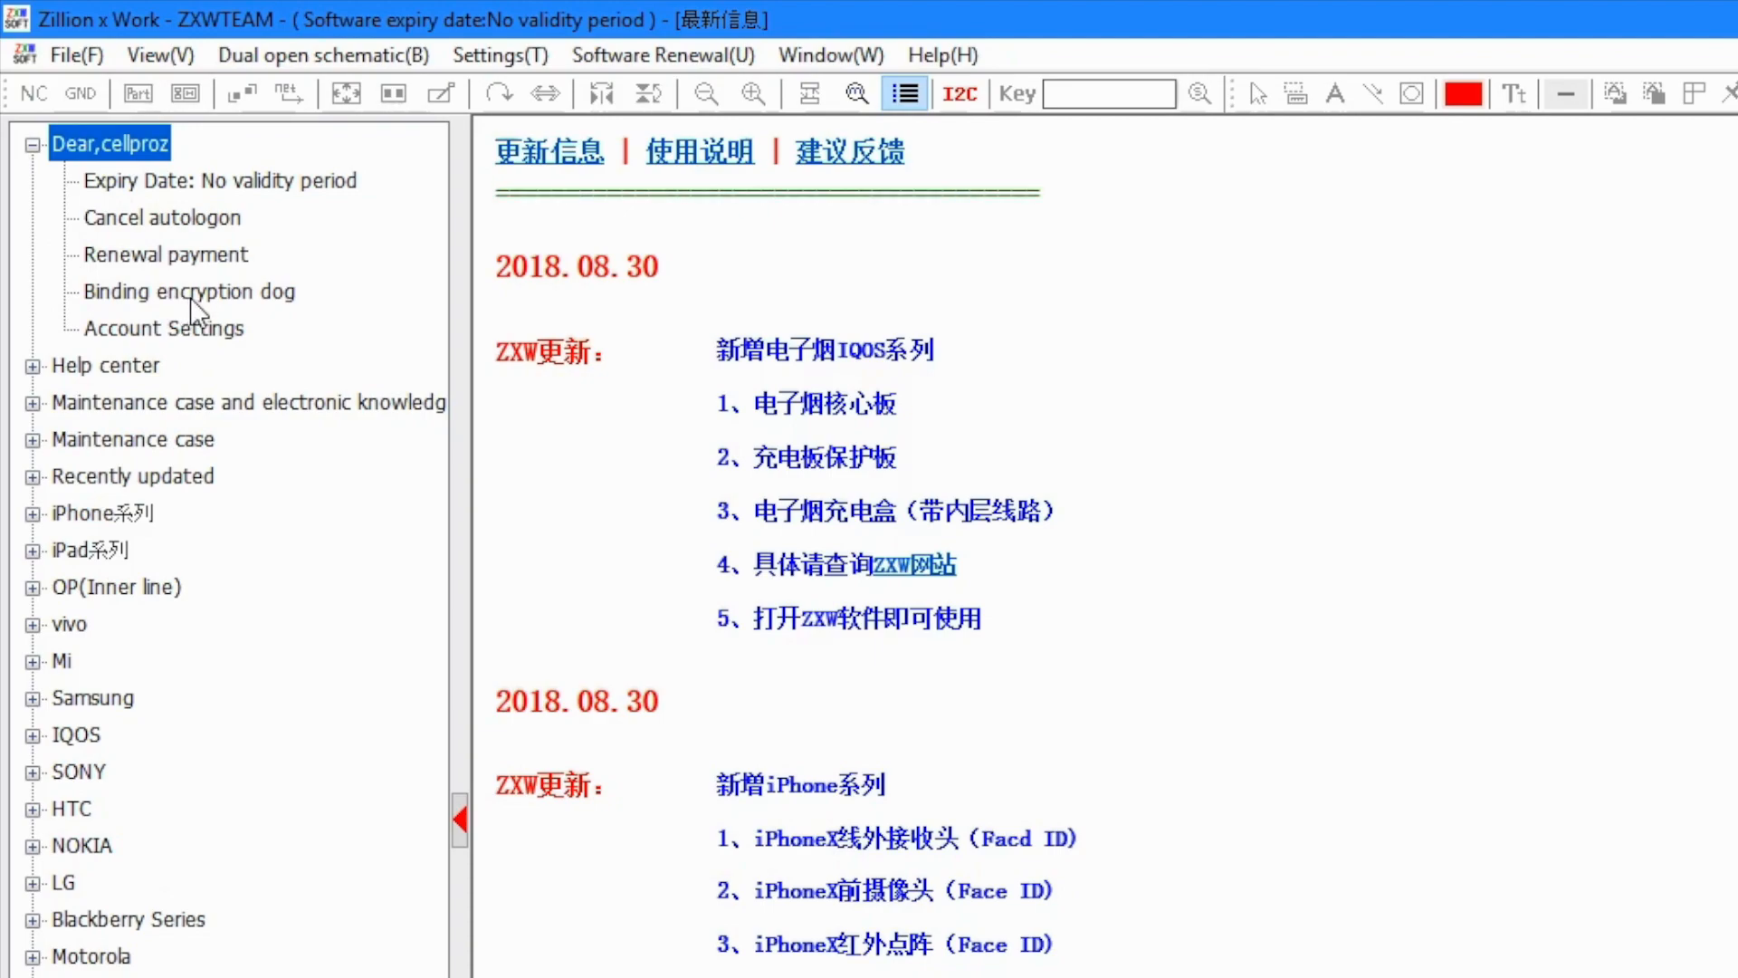
Bind the account to the encryption dog and confirm Yes in the Notify prompt
left_click(187, 291)
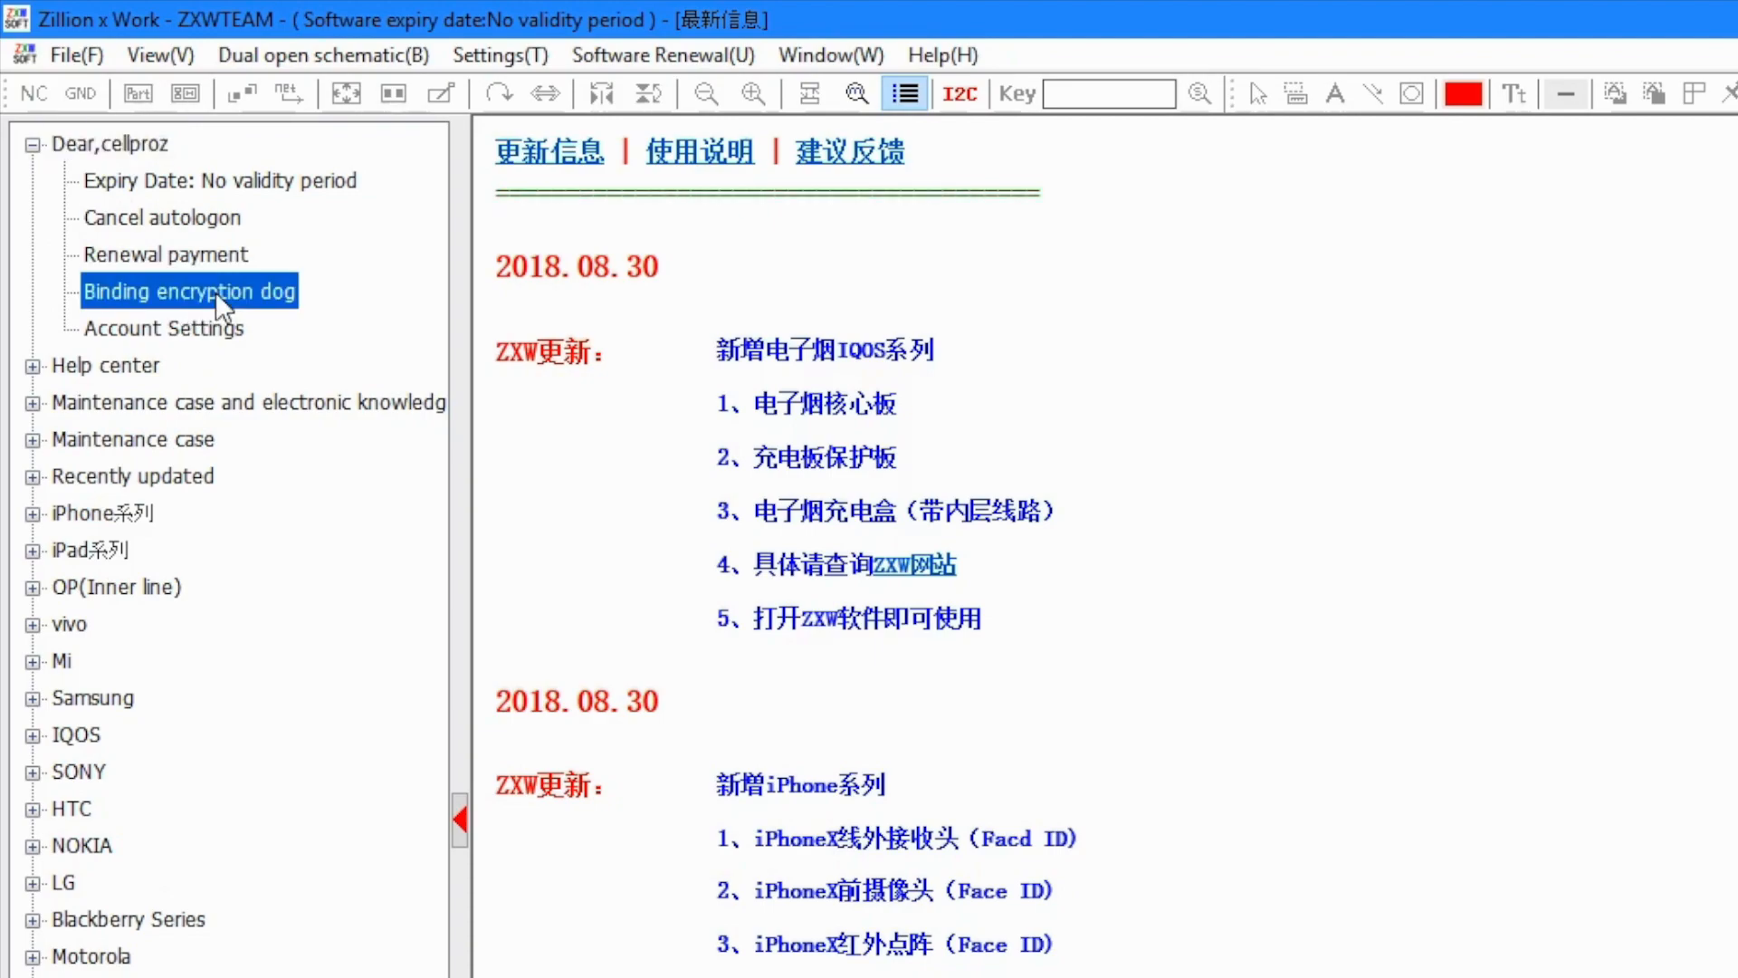
left_click(188, 290)
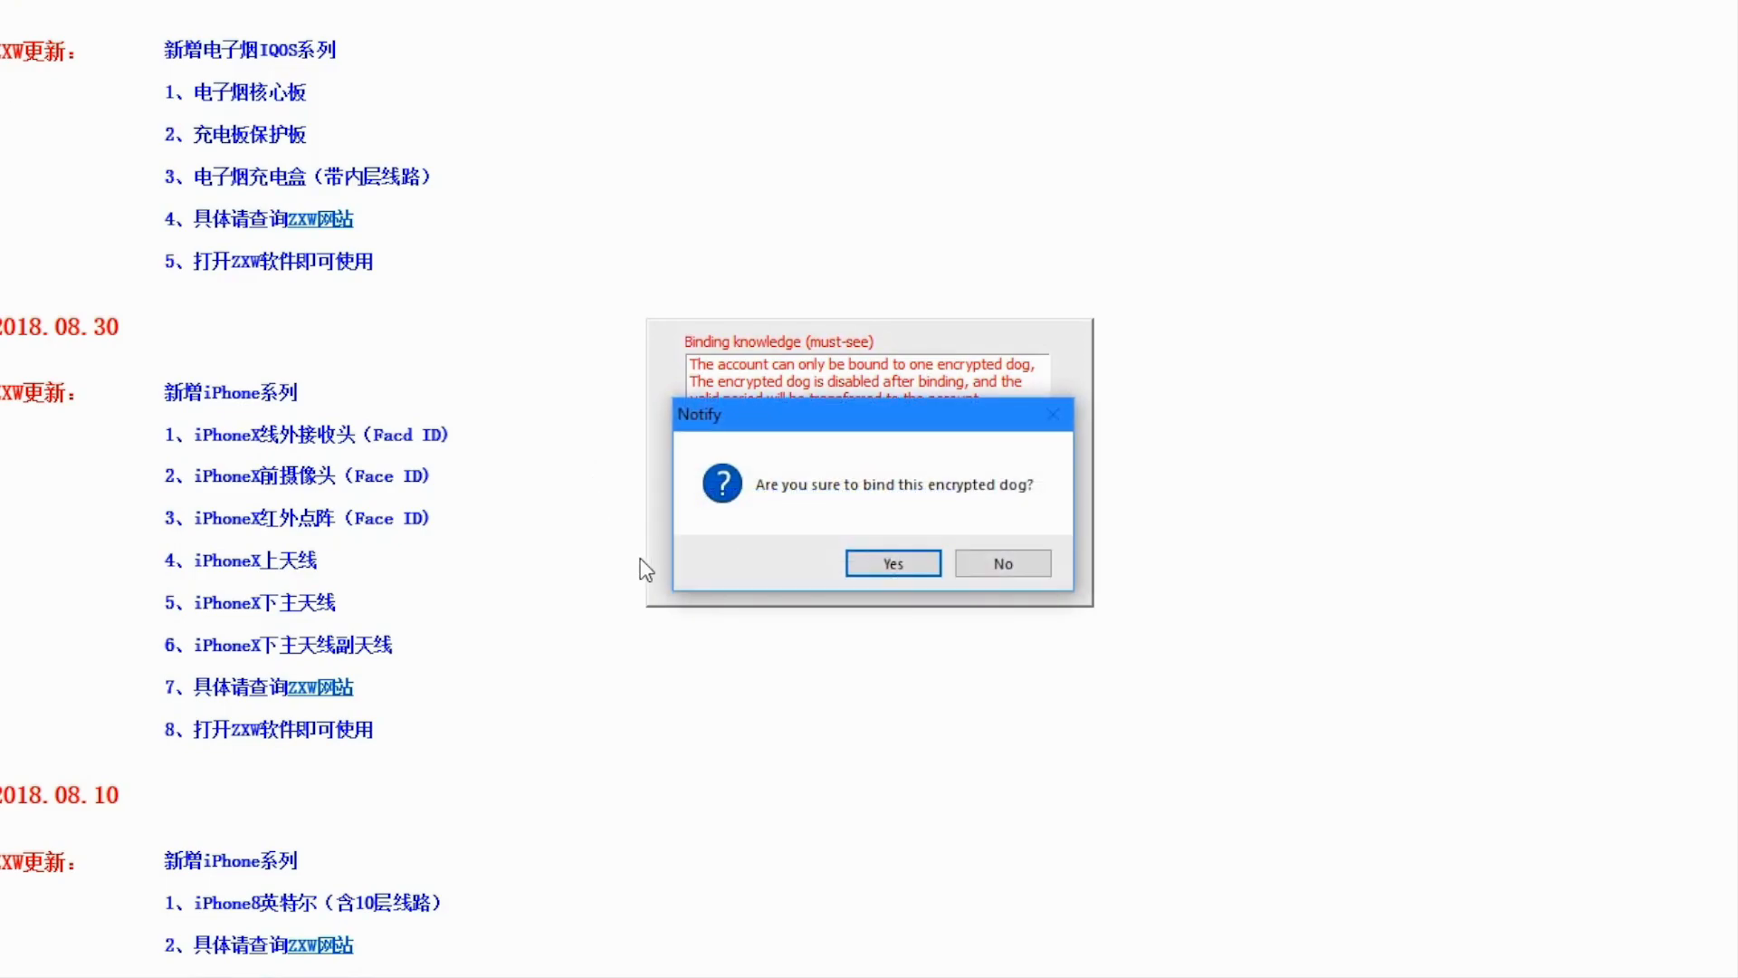
mouse_move(789, 537)
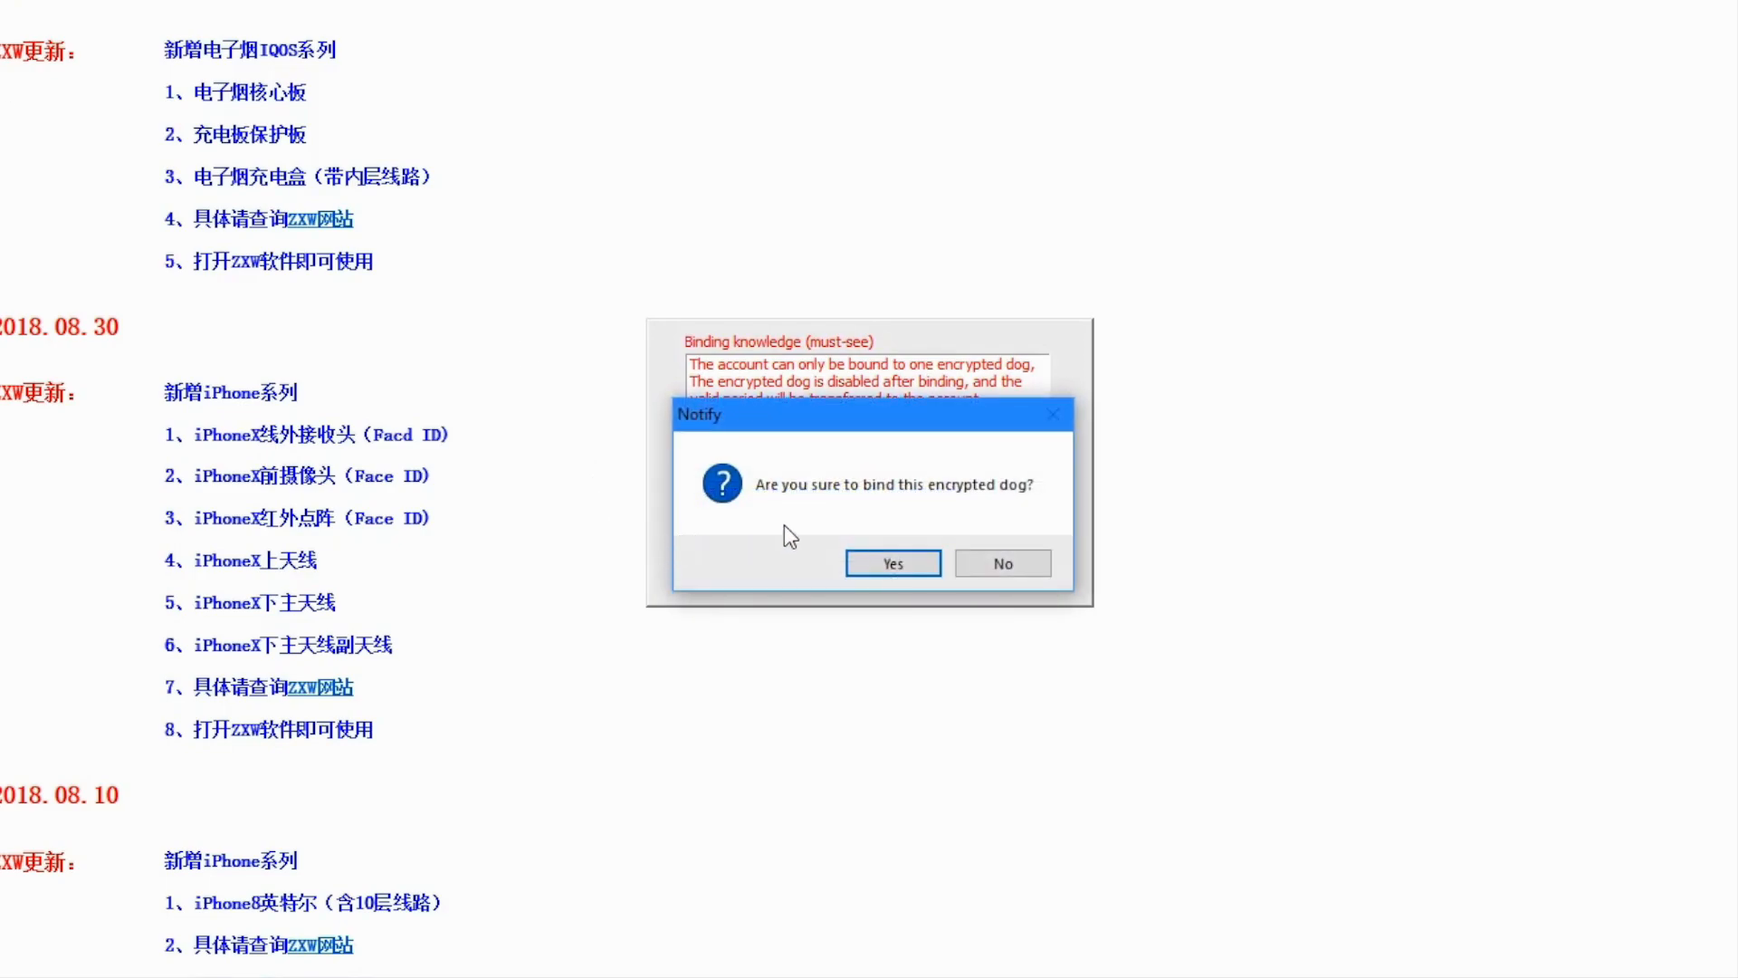
mouse_move(874, 510)
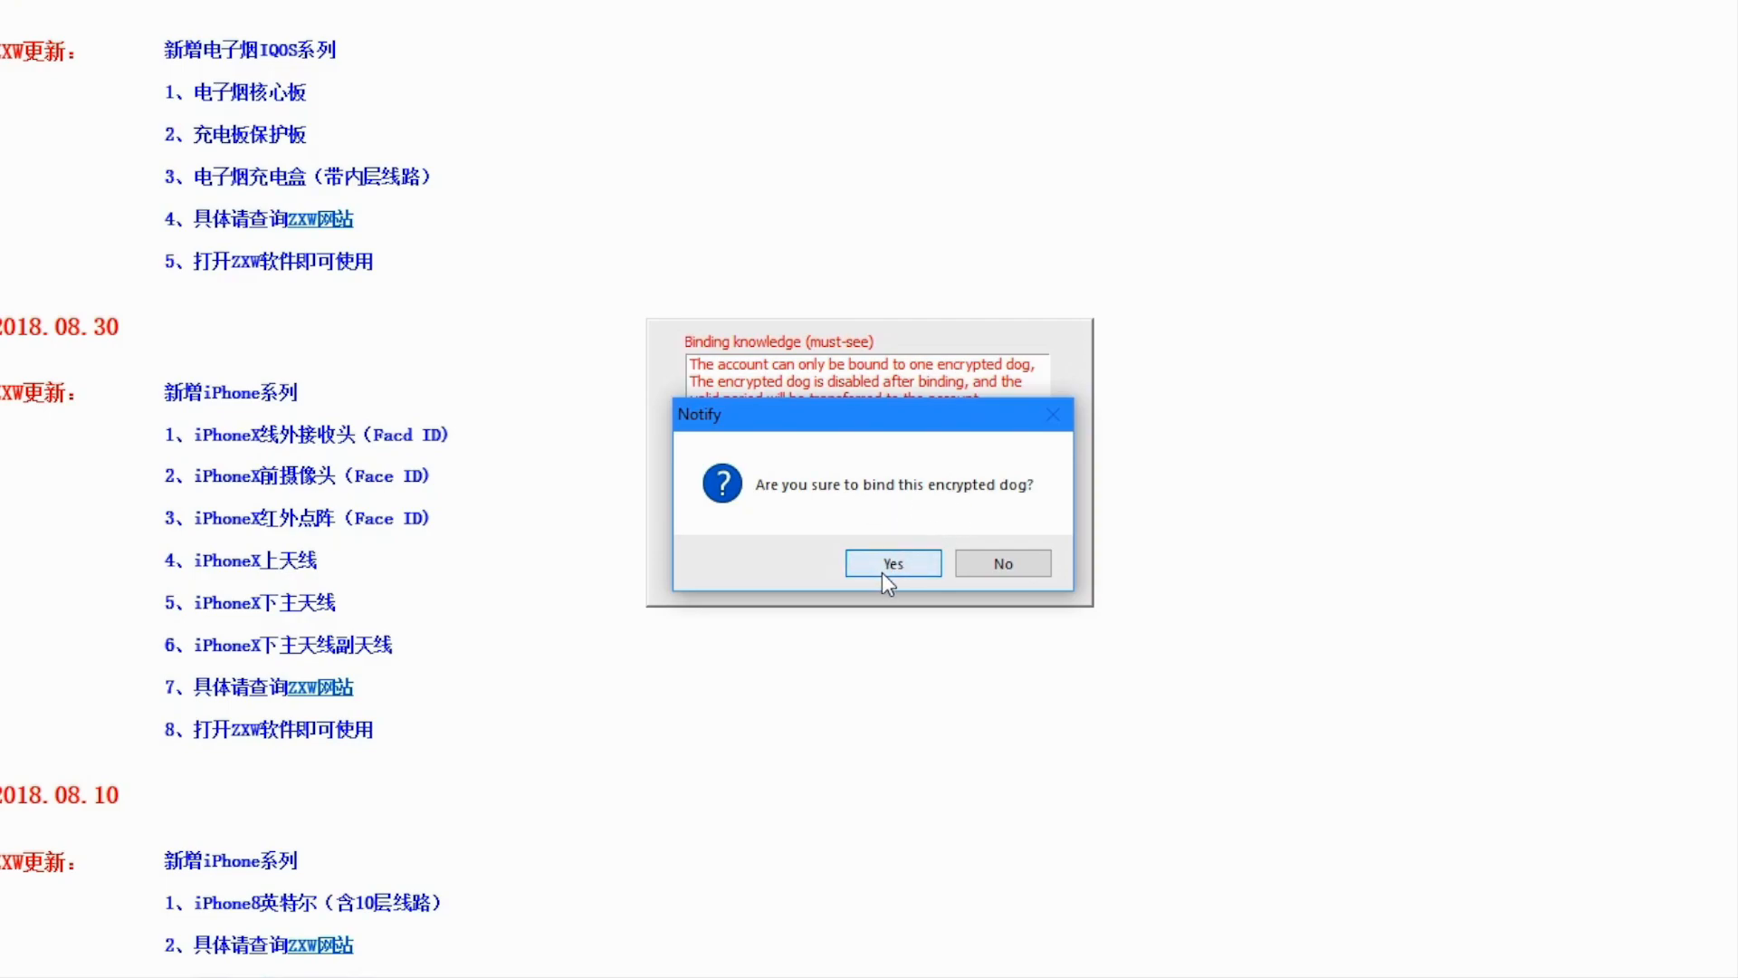
left_click(892, 562)
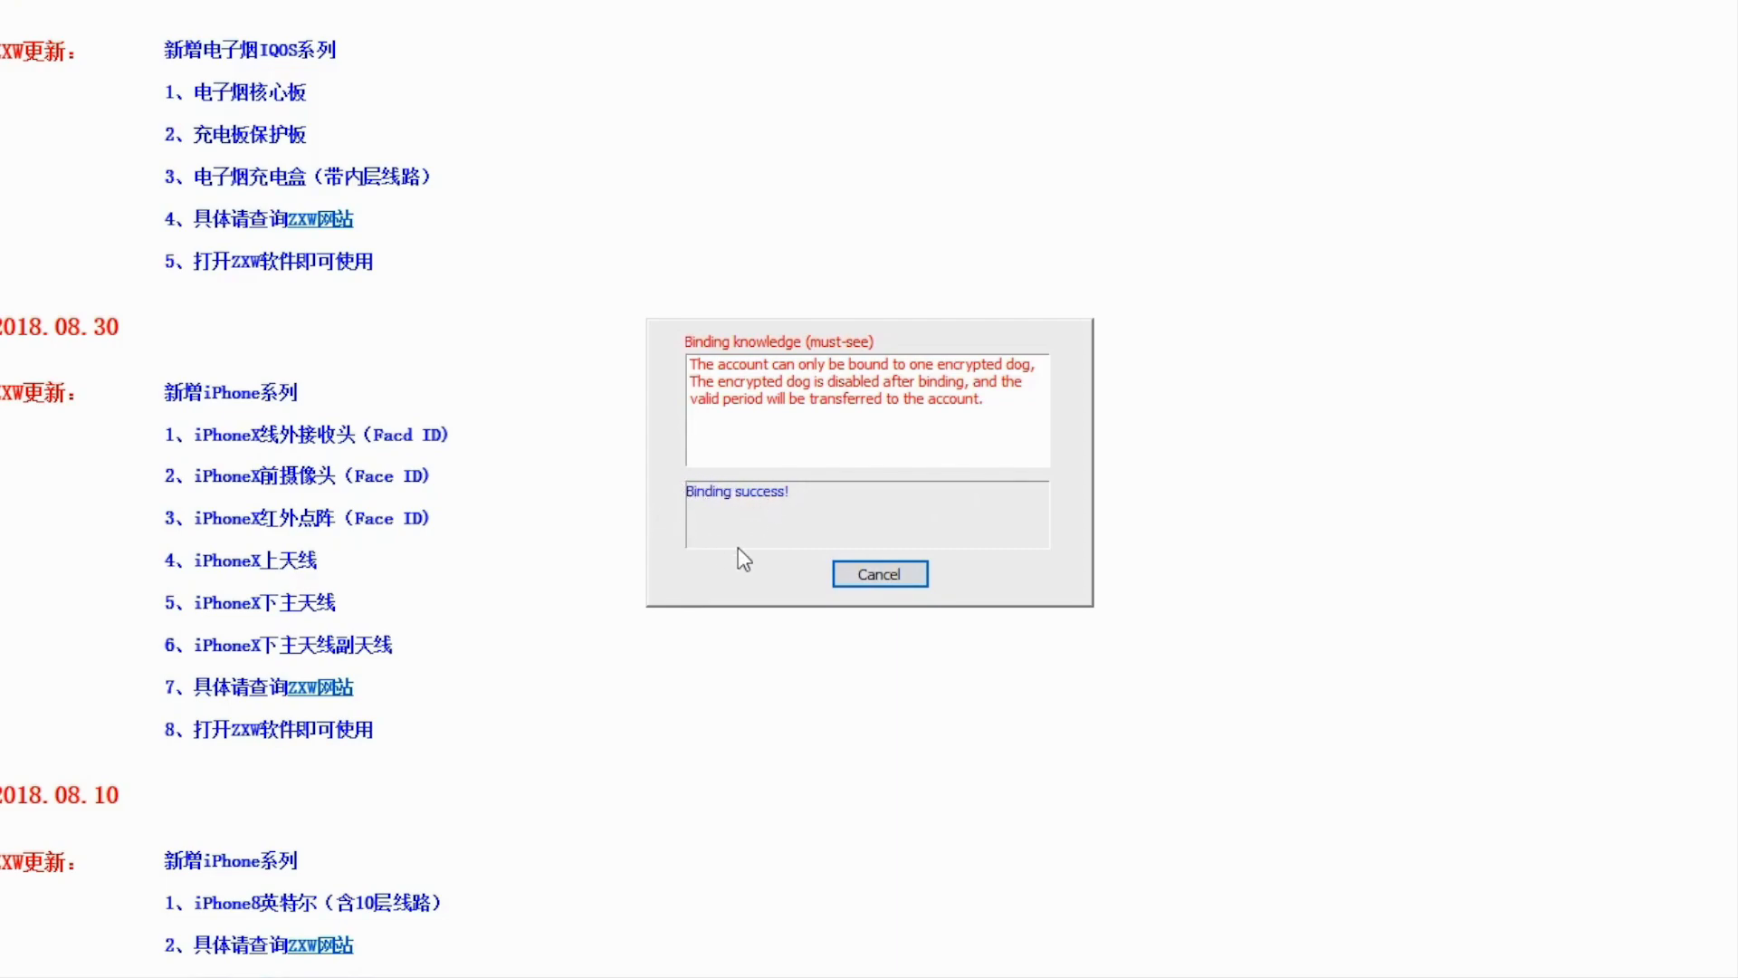
mouse_move(721, 488)
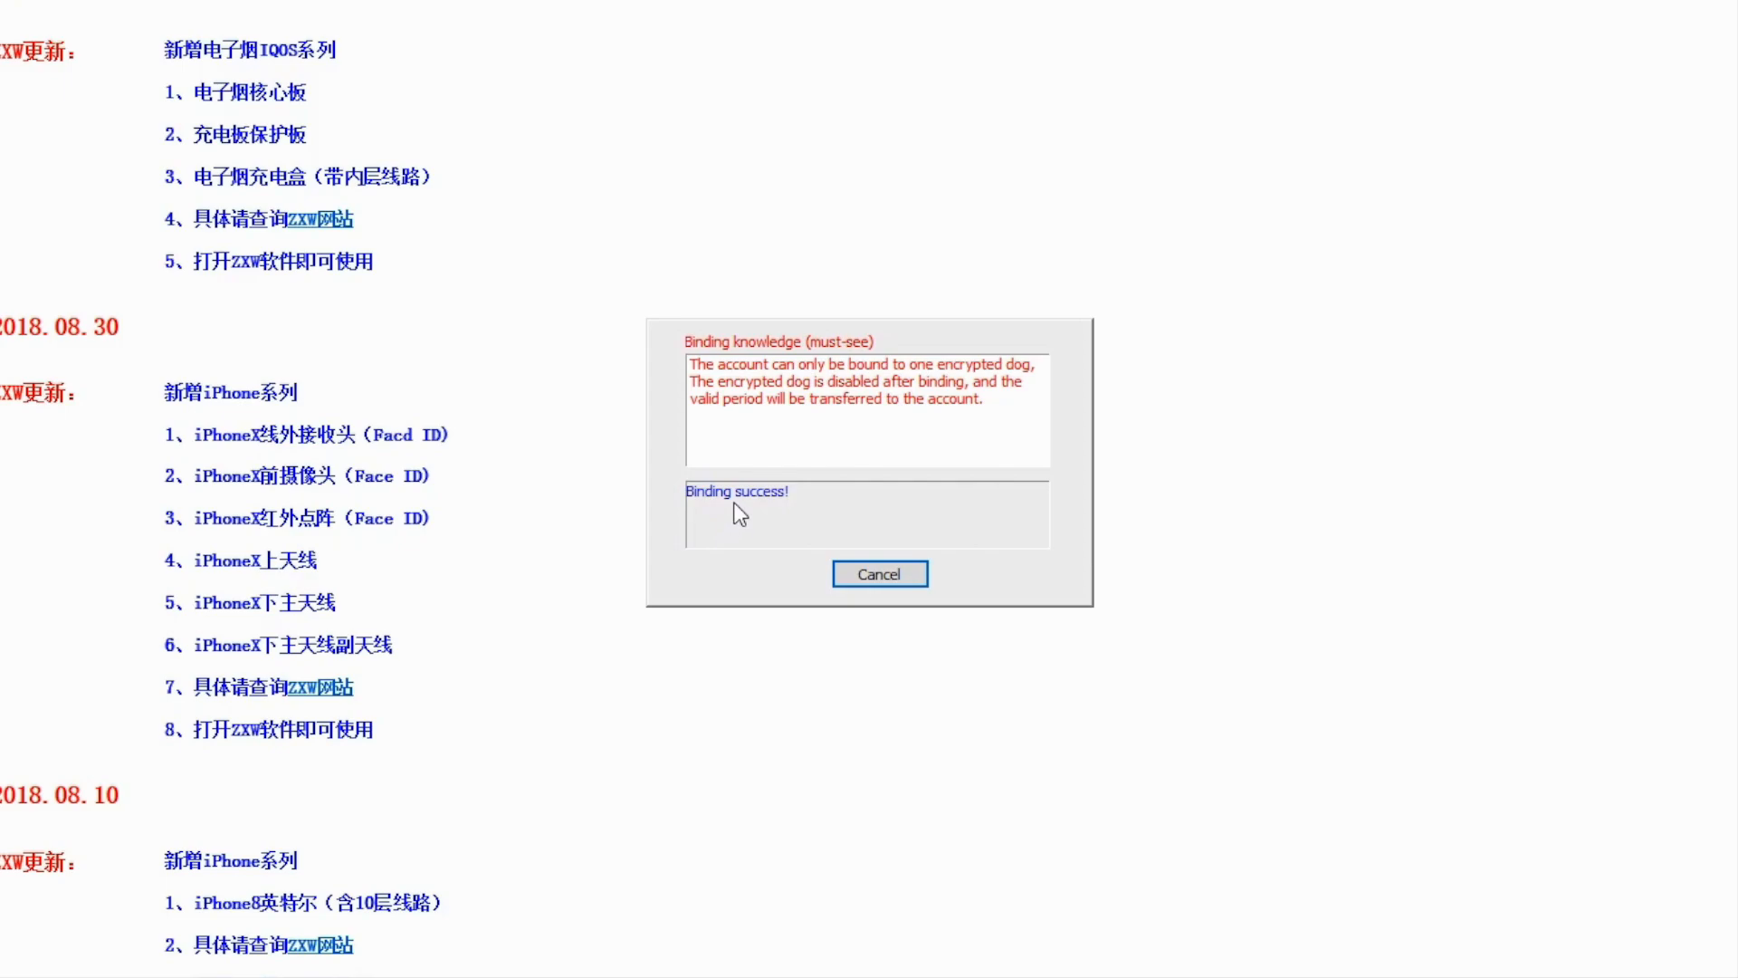
mouse_move(784, 510)
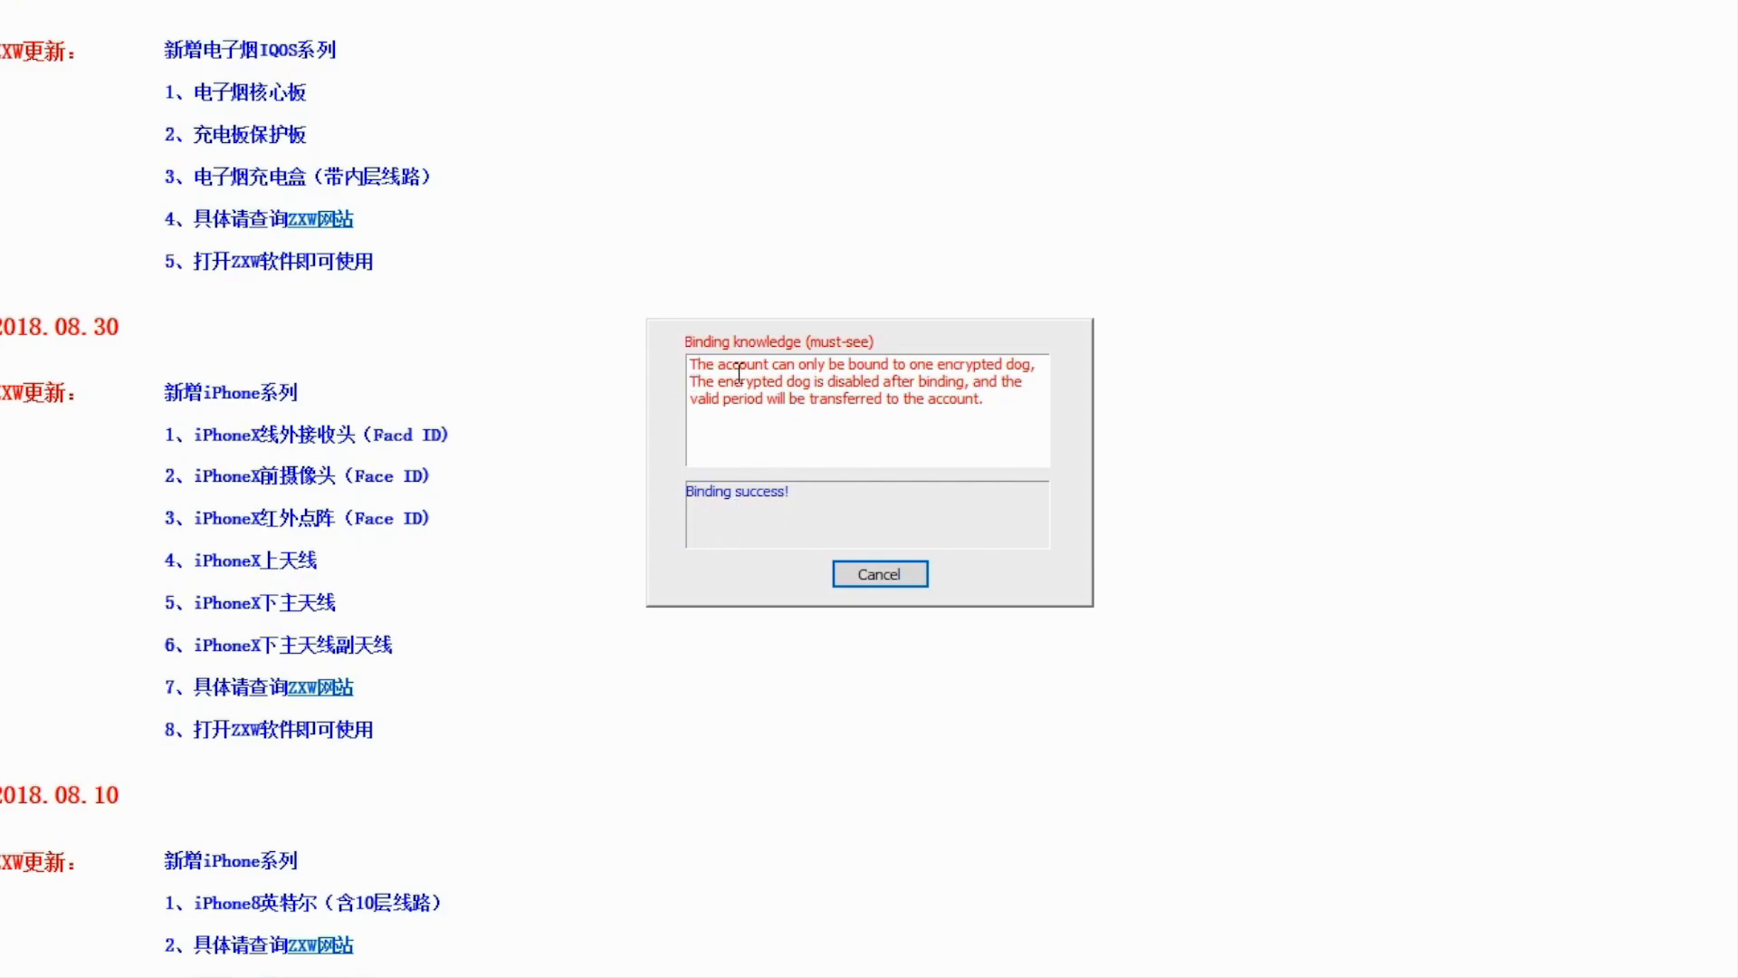
mouse_move(908, 366)
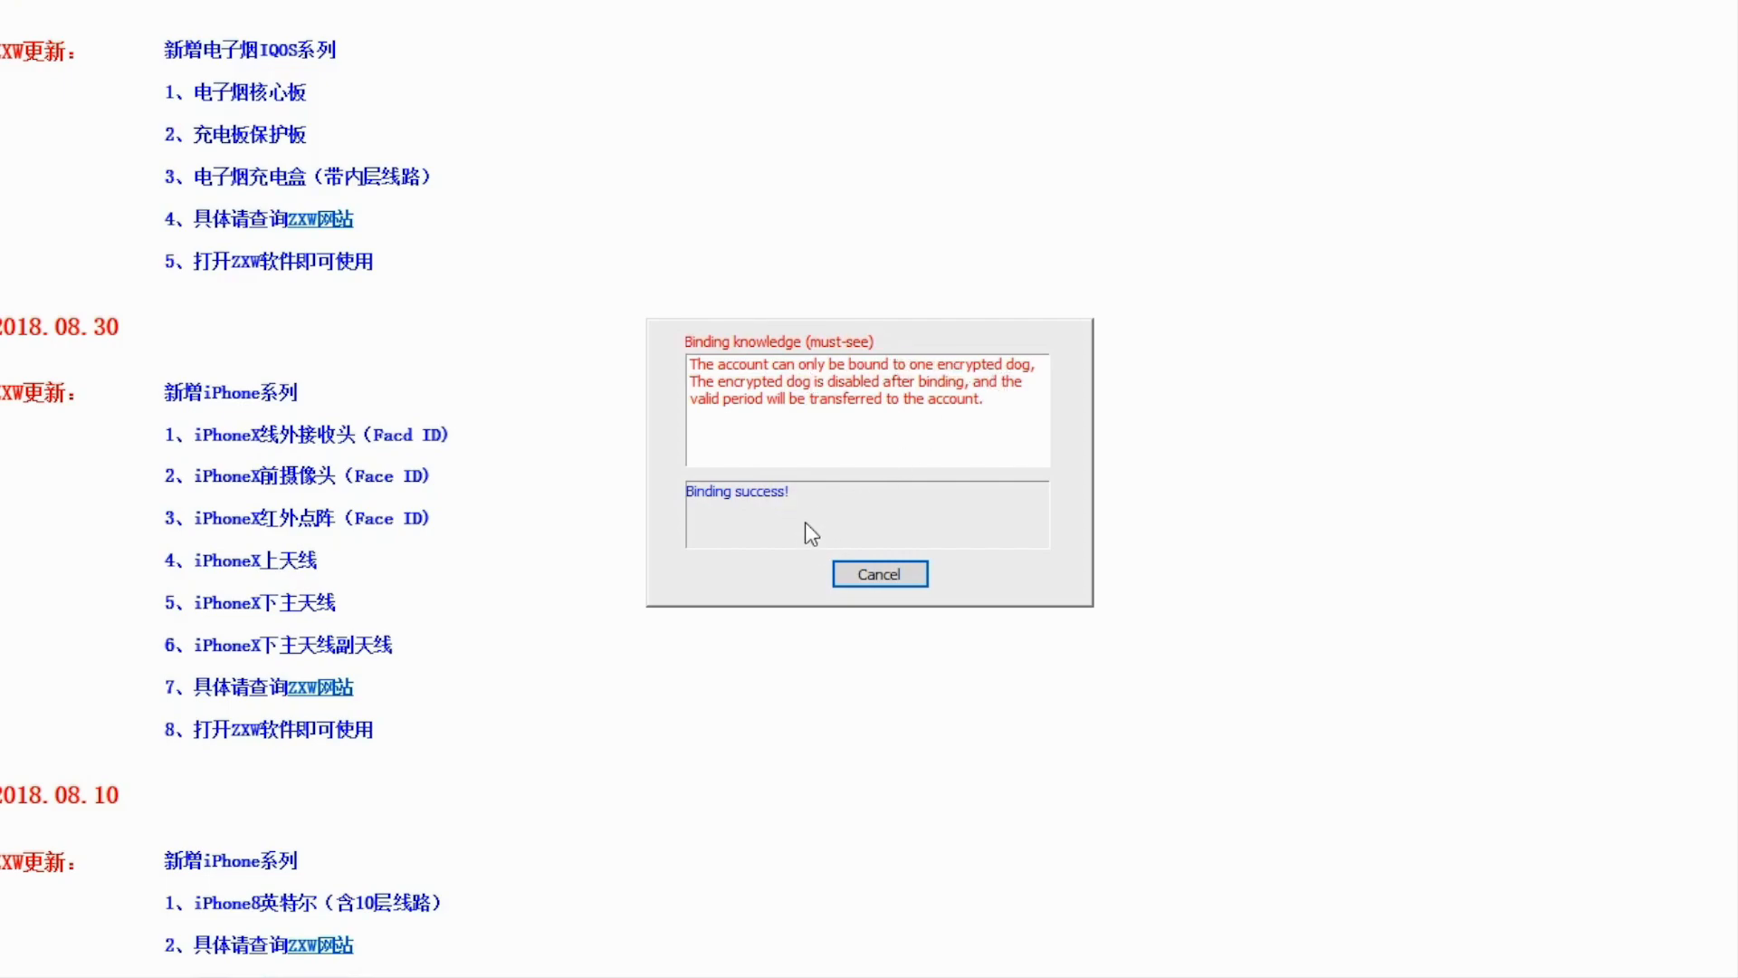
mouse_move(841, 519)
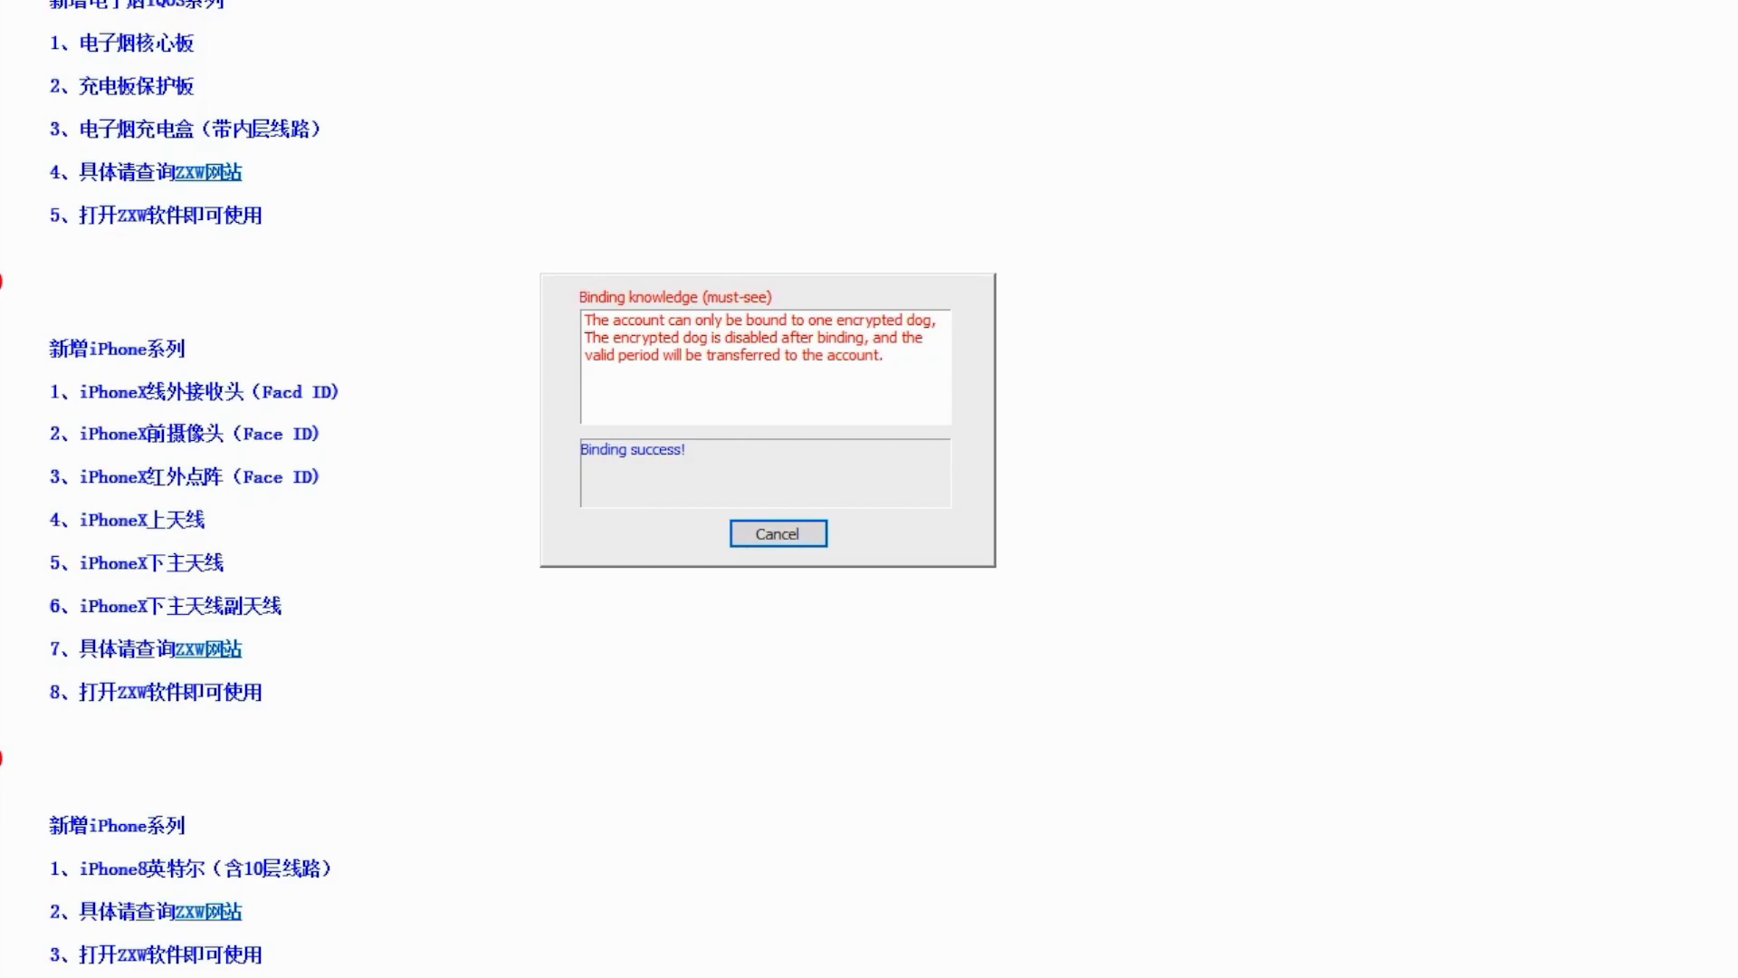
mouse_move(252, 137)
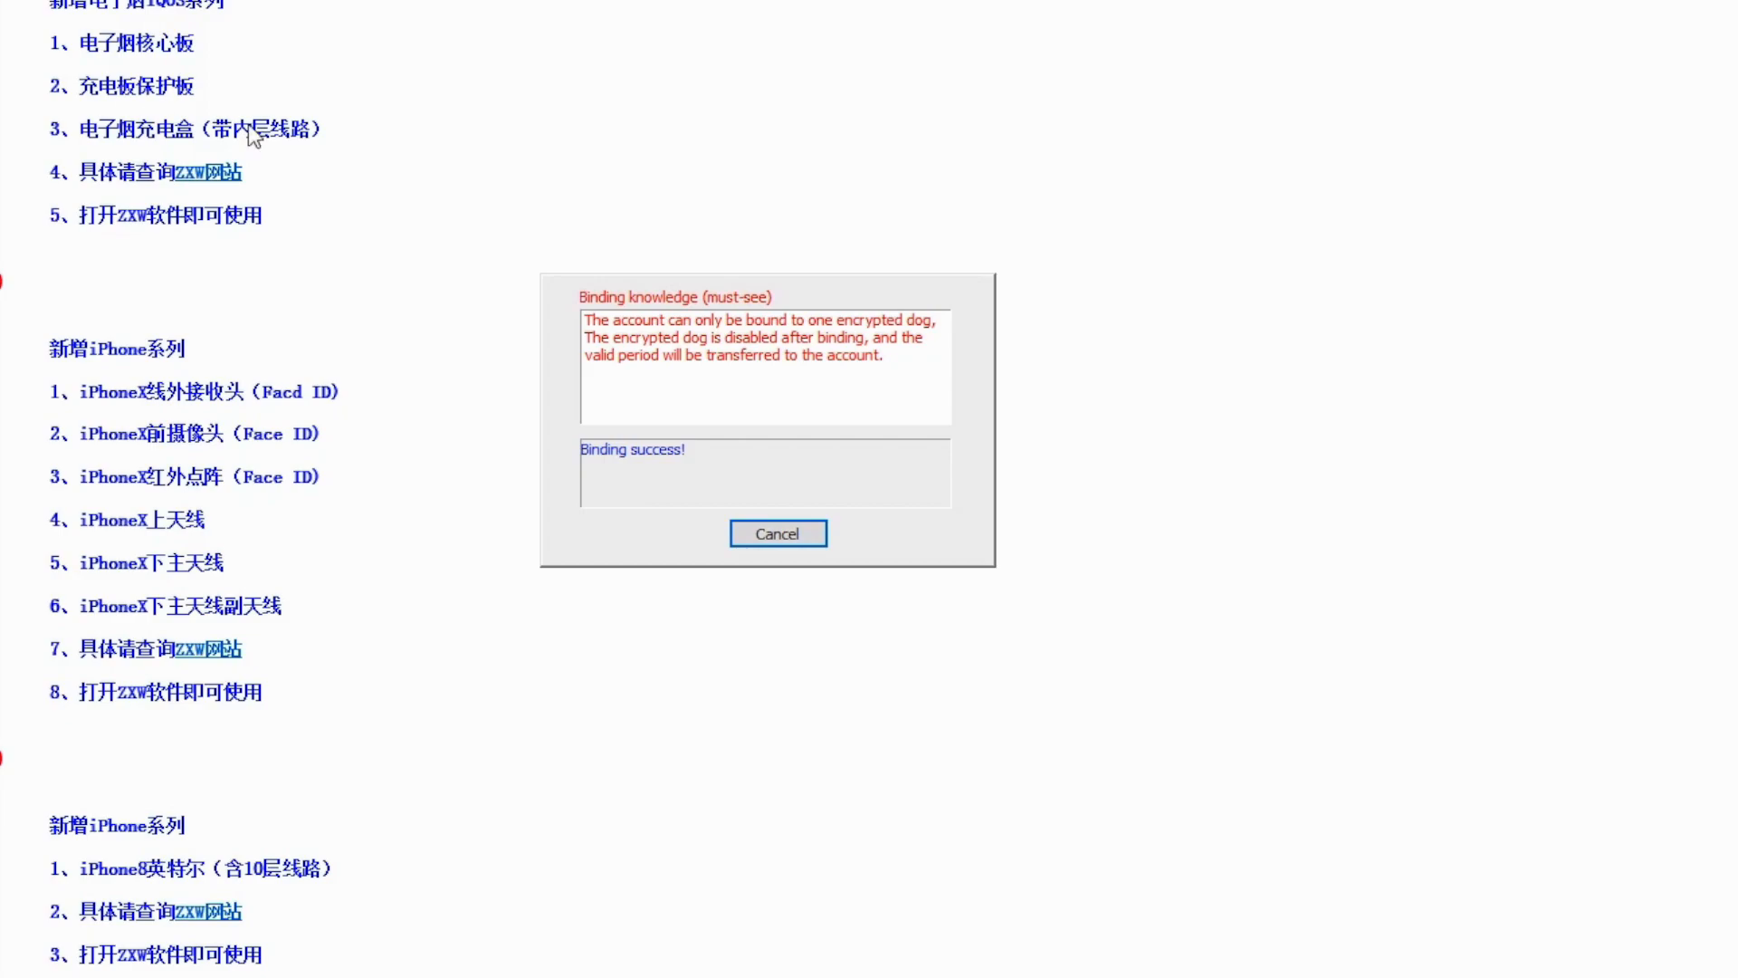
mouse_move(1448, 374)
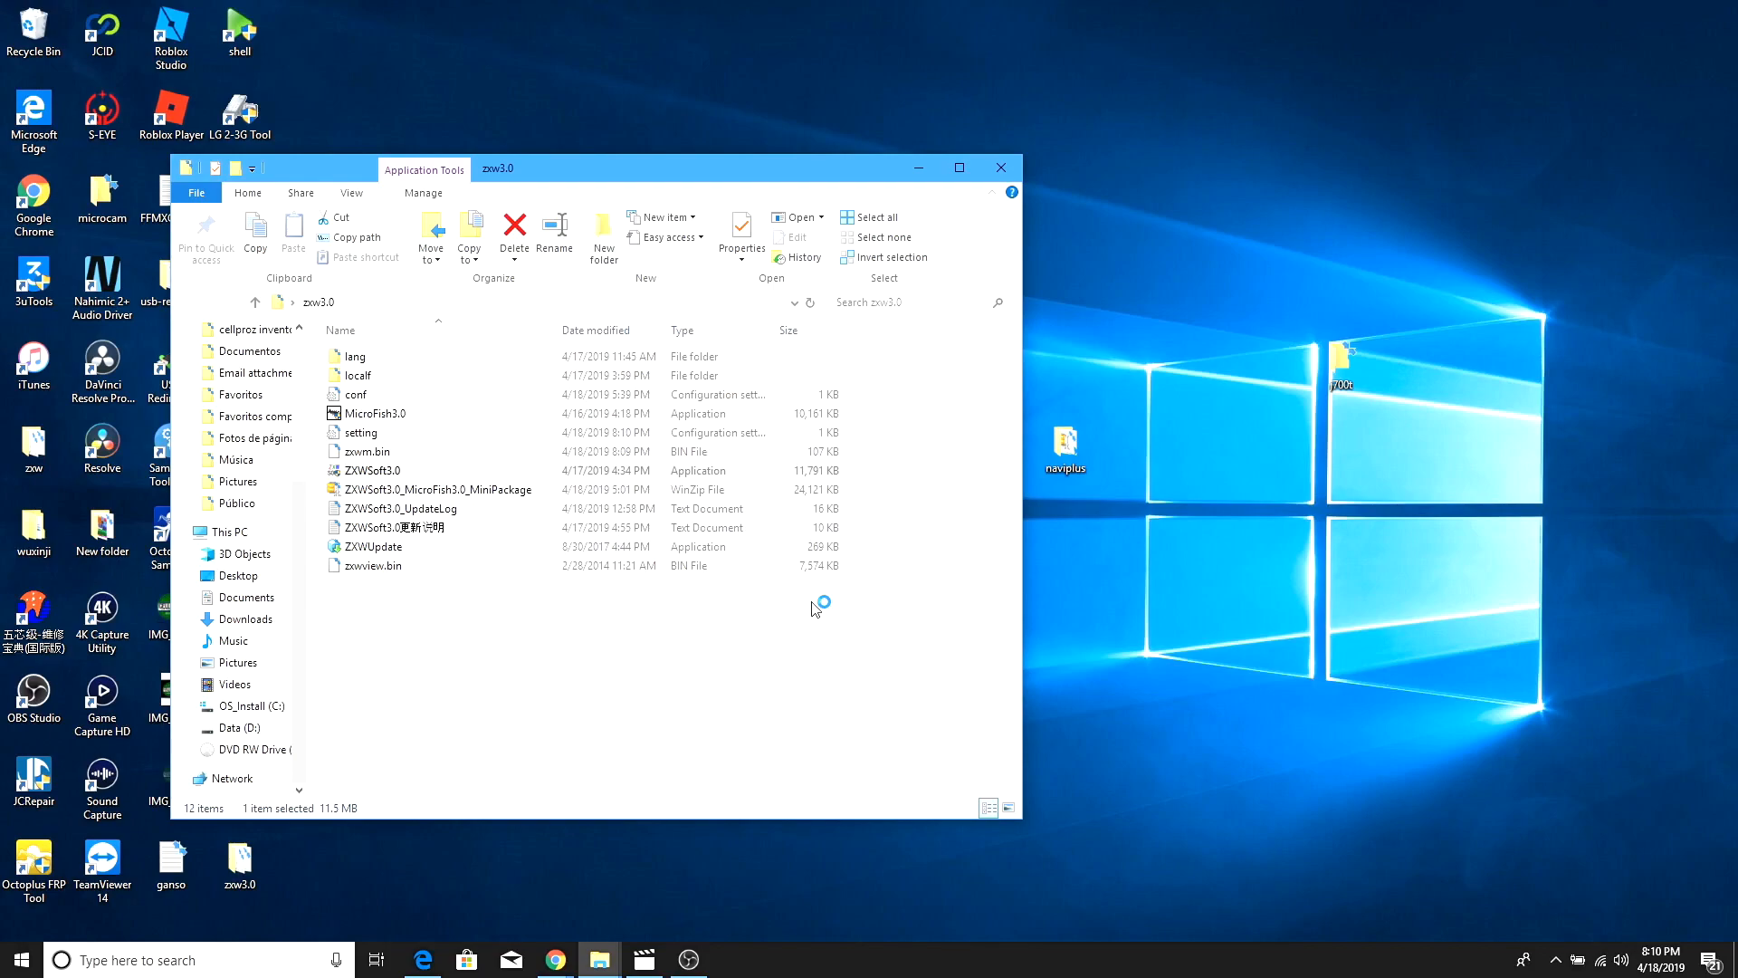
Relaunch ZXWSoft3.0 from the zxw3.0 folder to reload the bound account
double_click(374, 470)
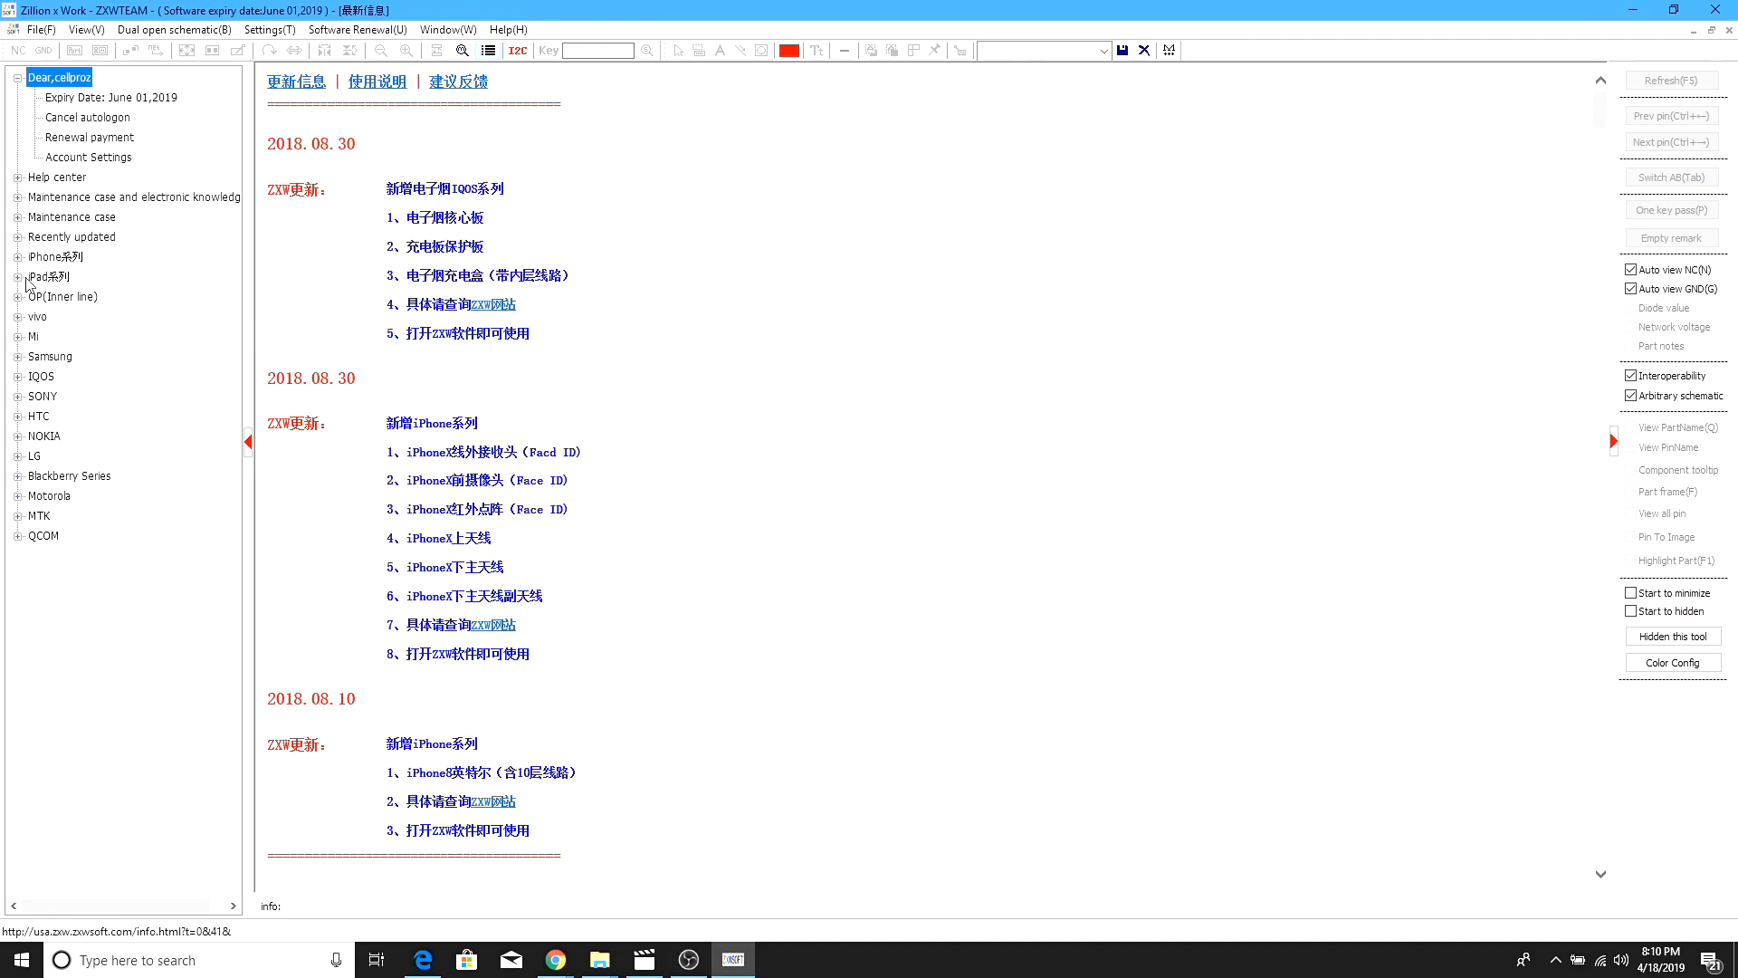
Log out of ZXW after checking the June 01, 2019 expiry date
left_click(16, 276)
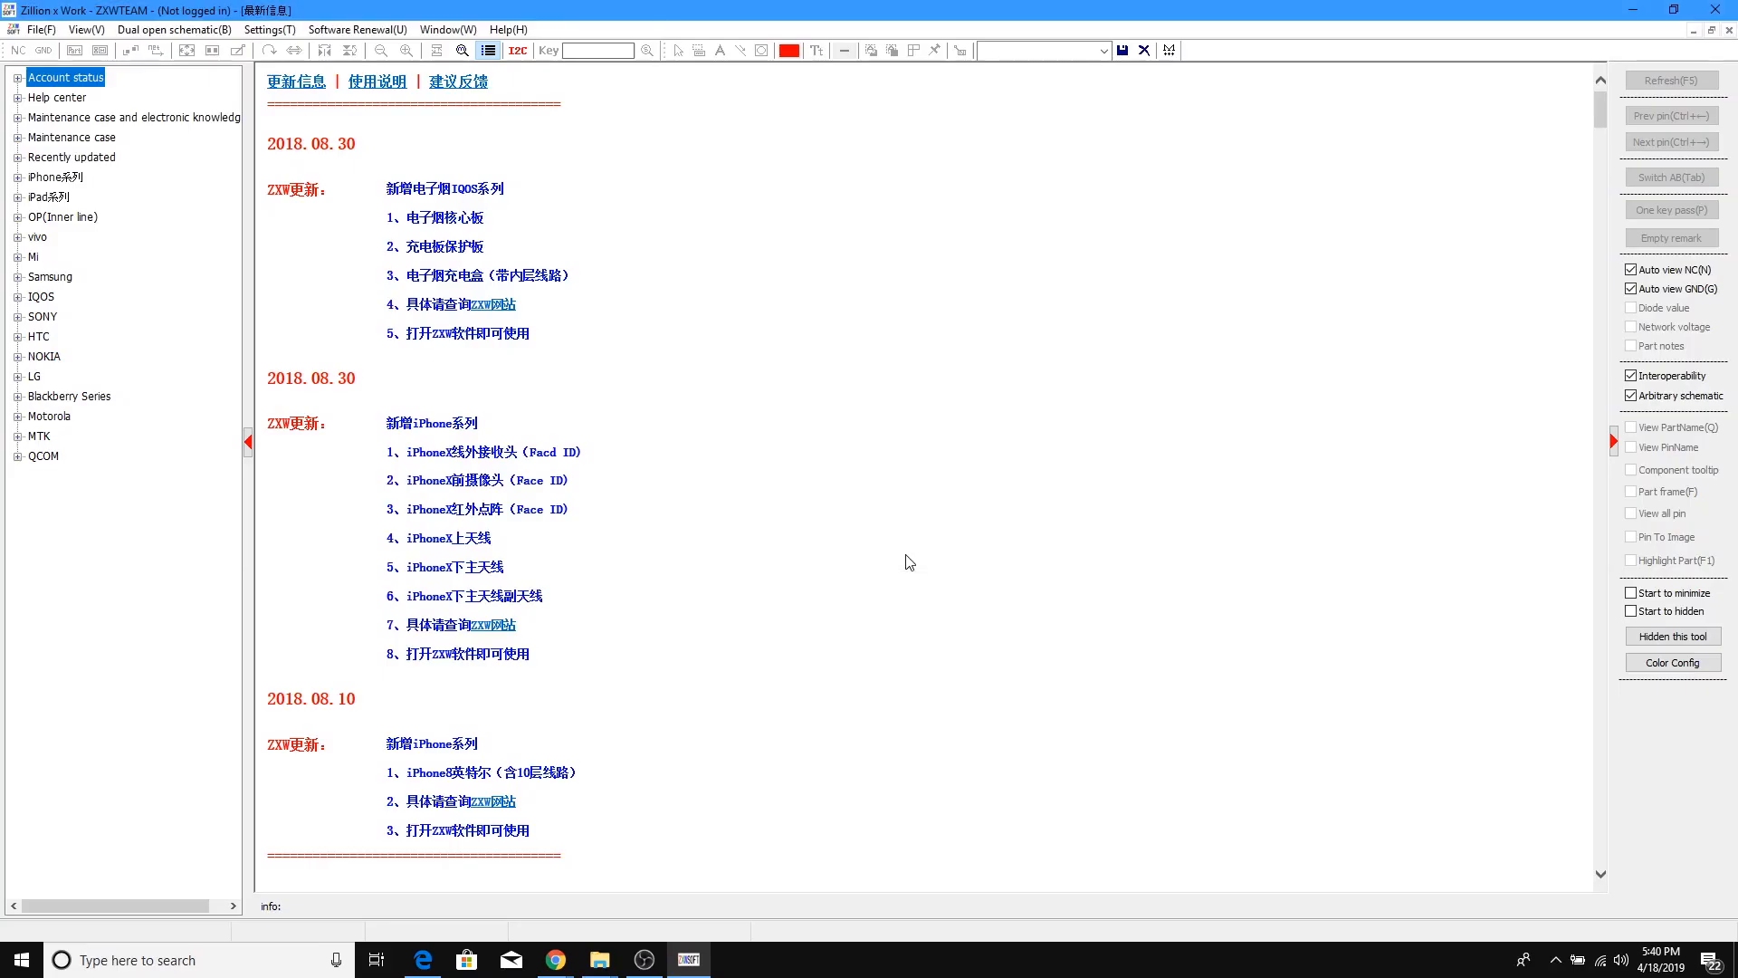
mouse_move(109, 759)
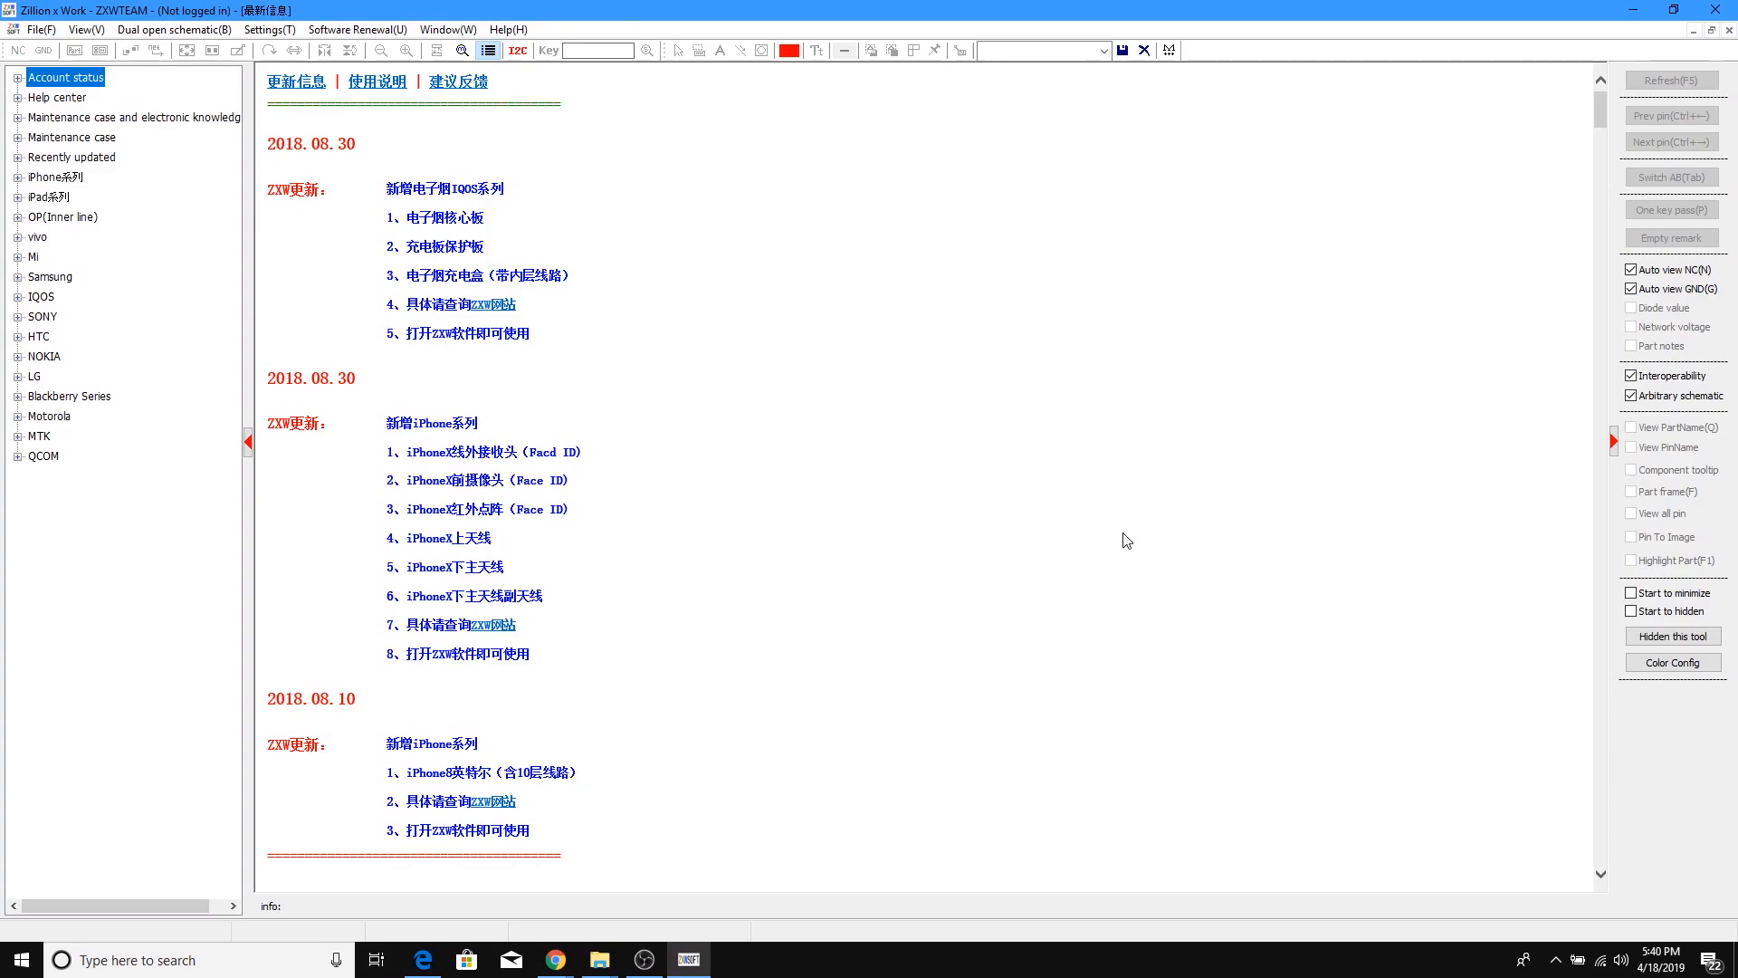
mouse_move(1295, 440)
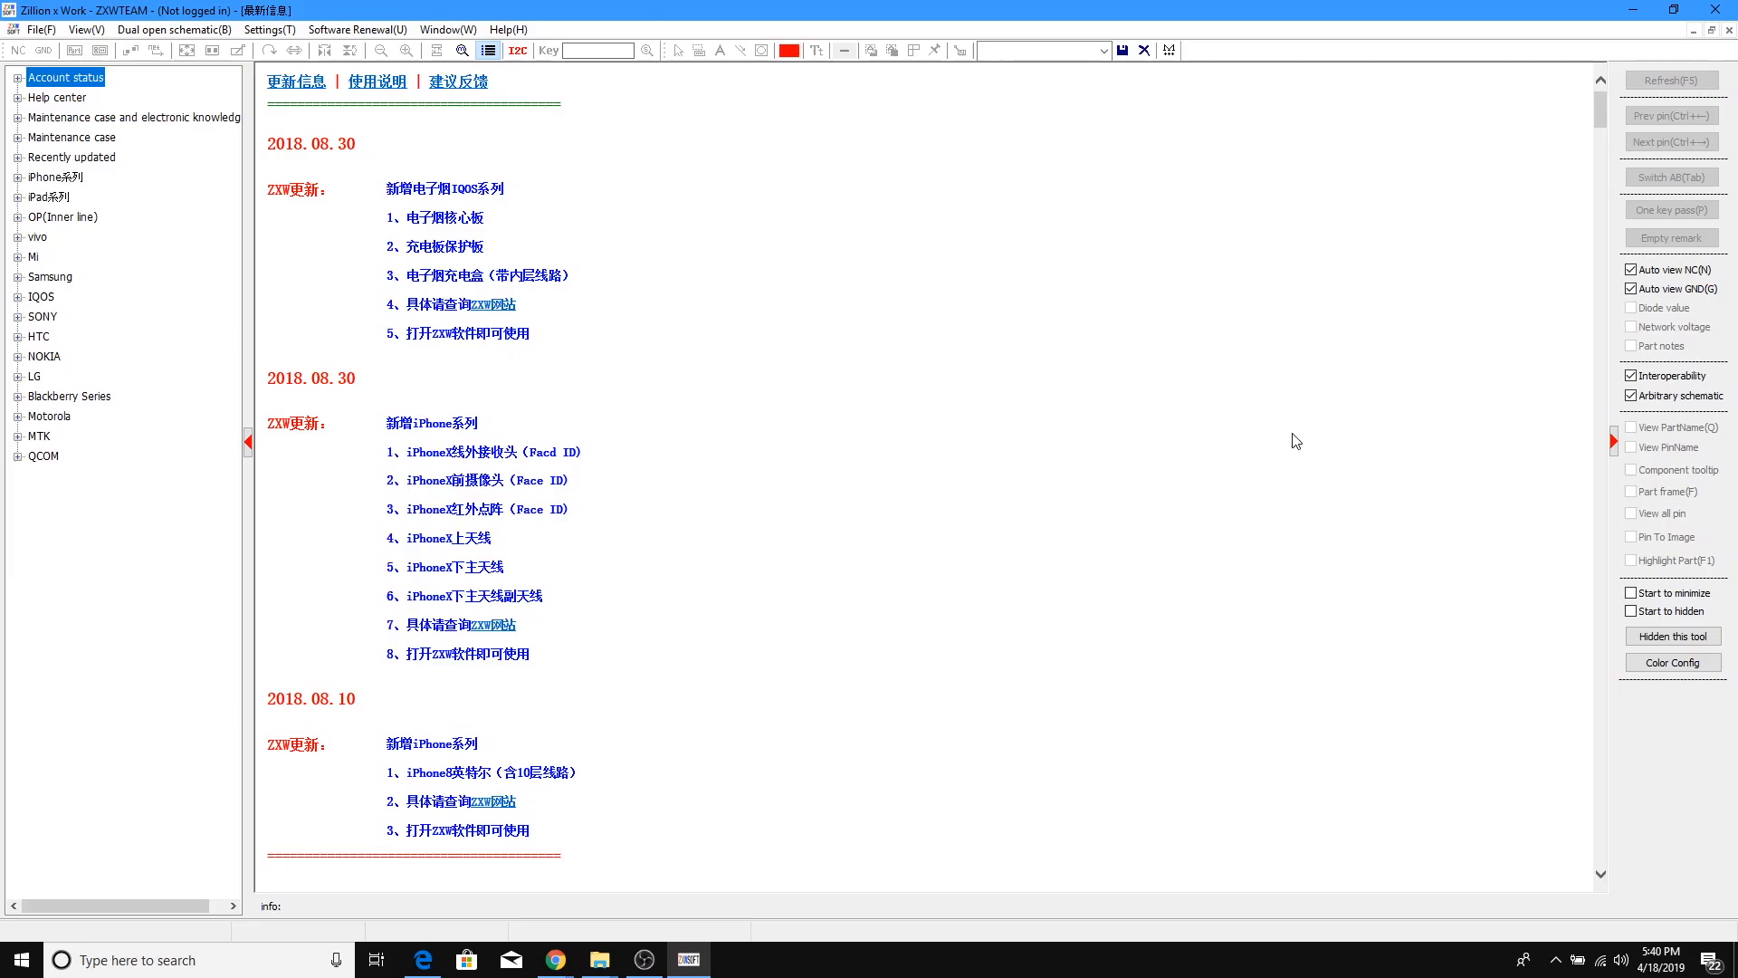